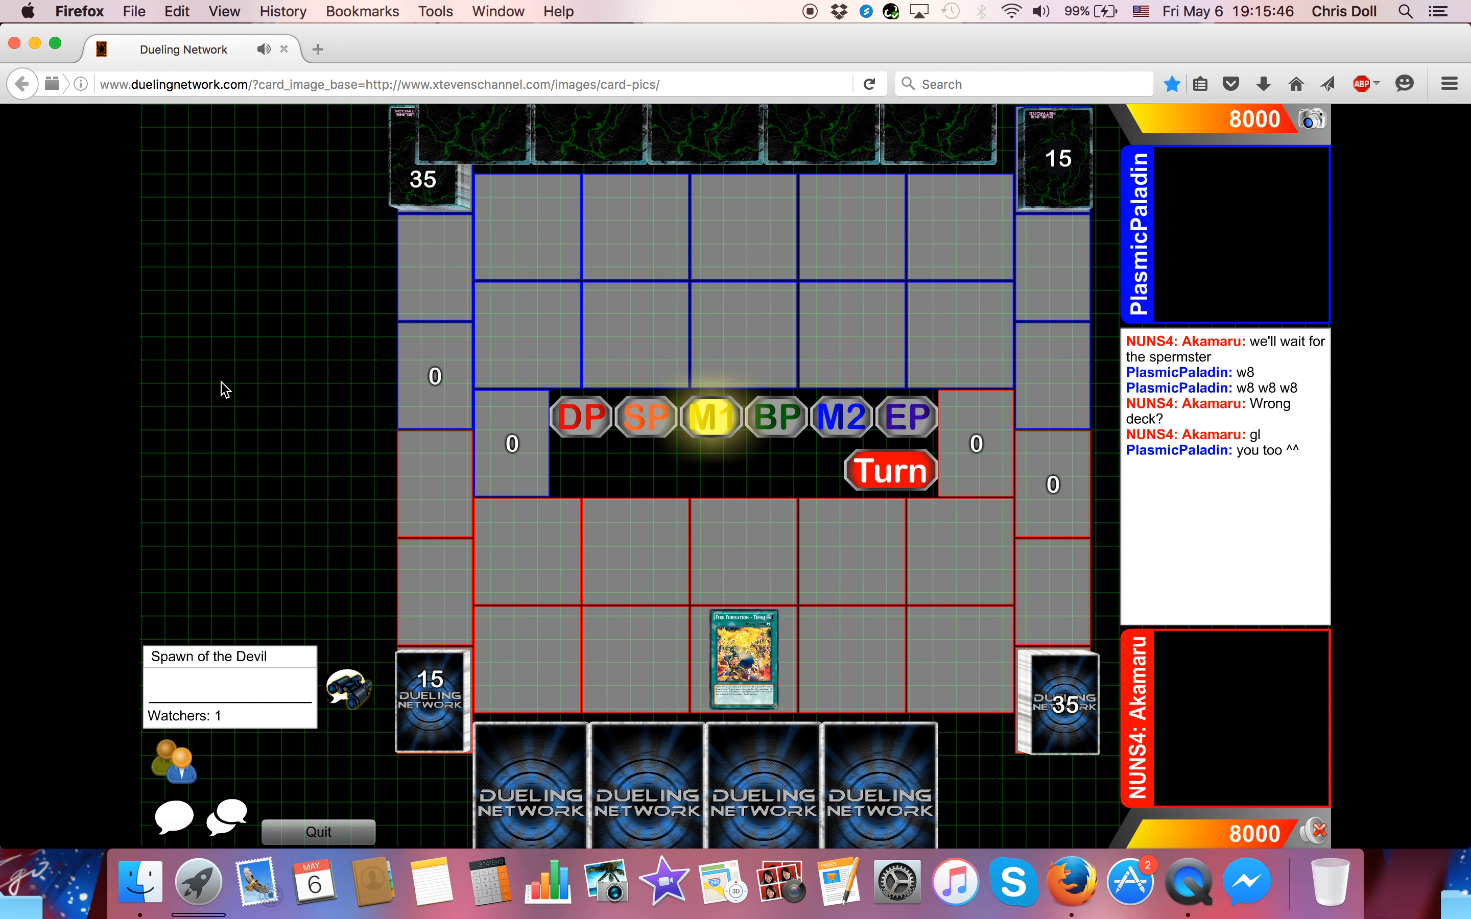
# - Follow the opening turn as Gladiator Beast Laquari hits the field and two cards are set face-down
pyautogui.click(1058, 699)
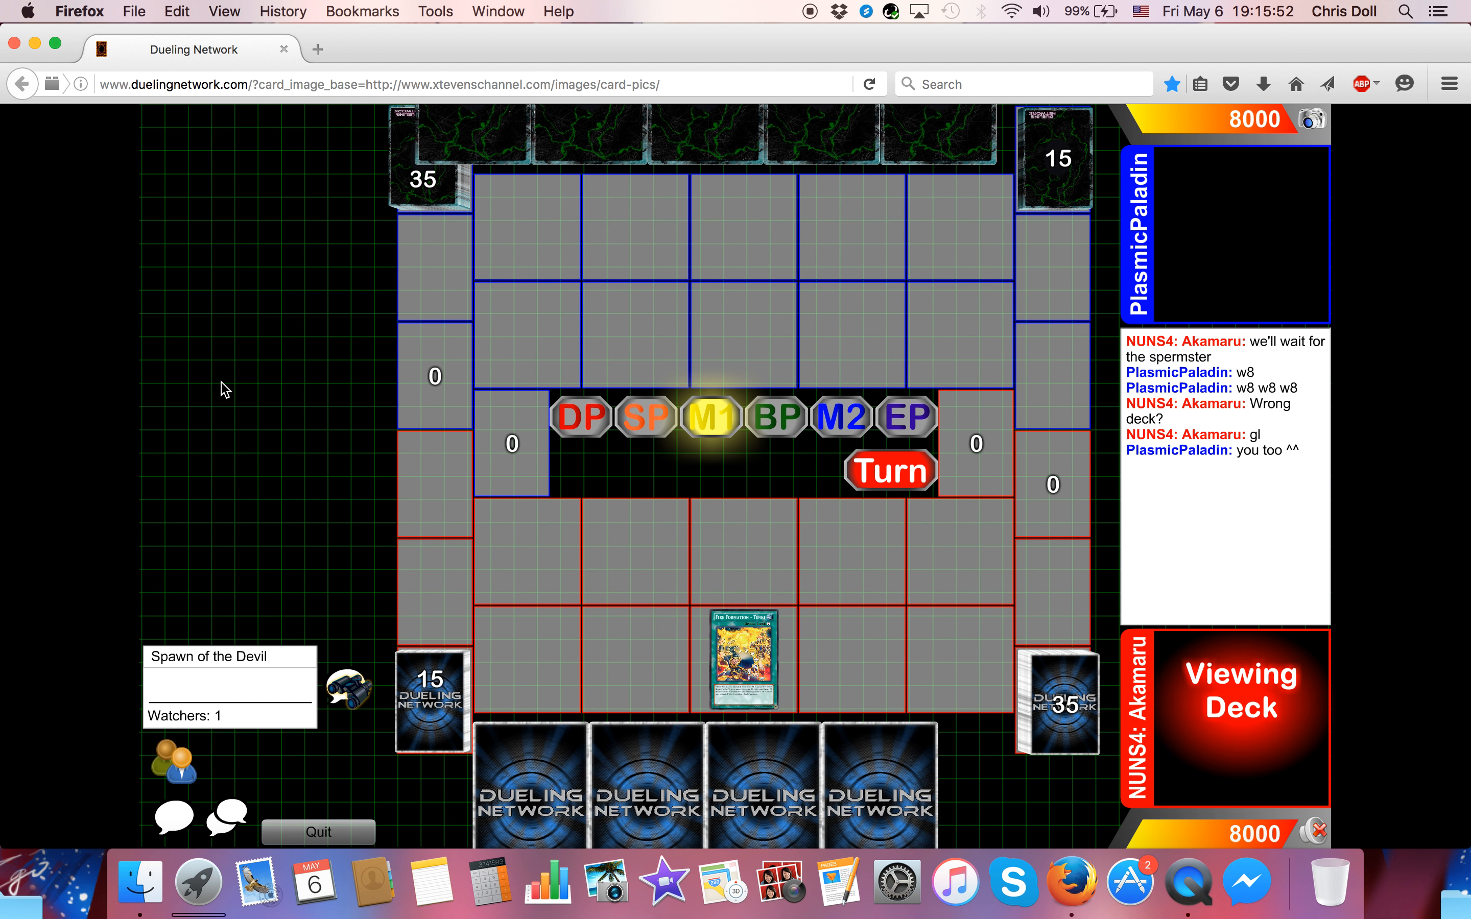
pyautogui.click(1058, 702)
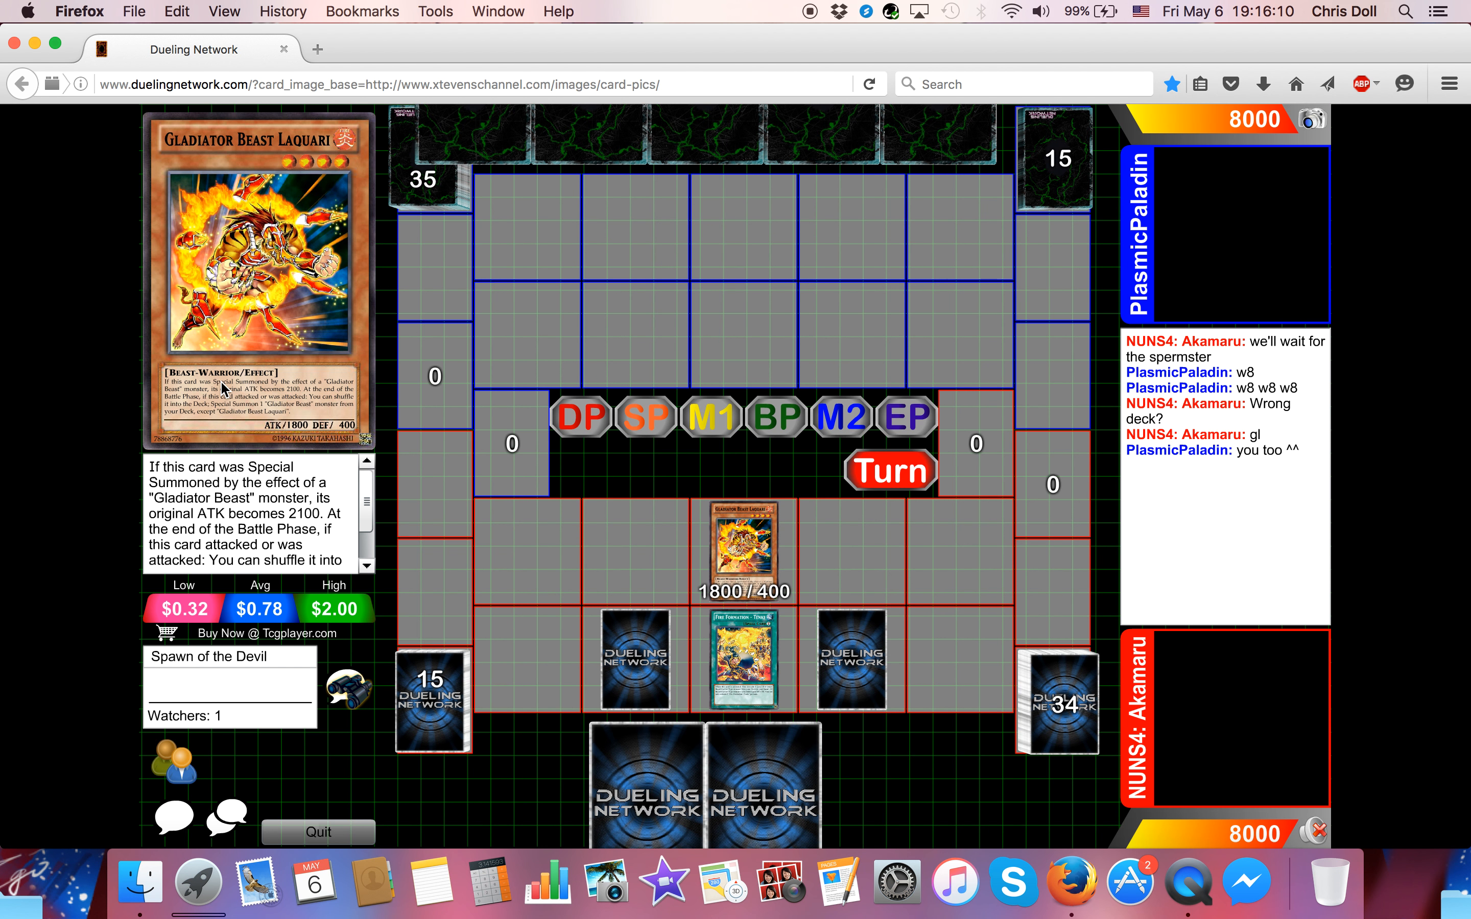
pyautogui.click(889, 471)
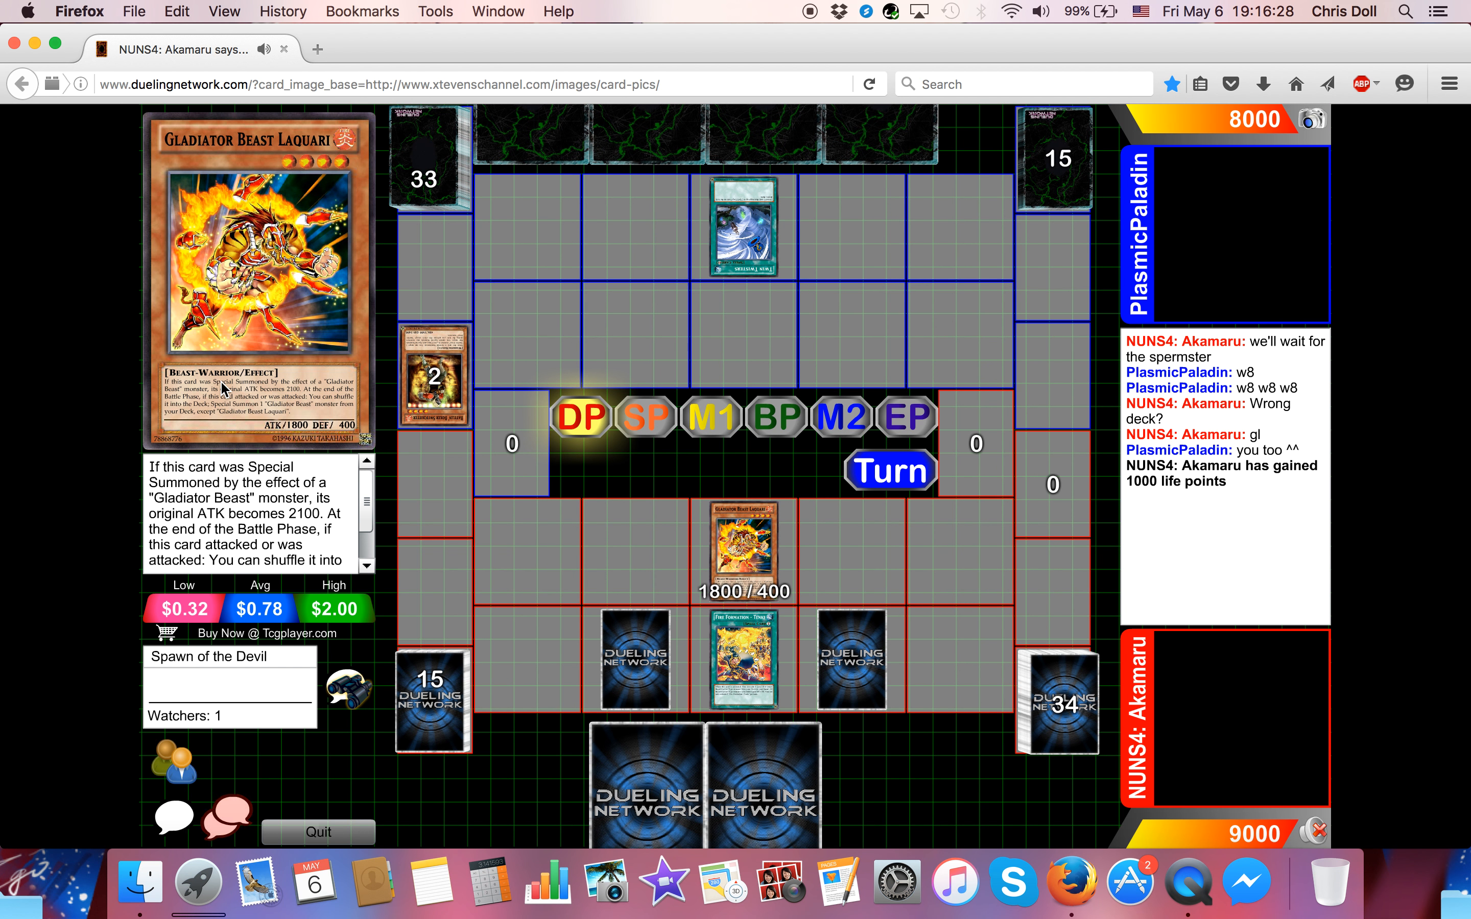
# - Follow Number 103: Ragnazero destroying Laquari and the 2400 direct attack dropping Akamaru to 6600
pyautogui.click(634, 656)
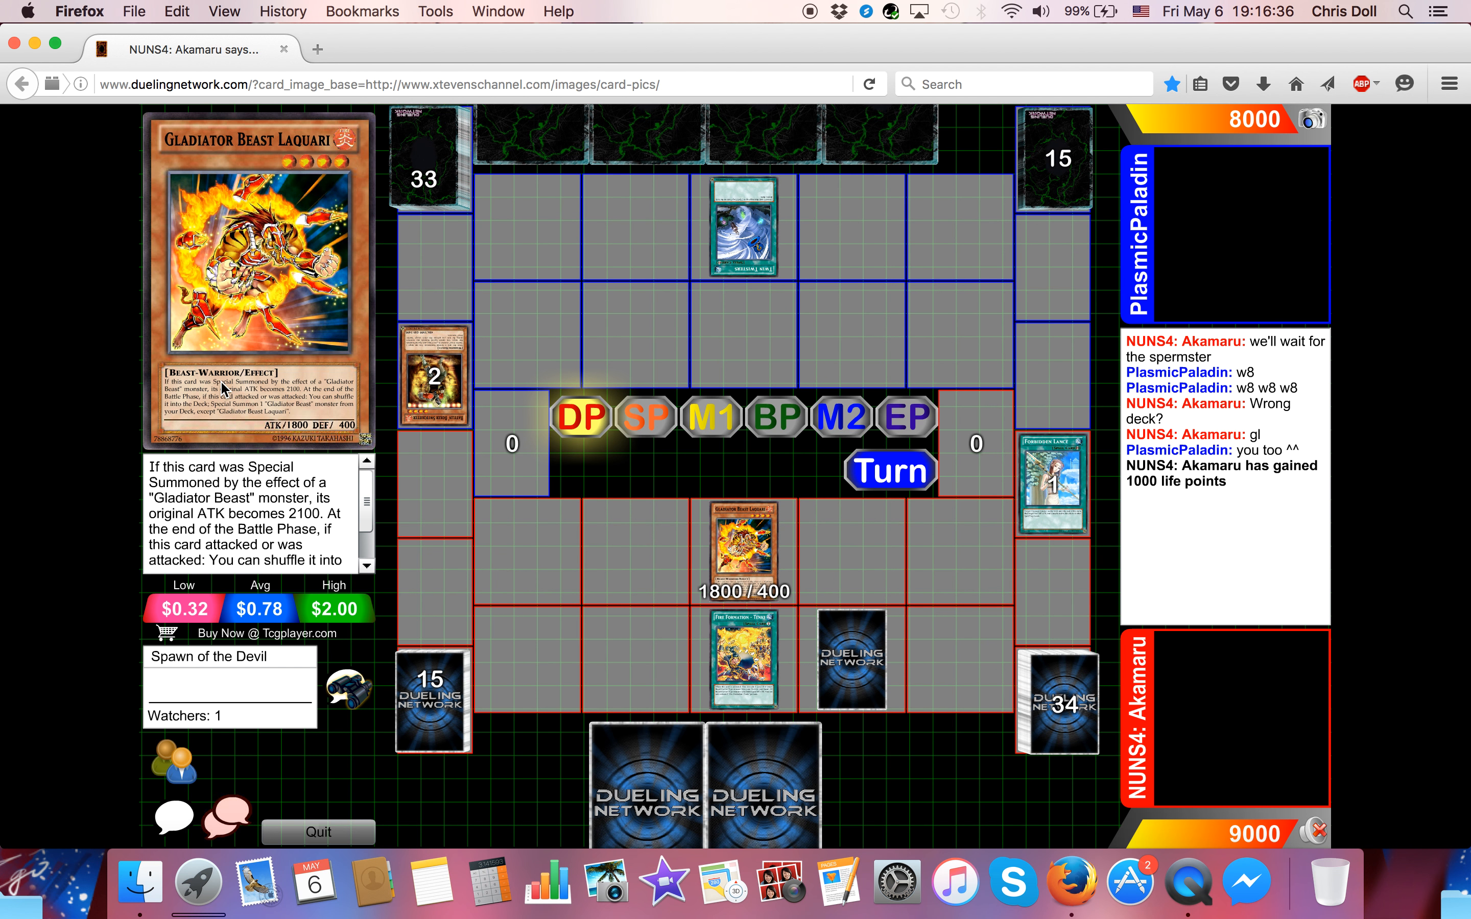
pyautogui.click(852, 657)
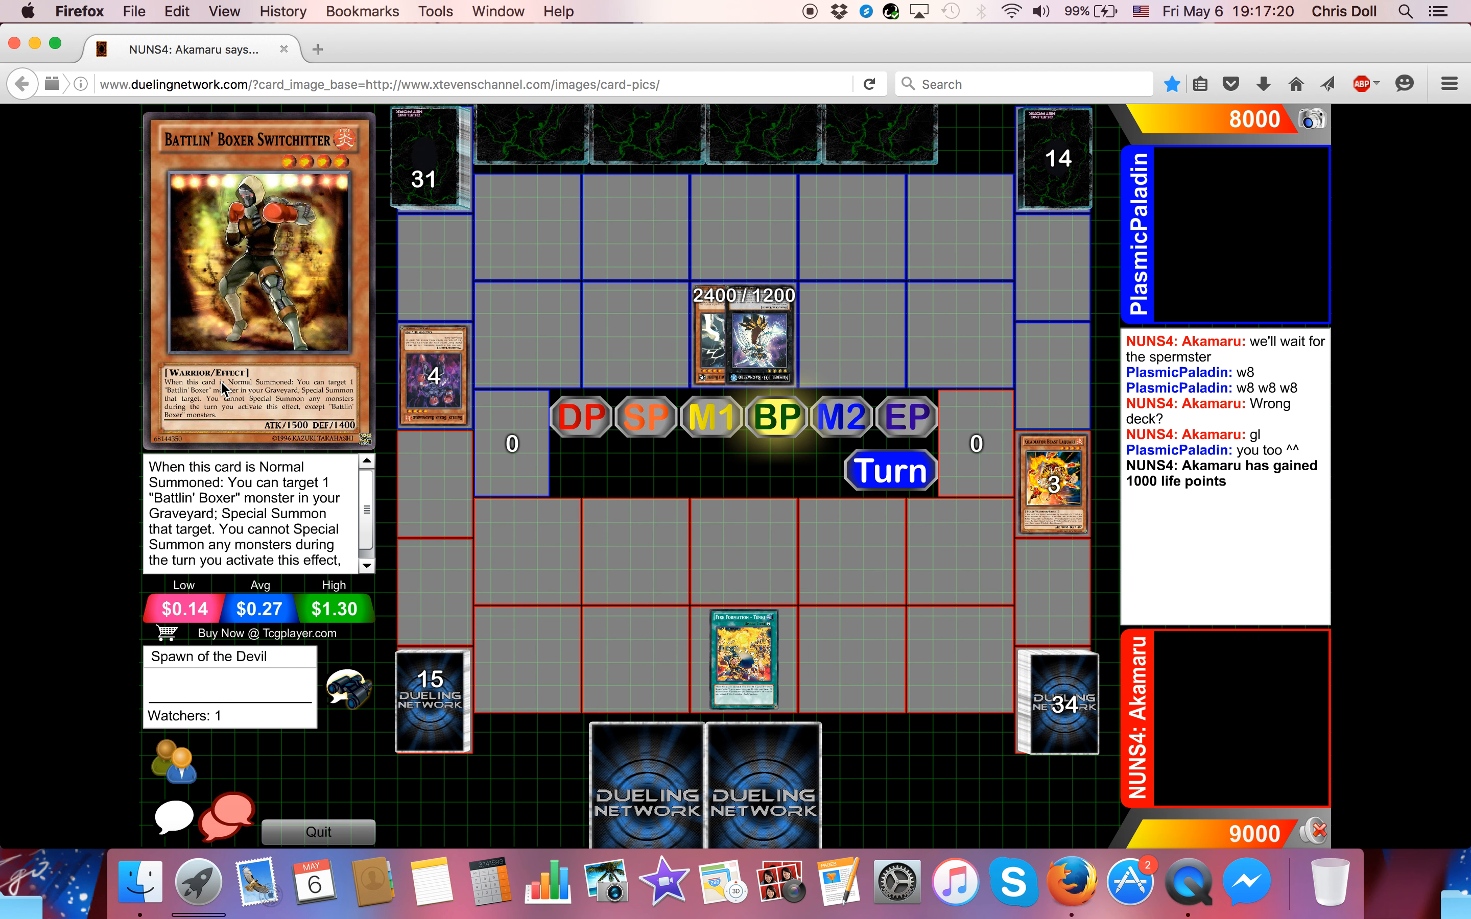
pyautogui.click(775, 417)
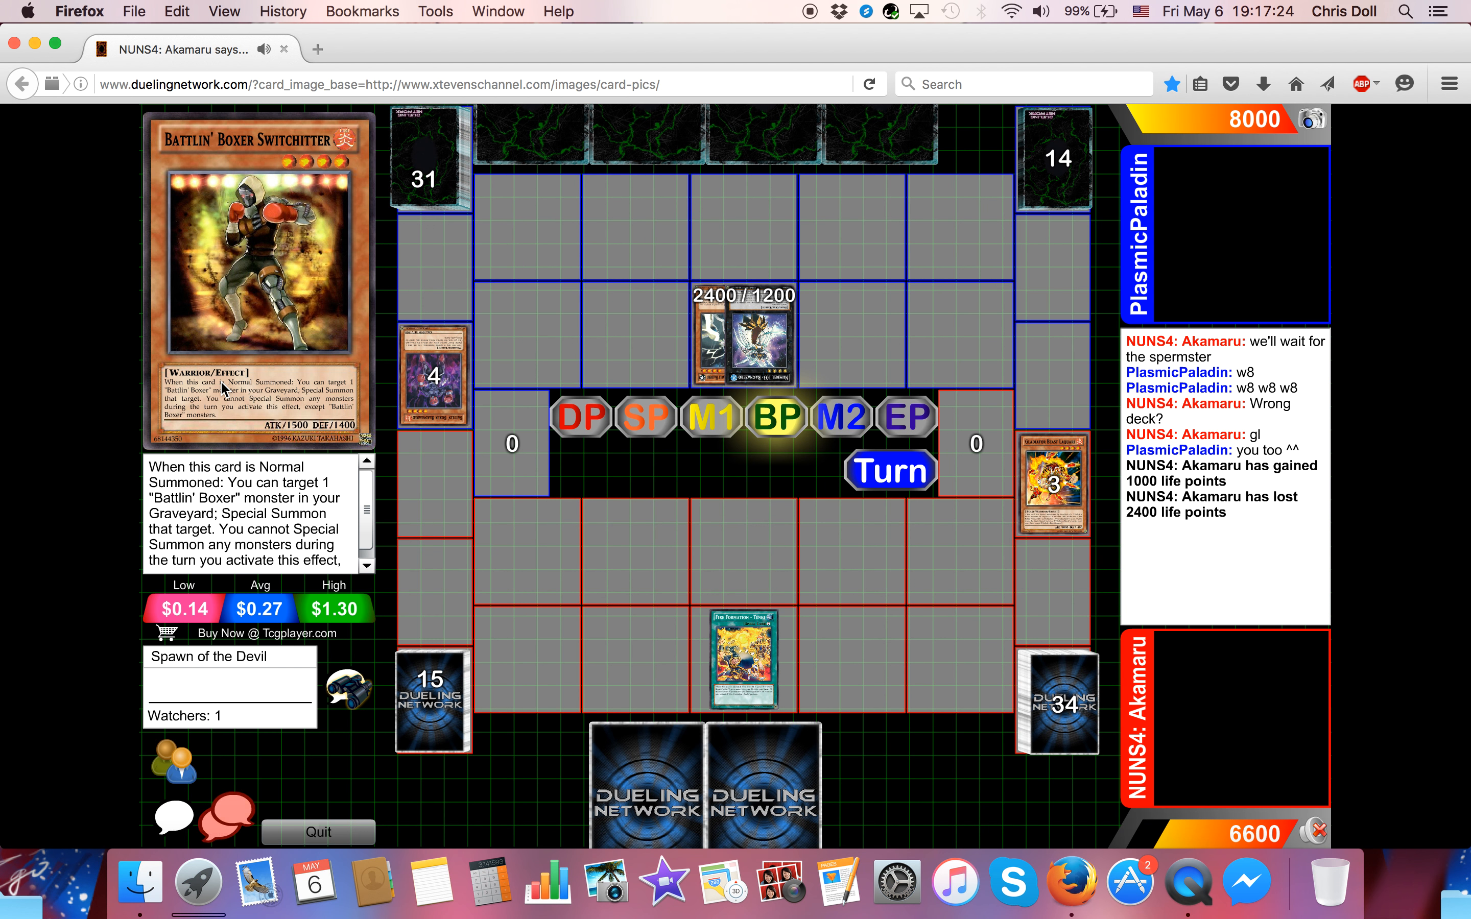
pyautogui.click(841, 417)
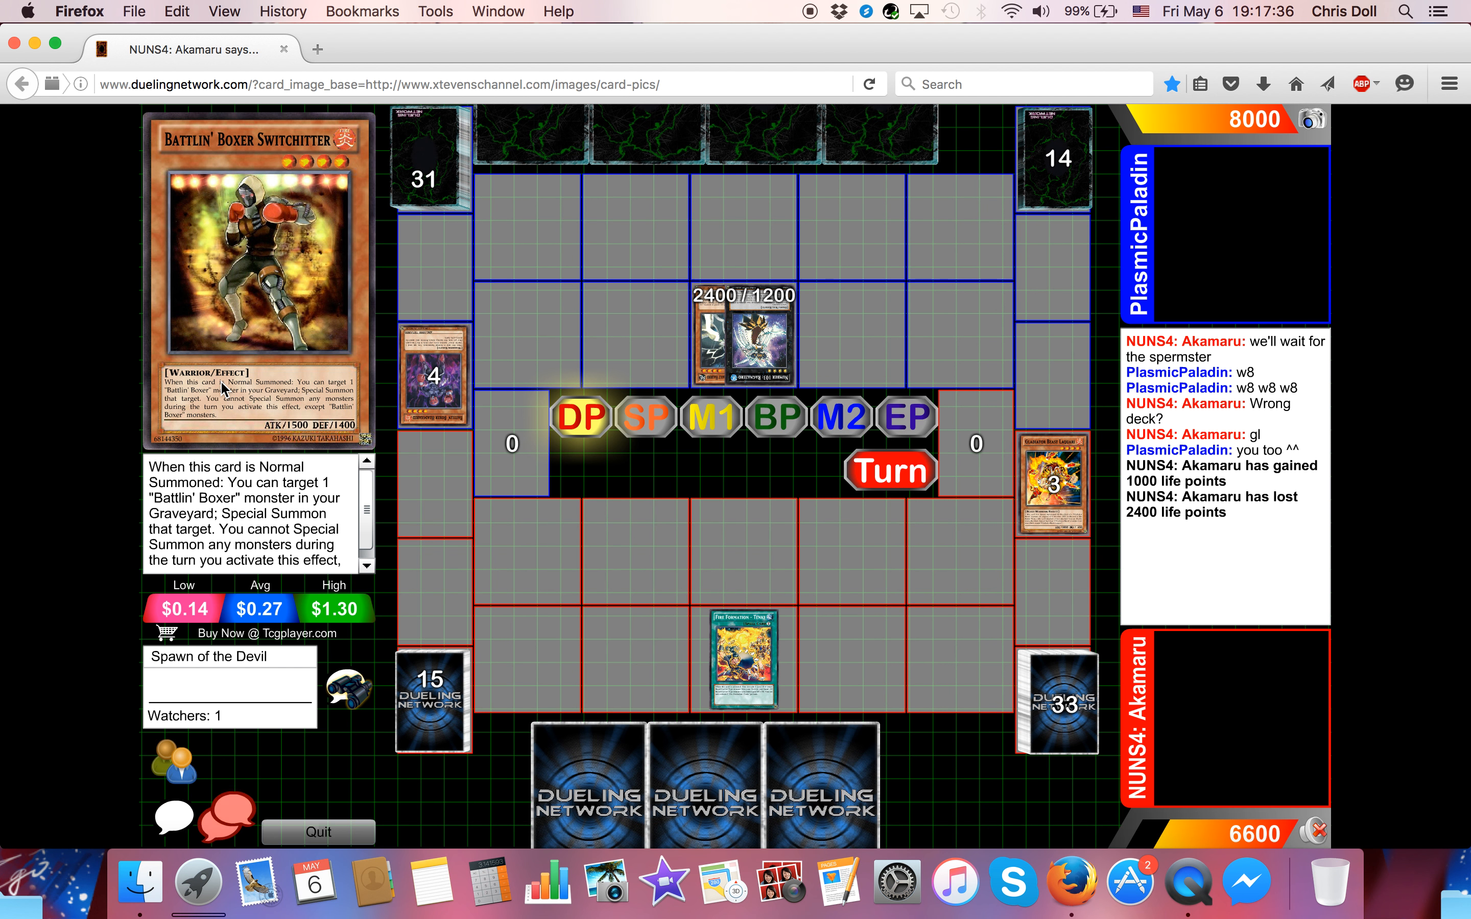
# - Follow Akamaru summoning Brotherhood of the Fire Fist - Gorilla (1600/1000) and setting one card
pyautogui.click(713, 418)
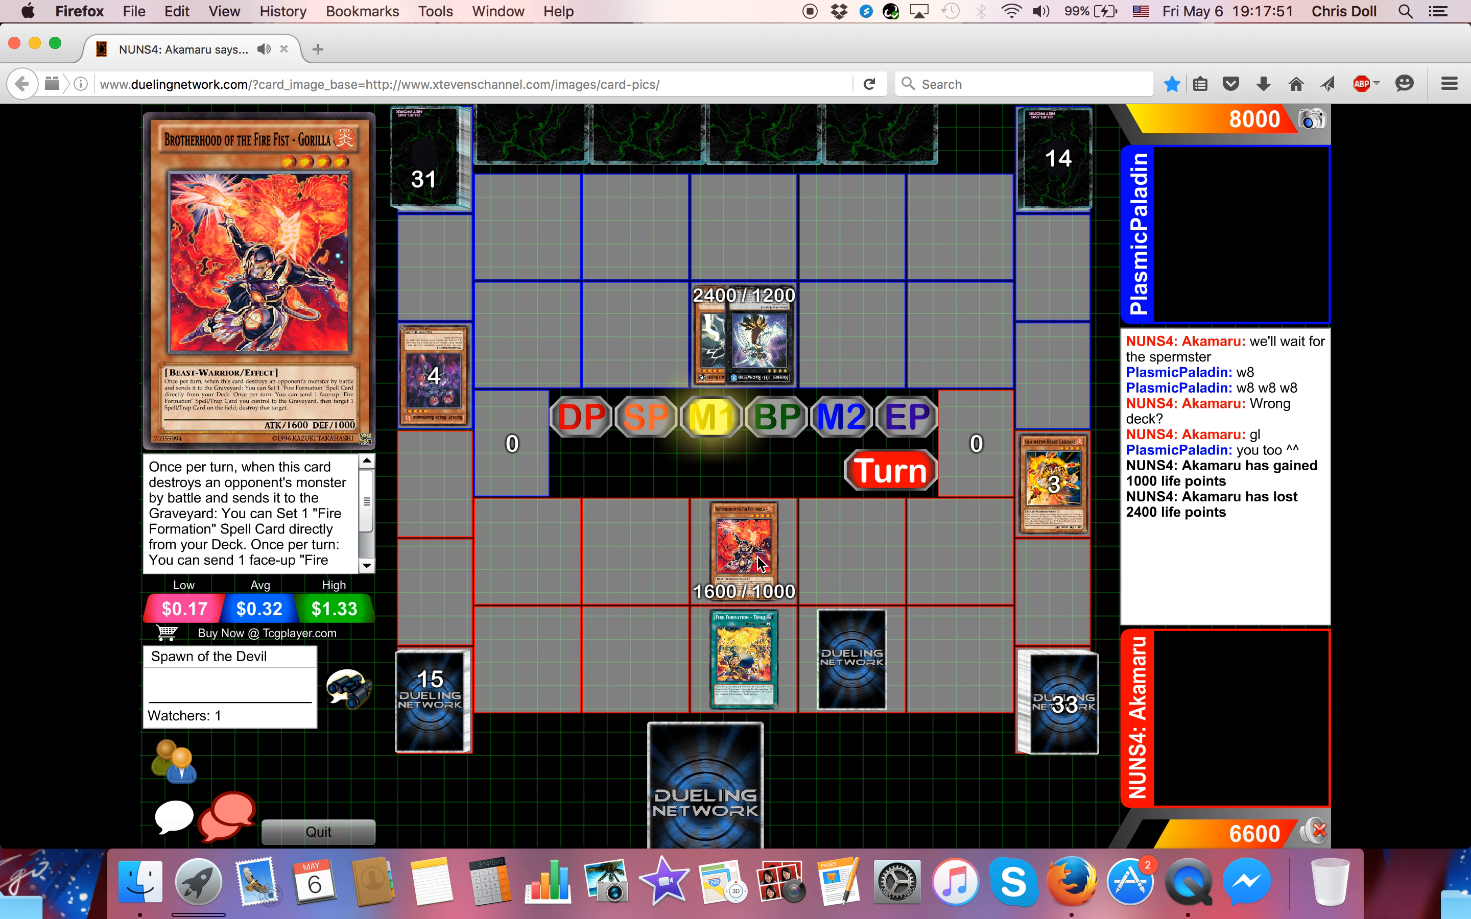
pyautogui.moveTo(784, 384)
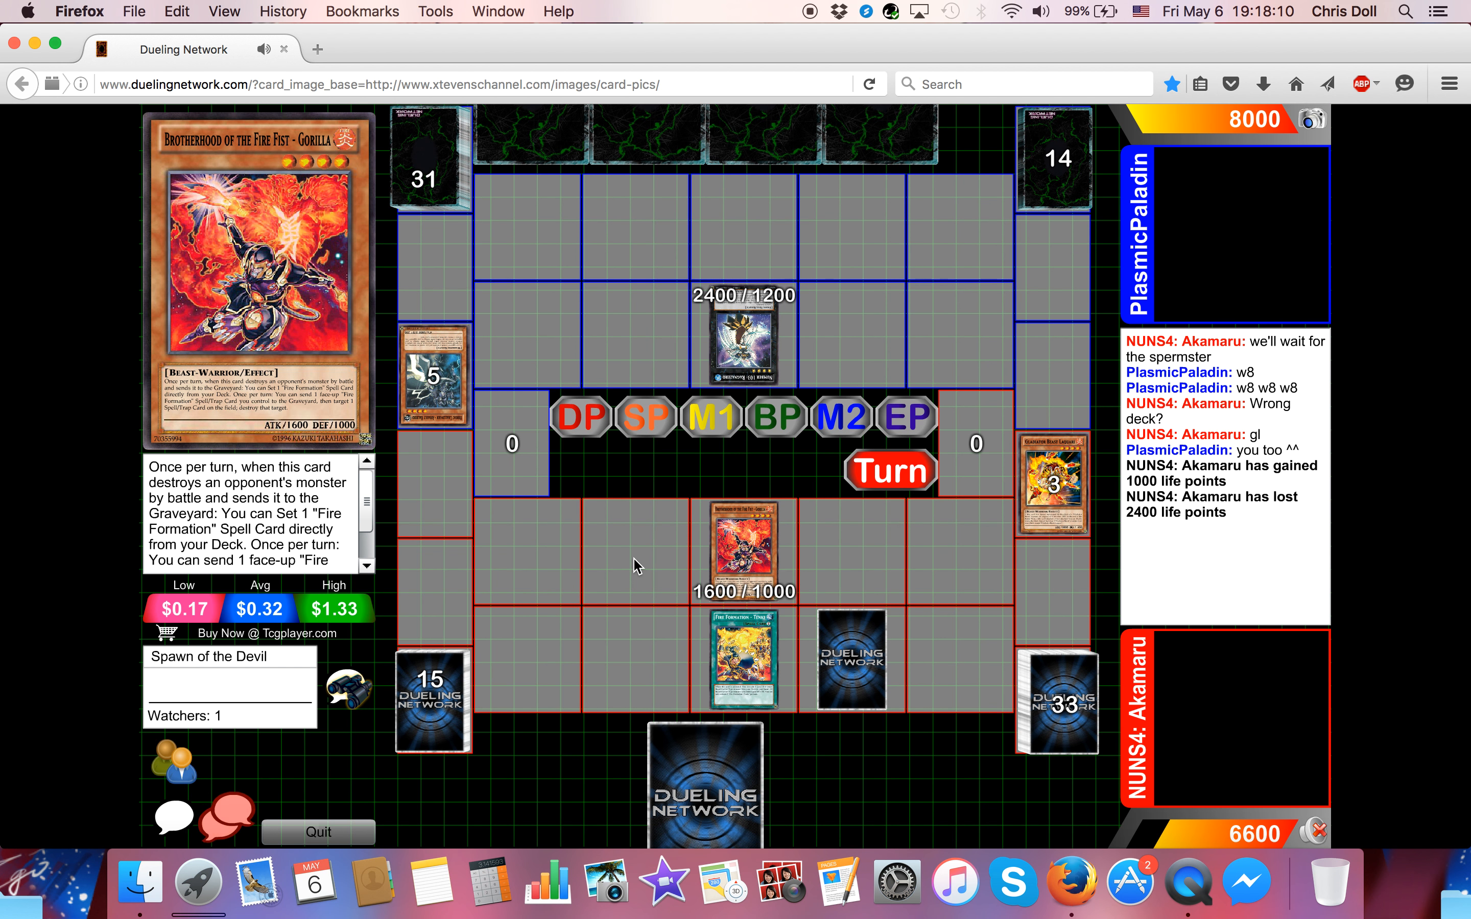
# - Follow Ragnazero destroying Gorilla and attacking directly, leaving Akamaru at 4200 life points
pyautogui.click(744, 548)
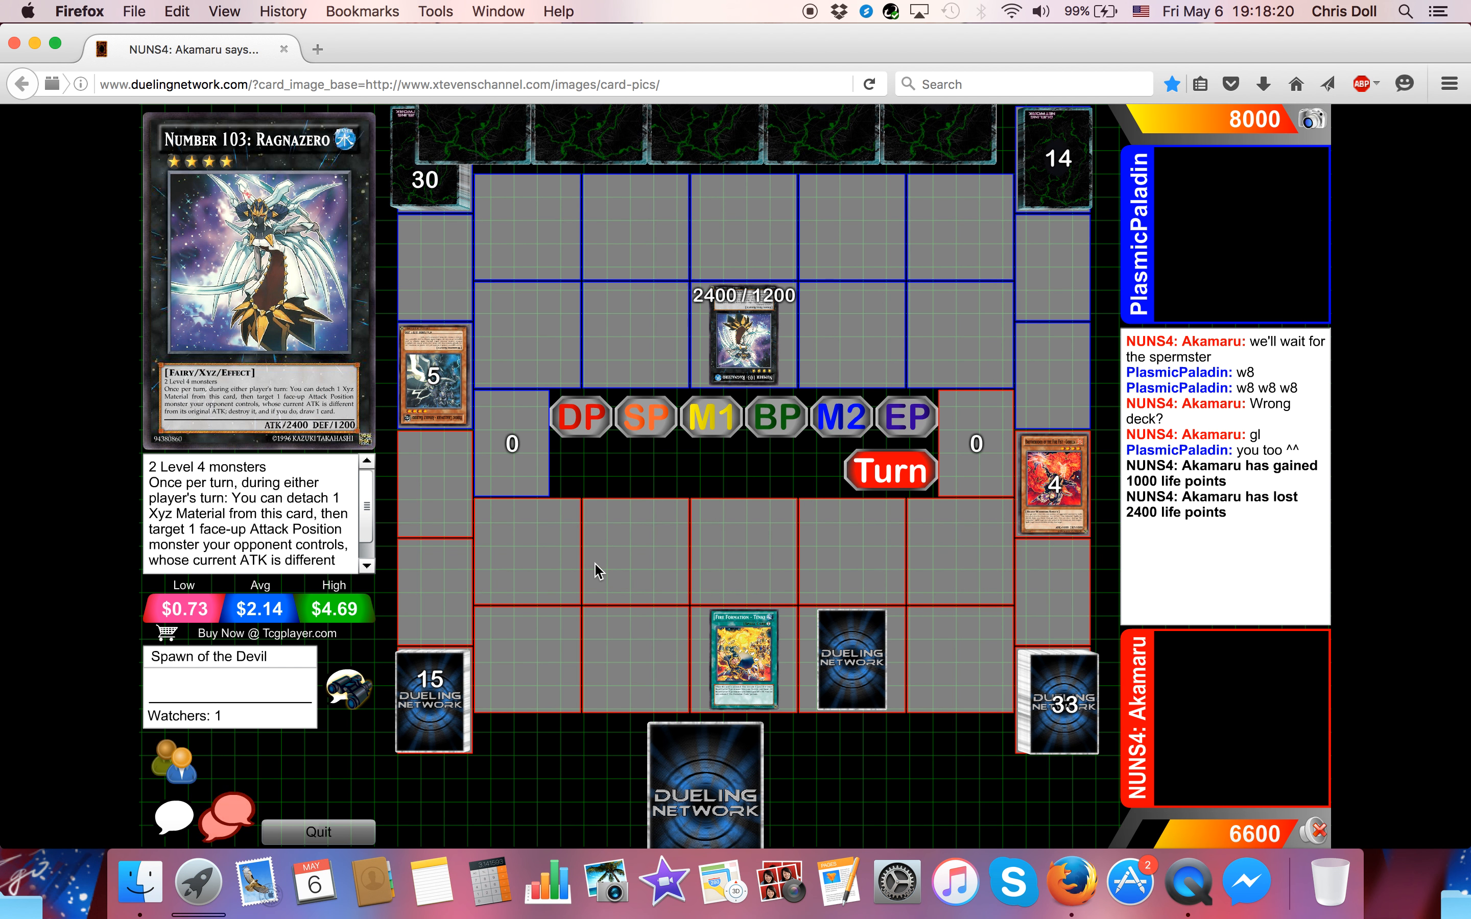
pyautogui.click(889, 470)
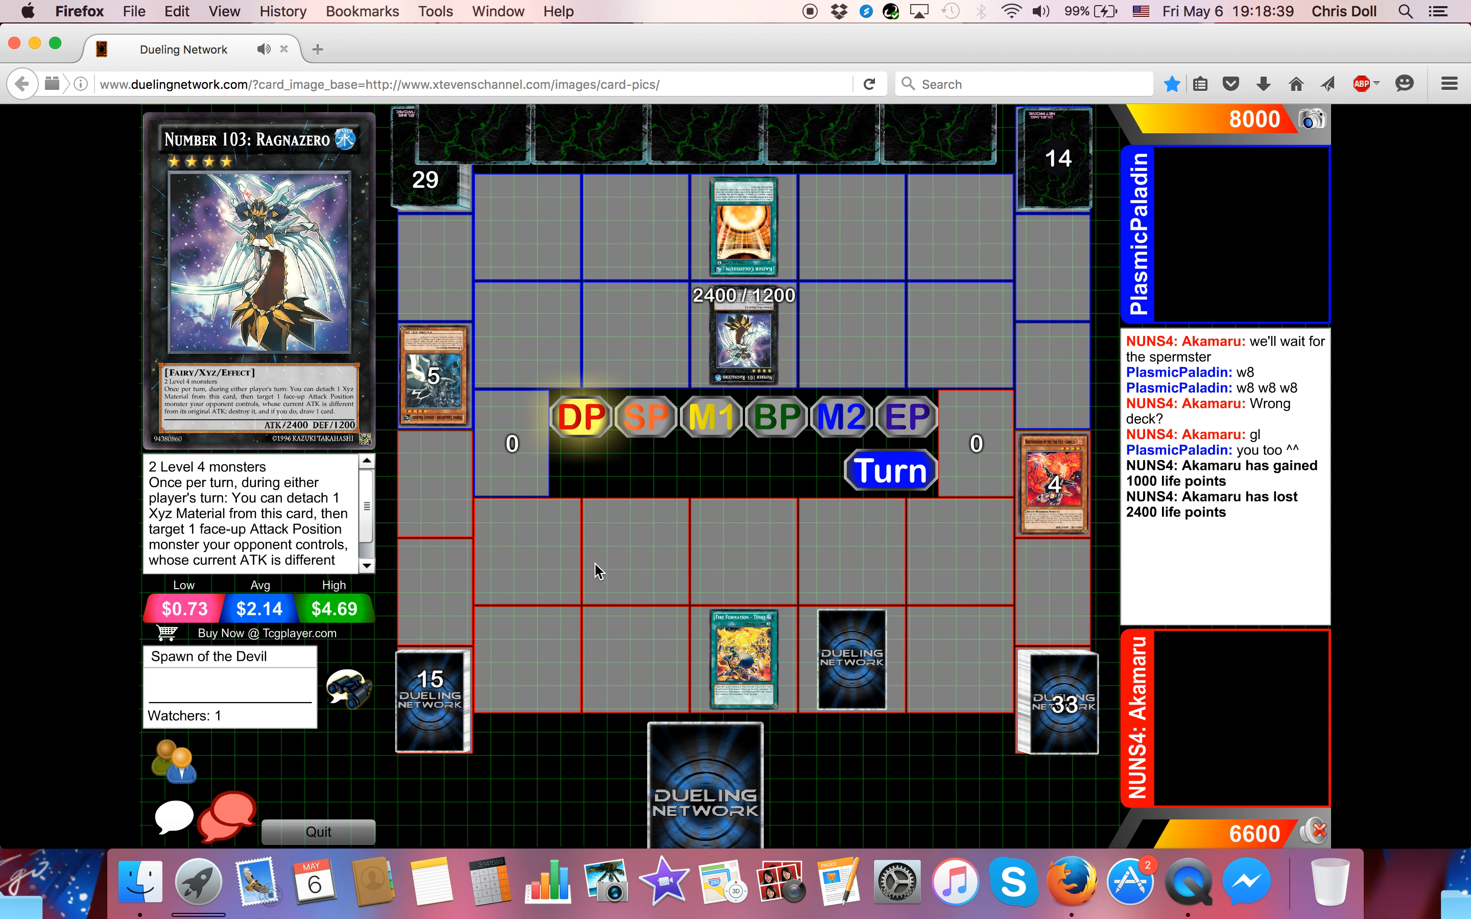
pyautogui.click(775, 415)
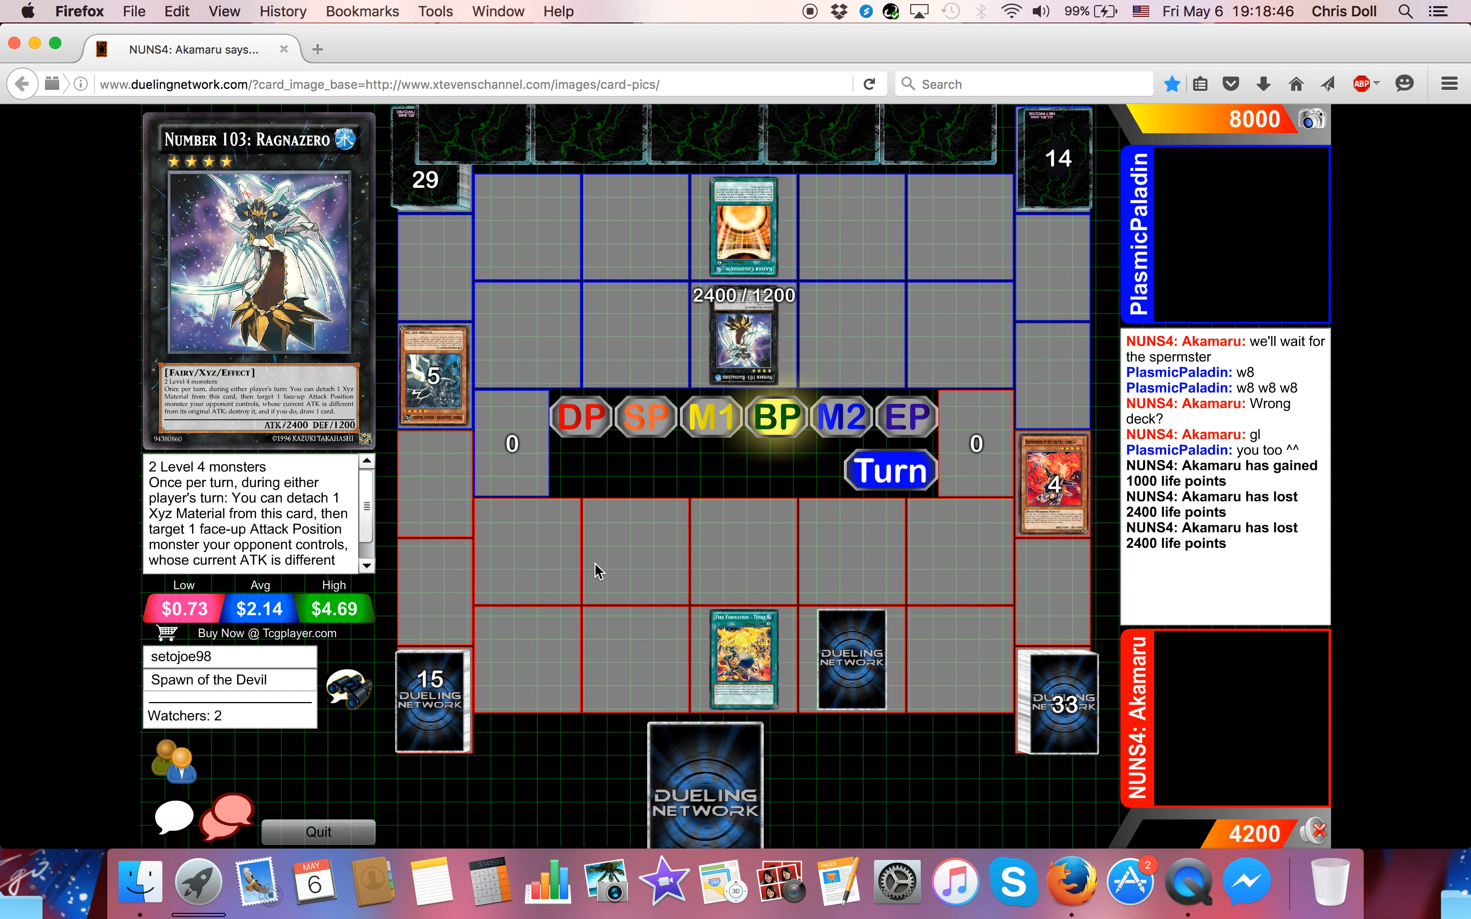
pyautogui.click(839, 415)
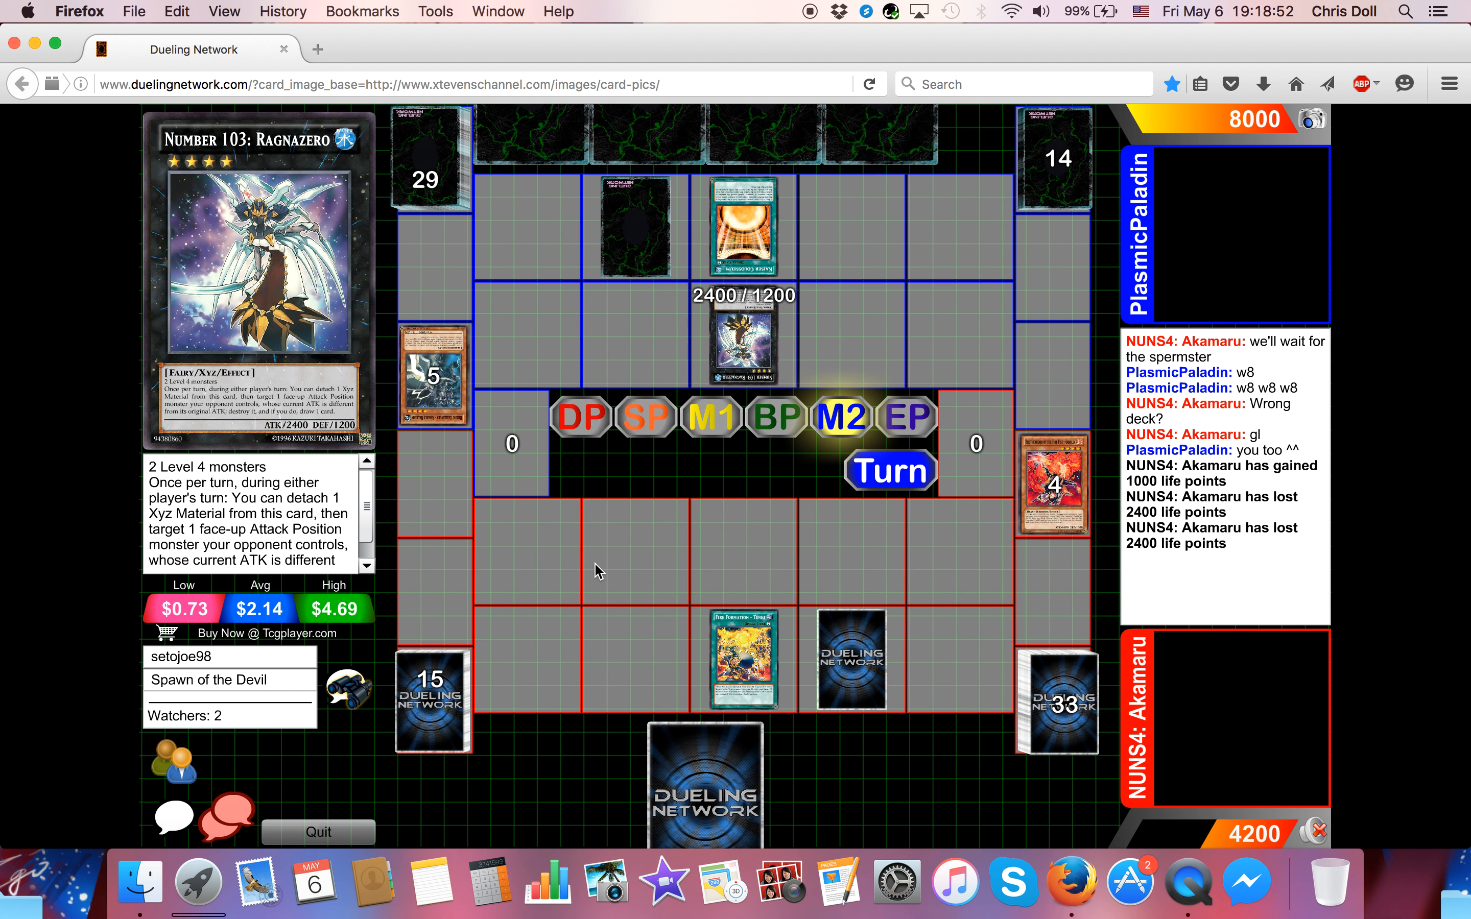
pyautogui.click(891, 470)
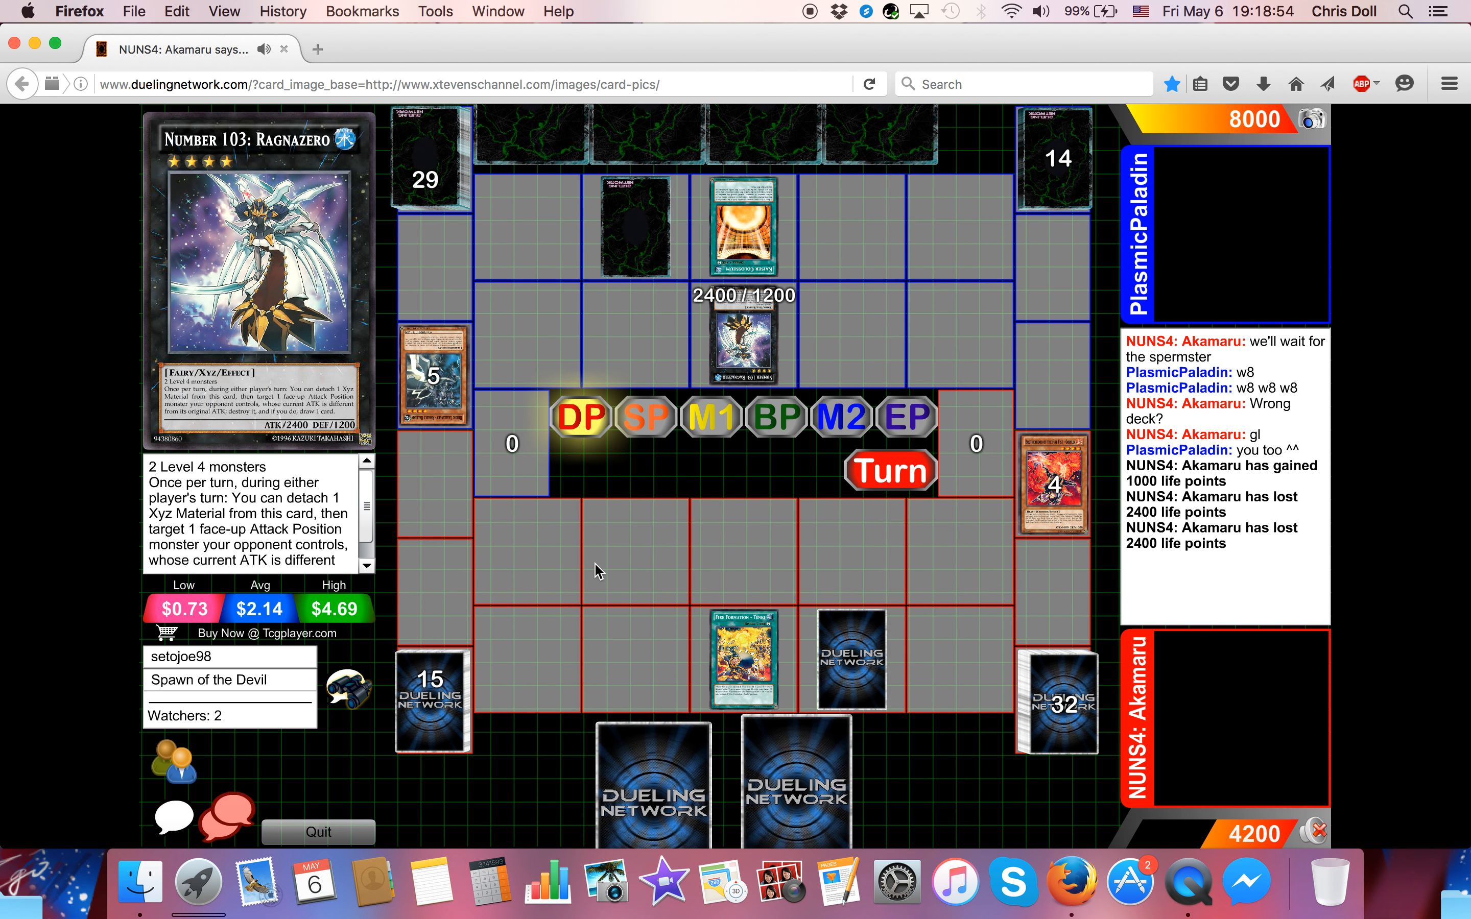
# - Follow Brotherhood of the Fire Fist - Bear's summon and direct attack dropping PlasmicPaladin to 5600
pyautogui.click(710, 417)
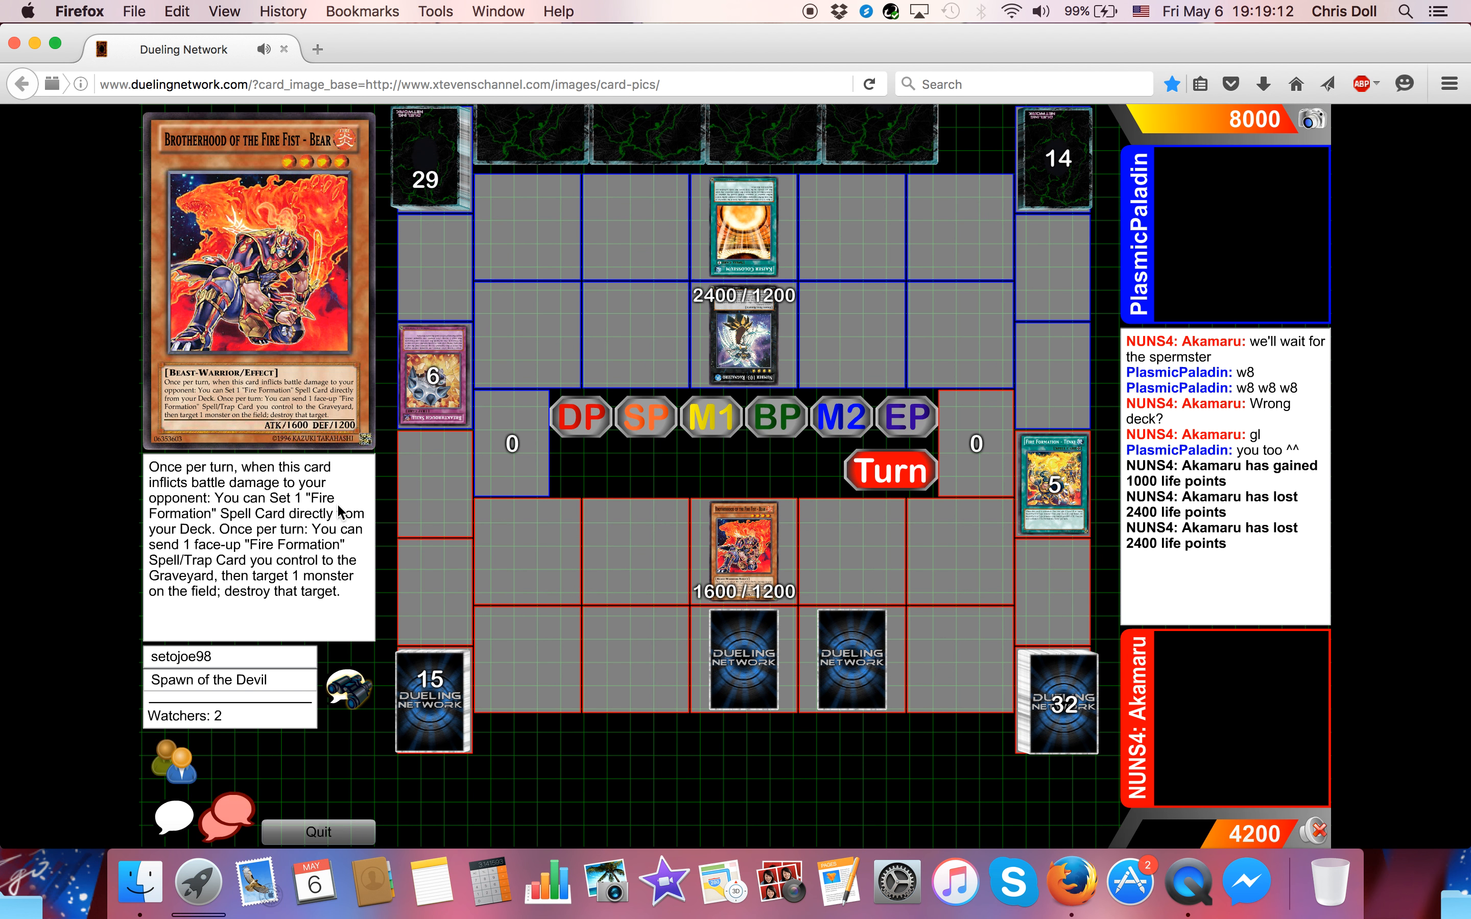
pyautogui.click(890, 470)
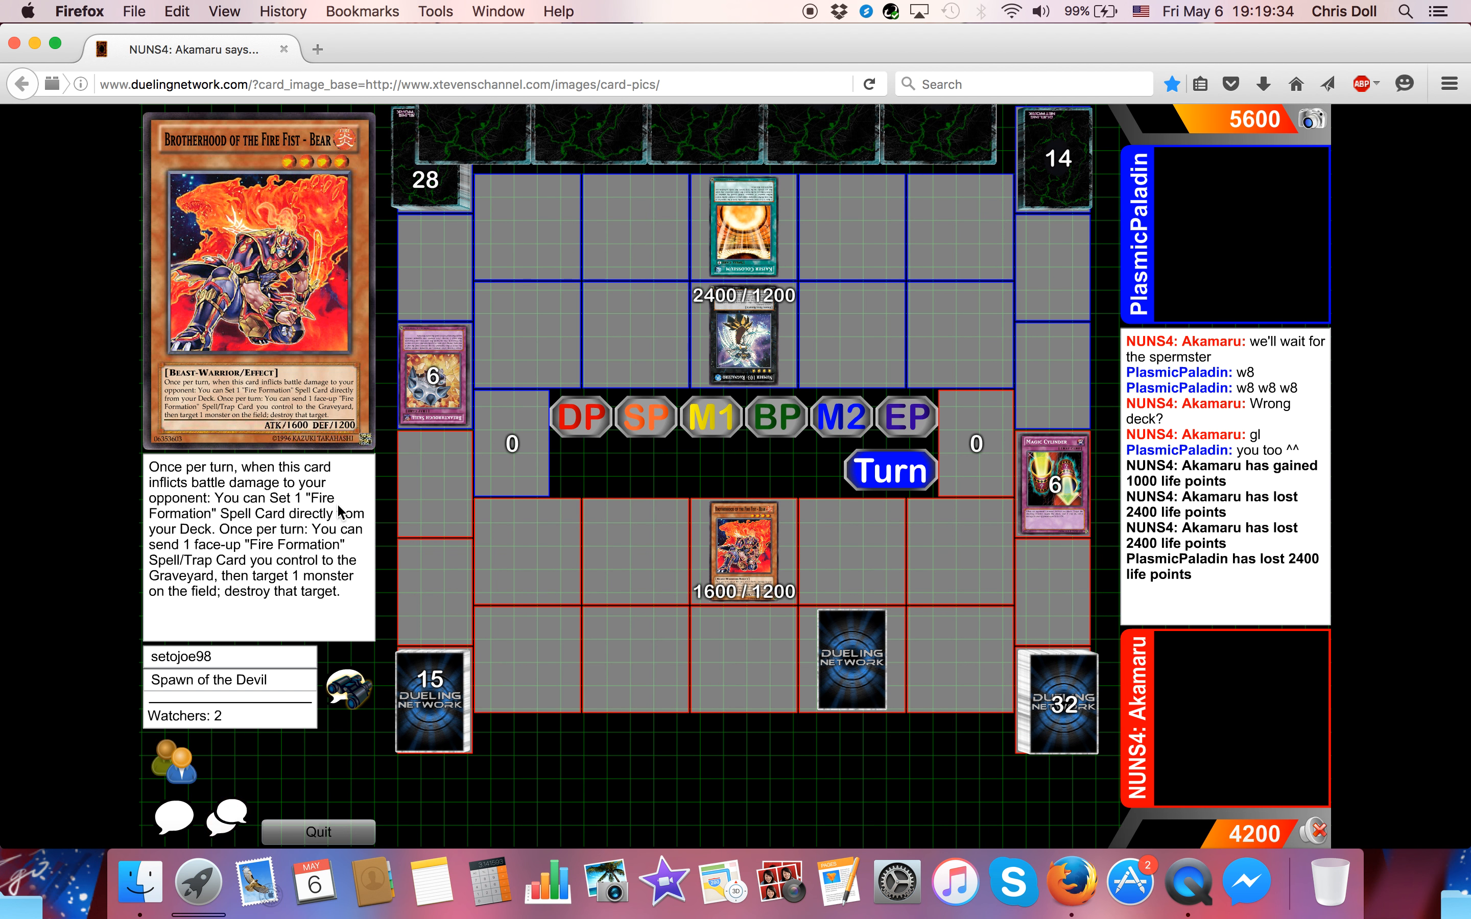
pyautogui.click(889, 470)
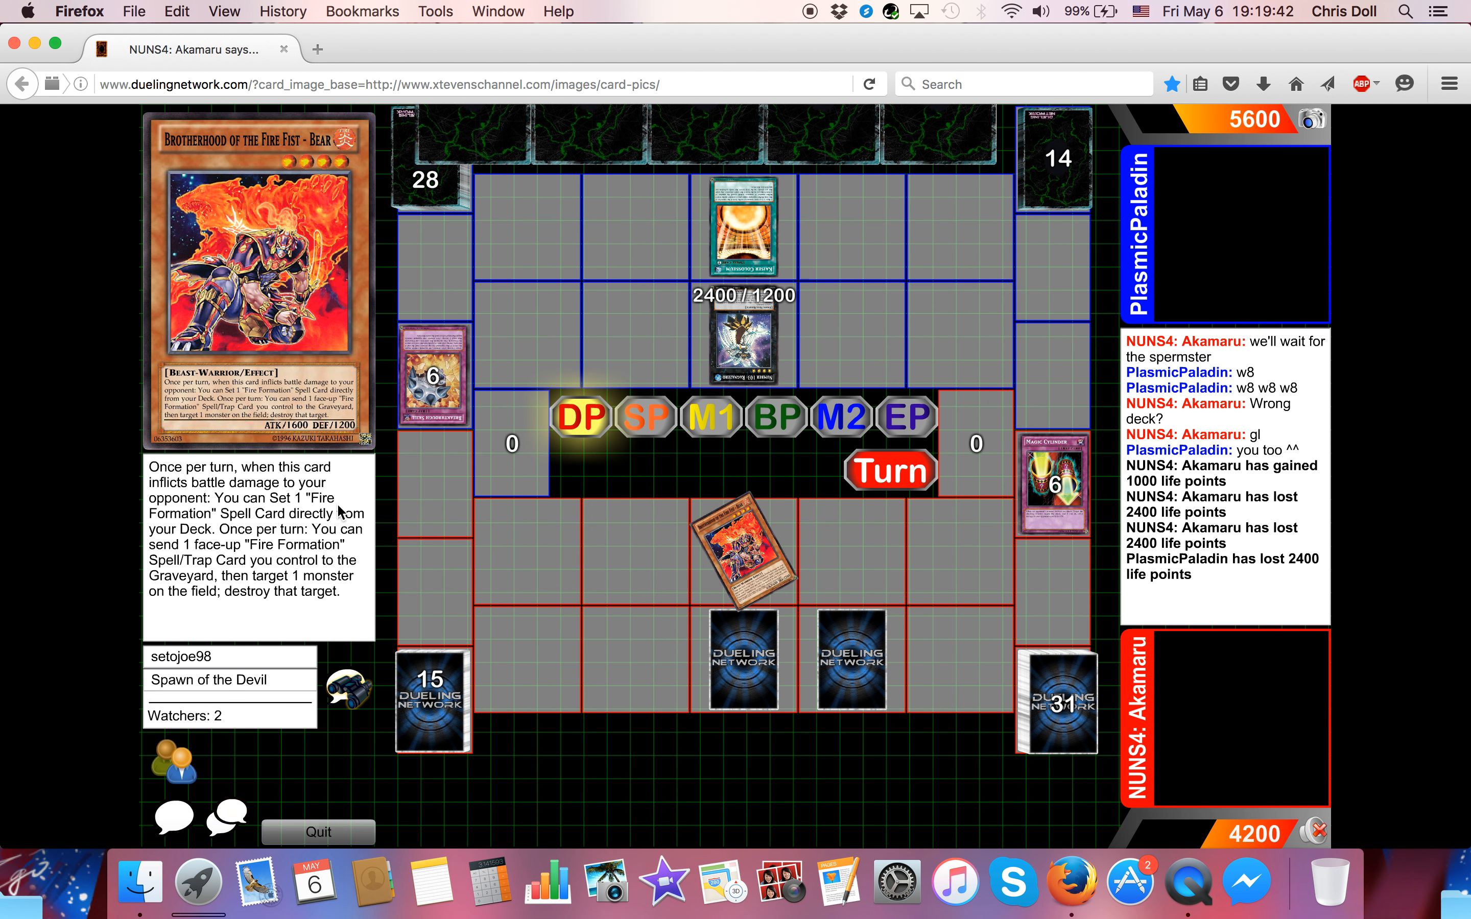
# - Follow Bear moving to Akamaru's graveyard, leaving two set cards on his field
pyautogui.click(762, 550)
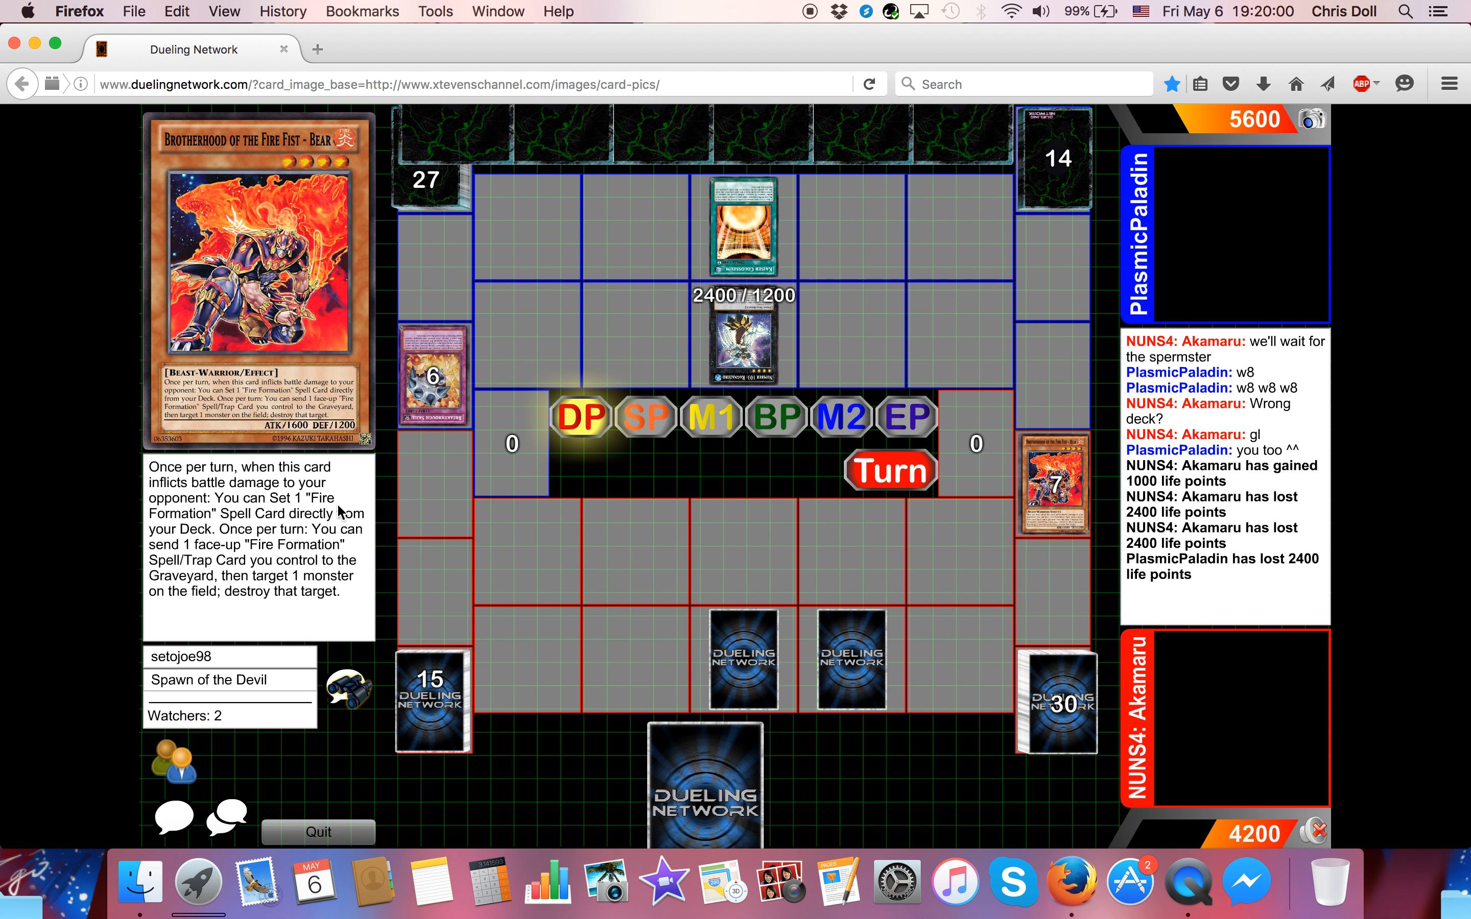
# - Follow Akamaru's 1700/300 monster arriving while PlasmicPaladin sets a spell/trap card
pyautogui.click(1238, 718)
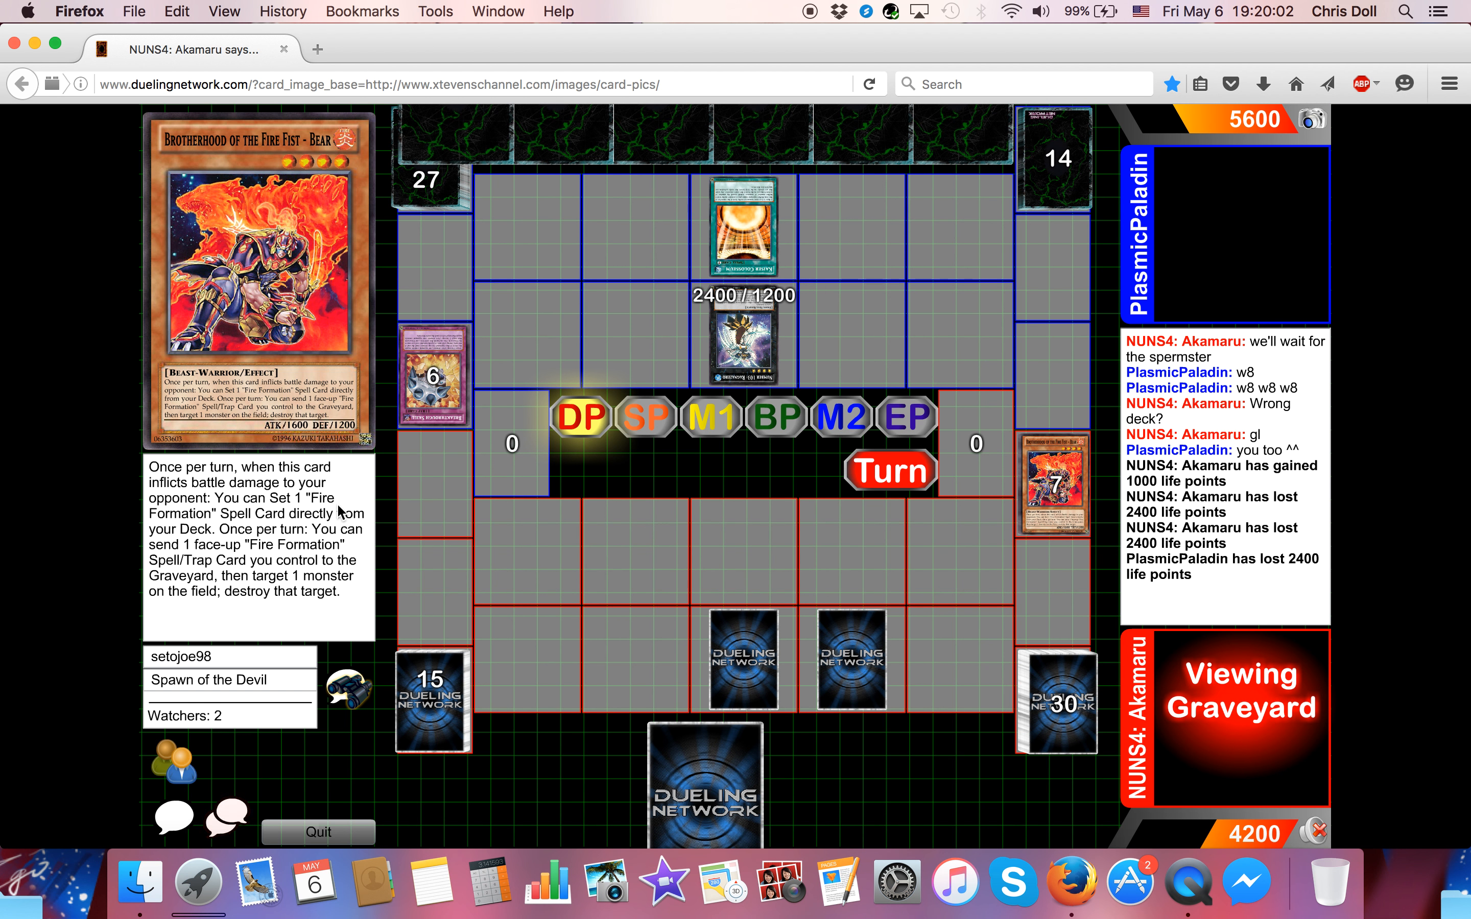
pyautogui.click(1240, 717)
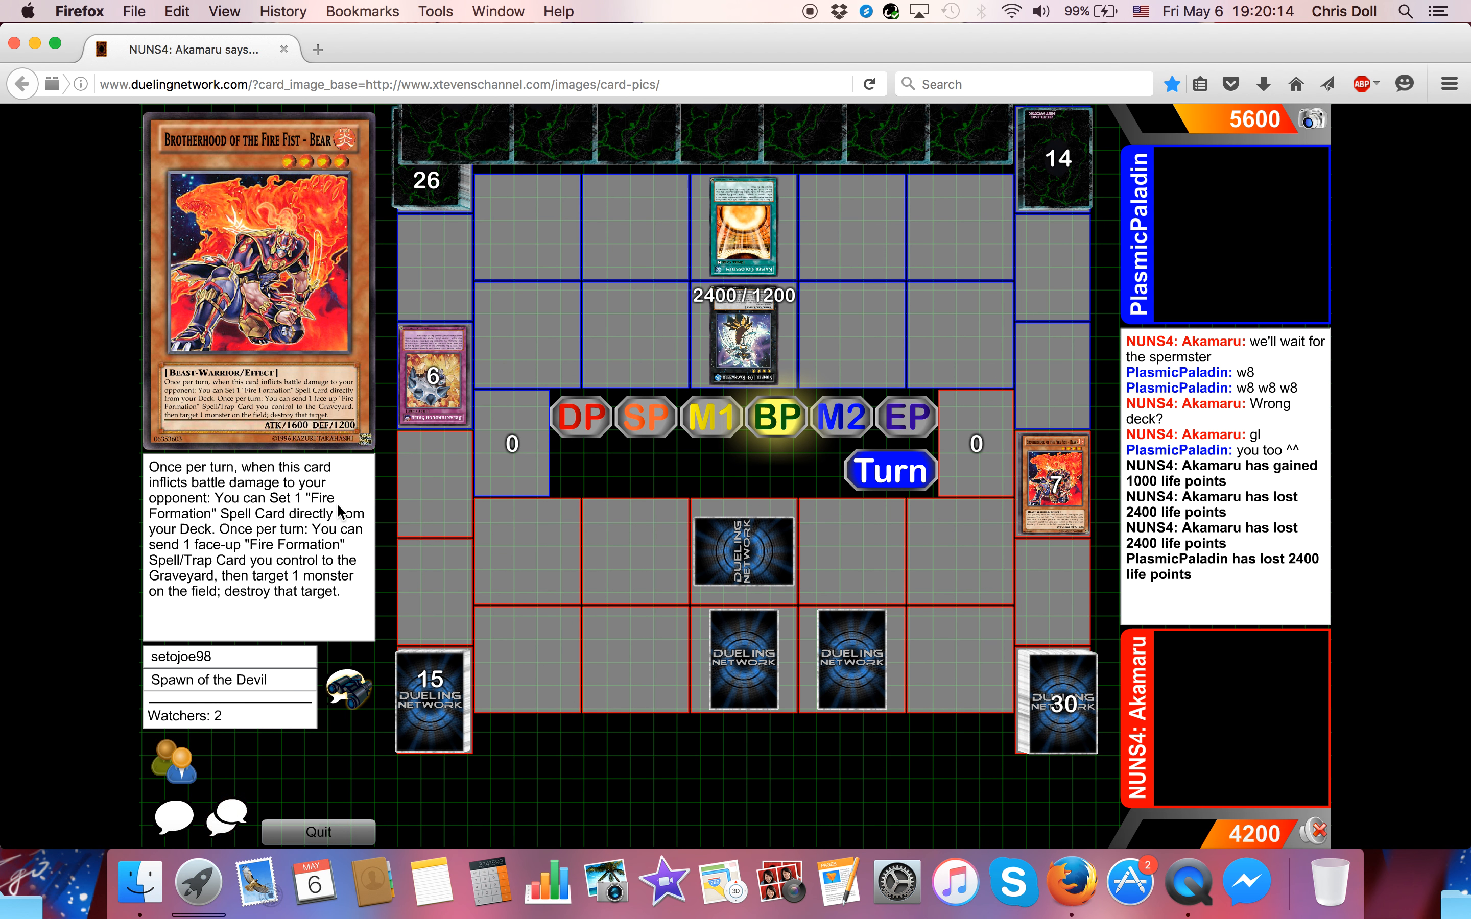
pyautogui.click(742, 552)
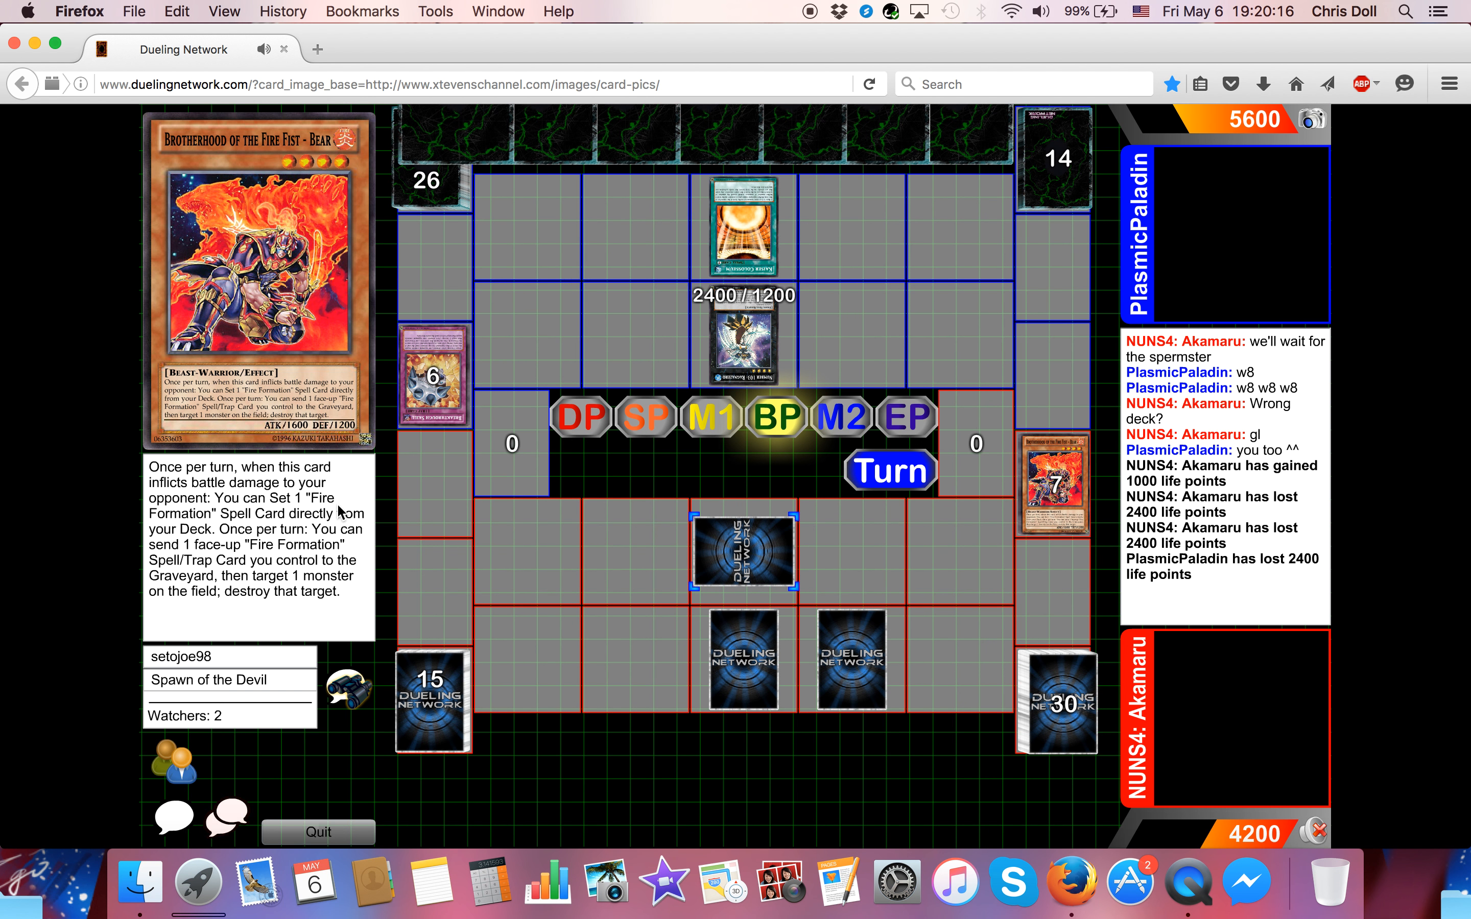
pyautogui.click(743, 552)
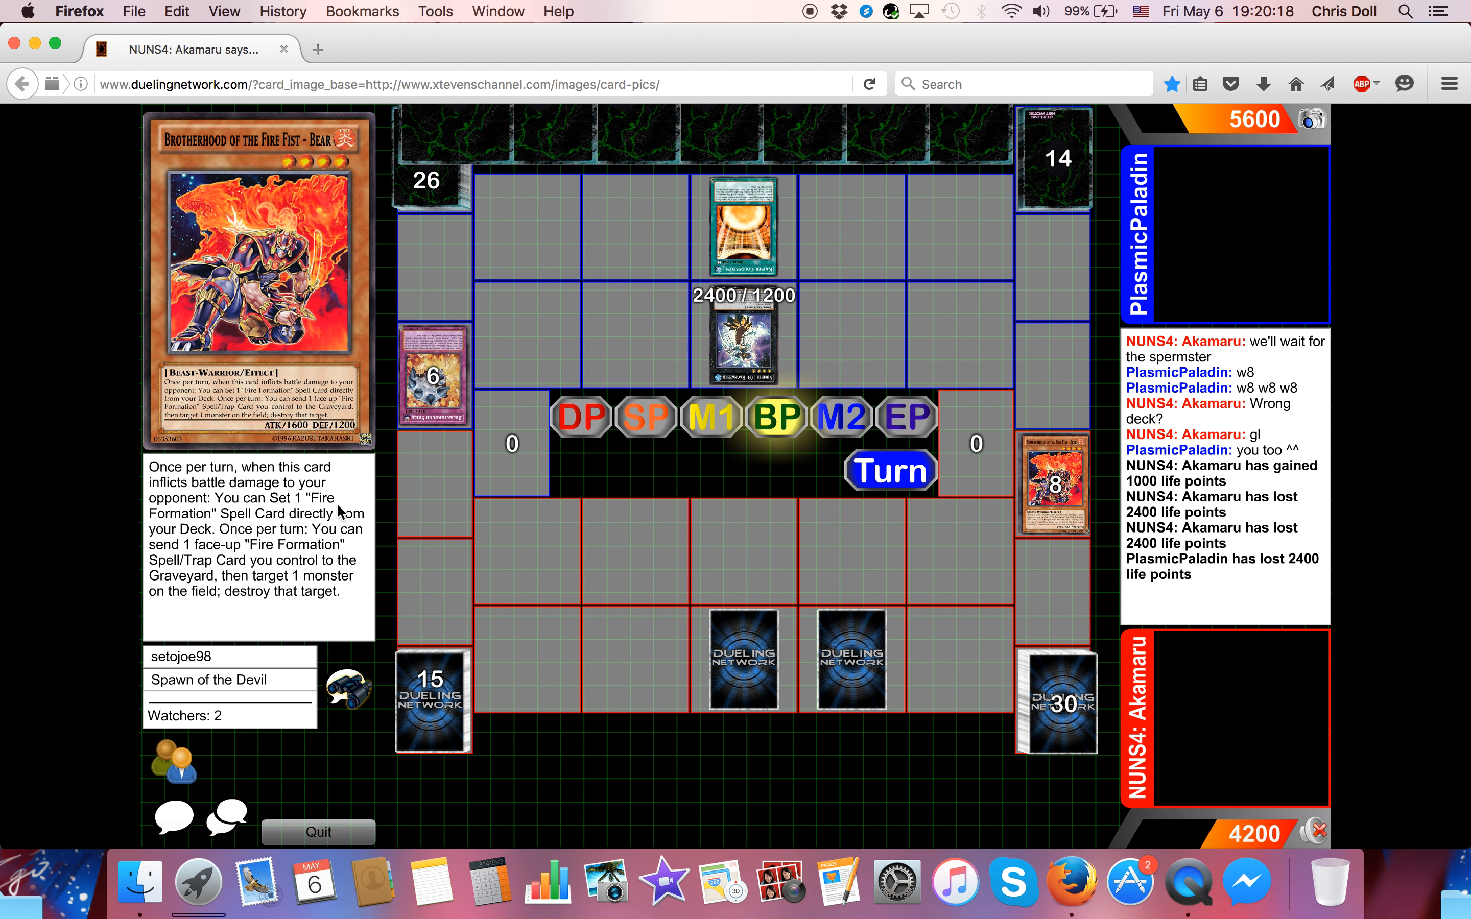
pyautogui.click(840, 417)
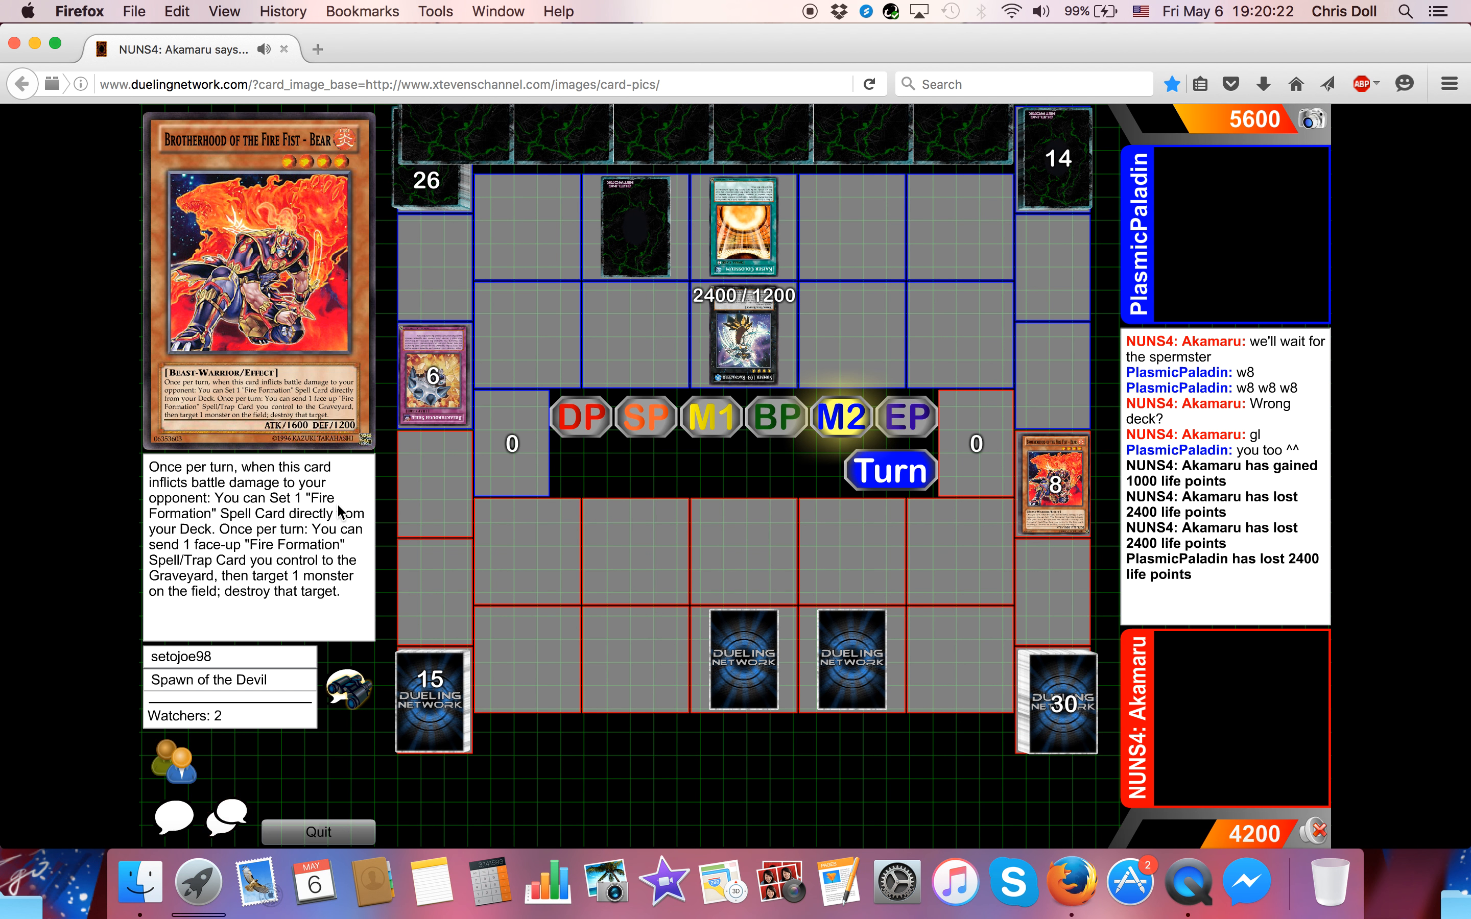
pyautogui.click(890, 471)
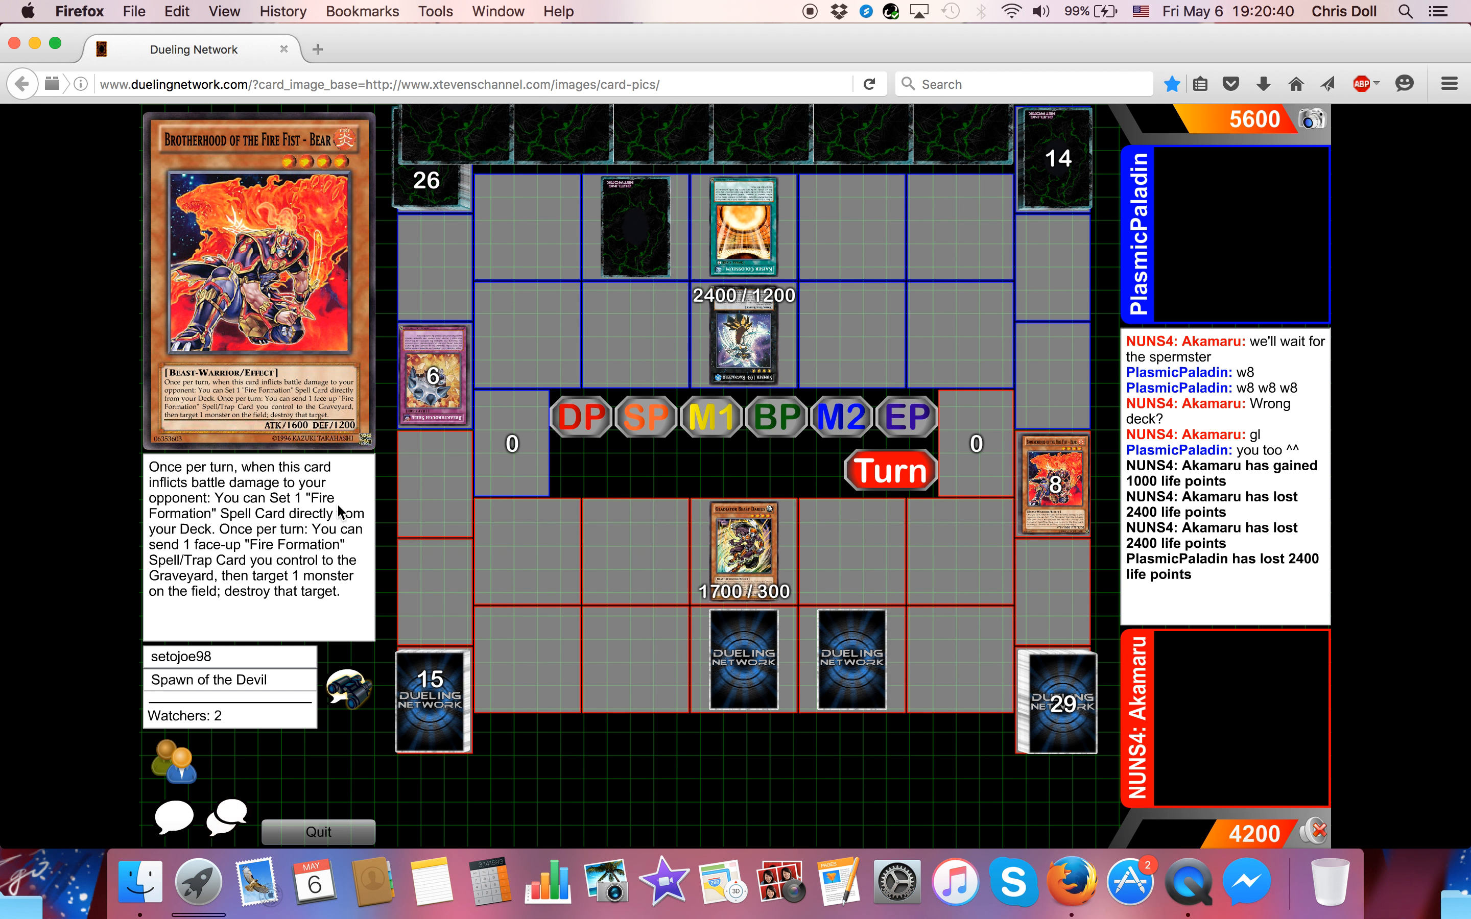
# - Follow Gladiator Beast Darius going to the graveyard, Akamaru at 3500, and Fire Formation - Tenki activating
pyautogui.click(888, 471)
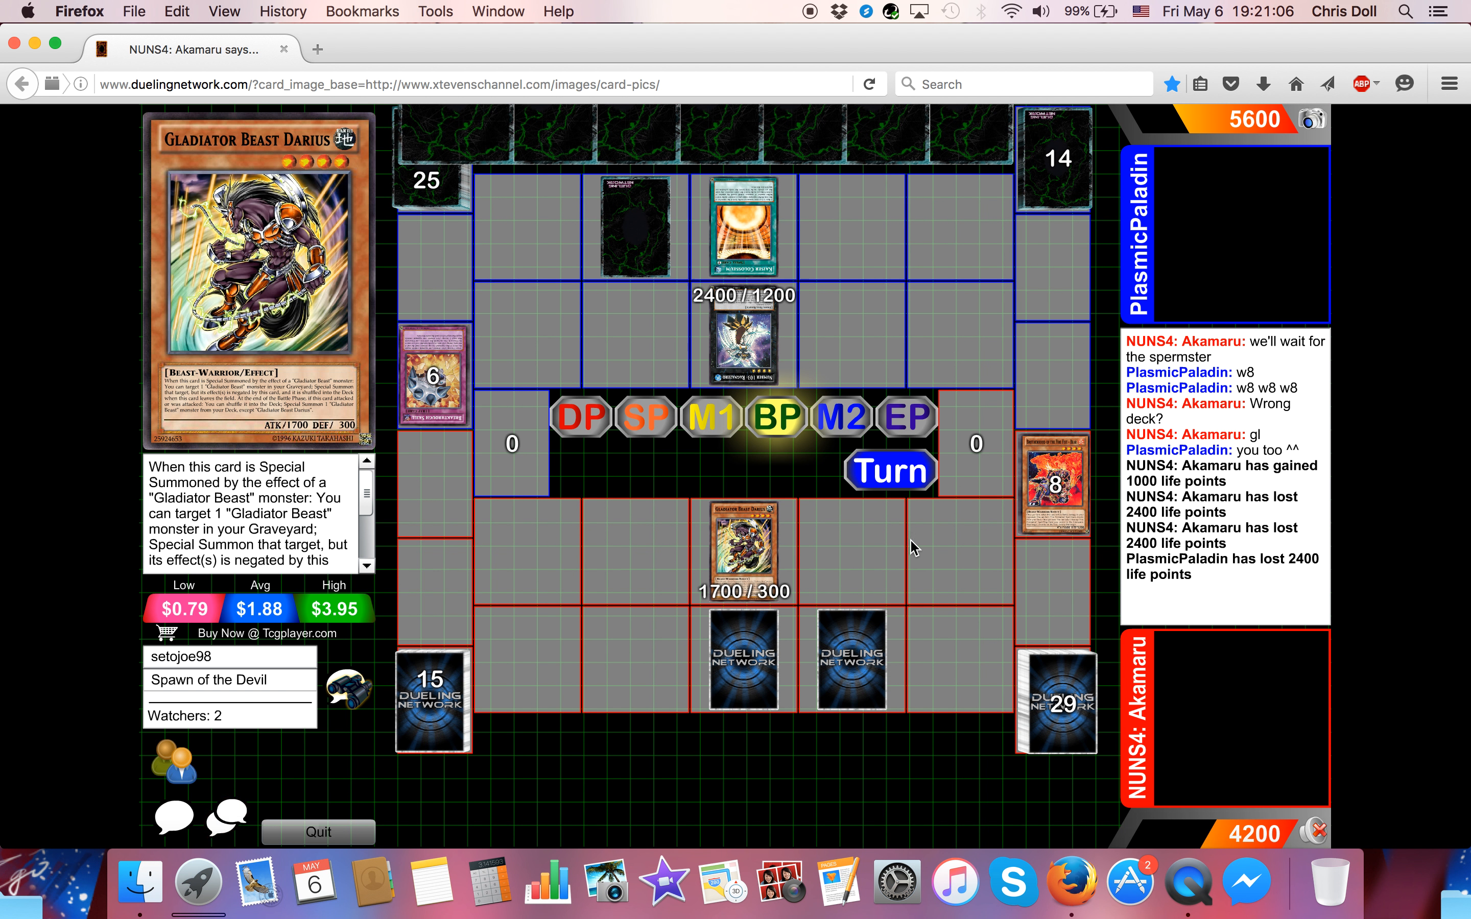
pyautogui.click(742, 550)
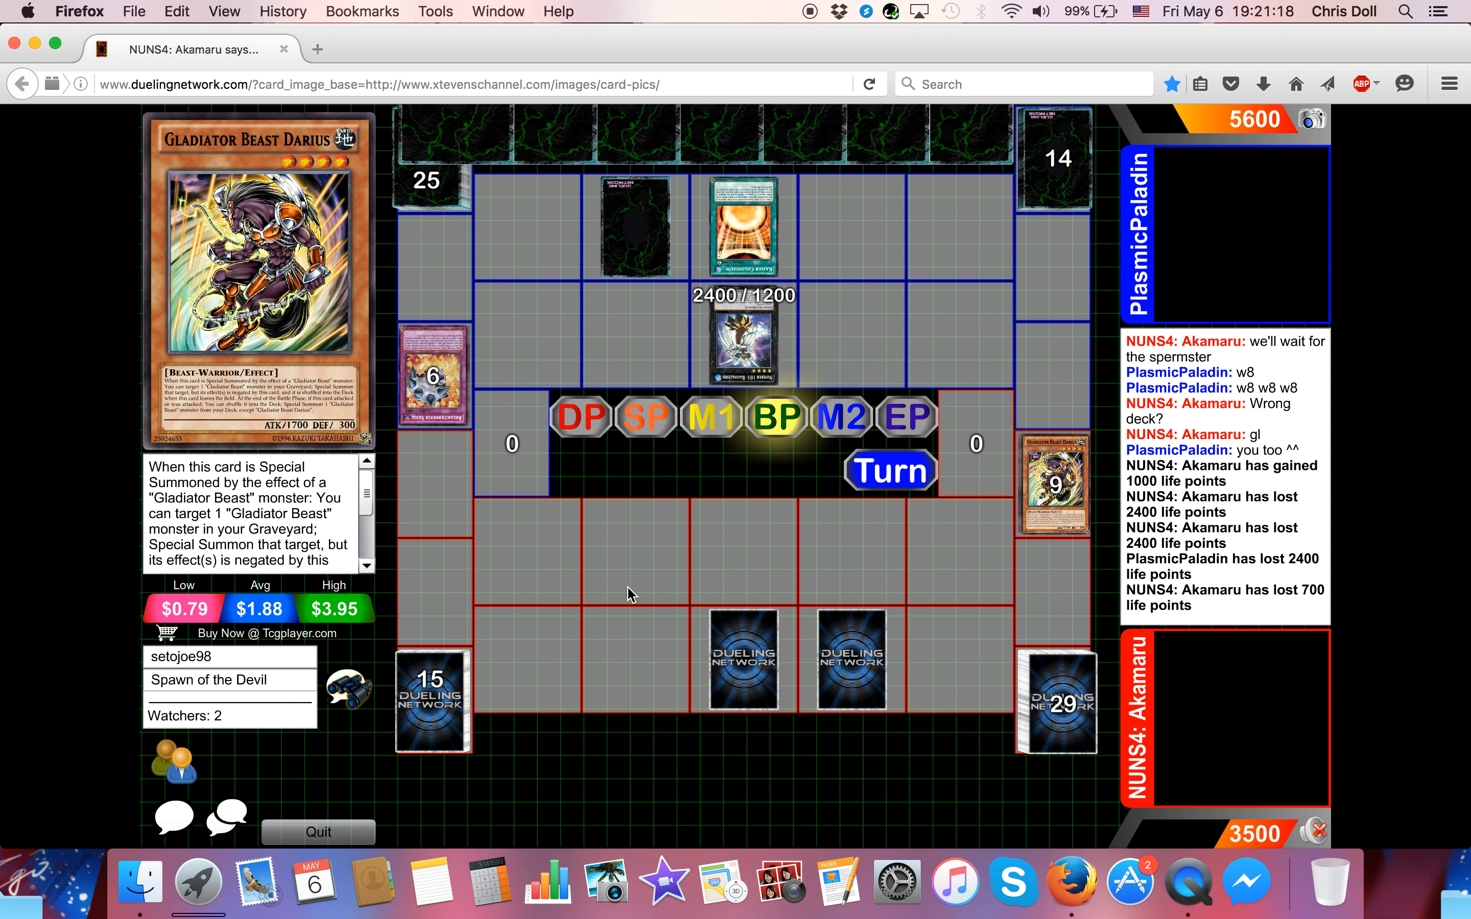
pyautogui.click(1054, 701)
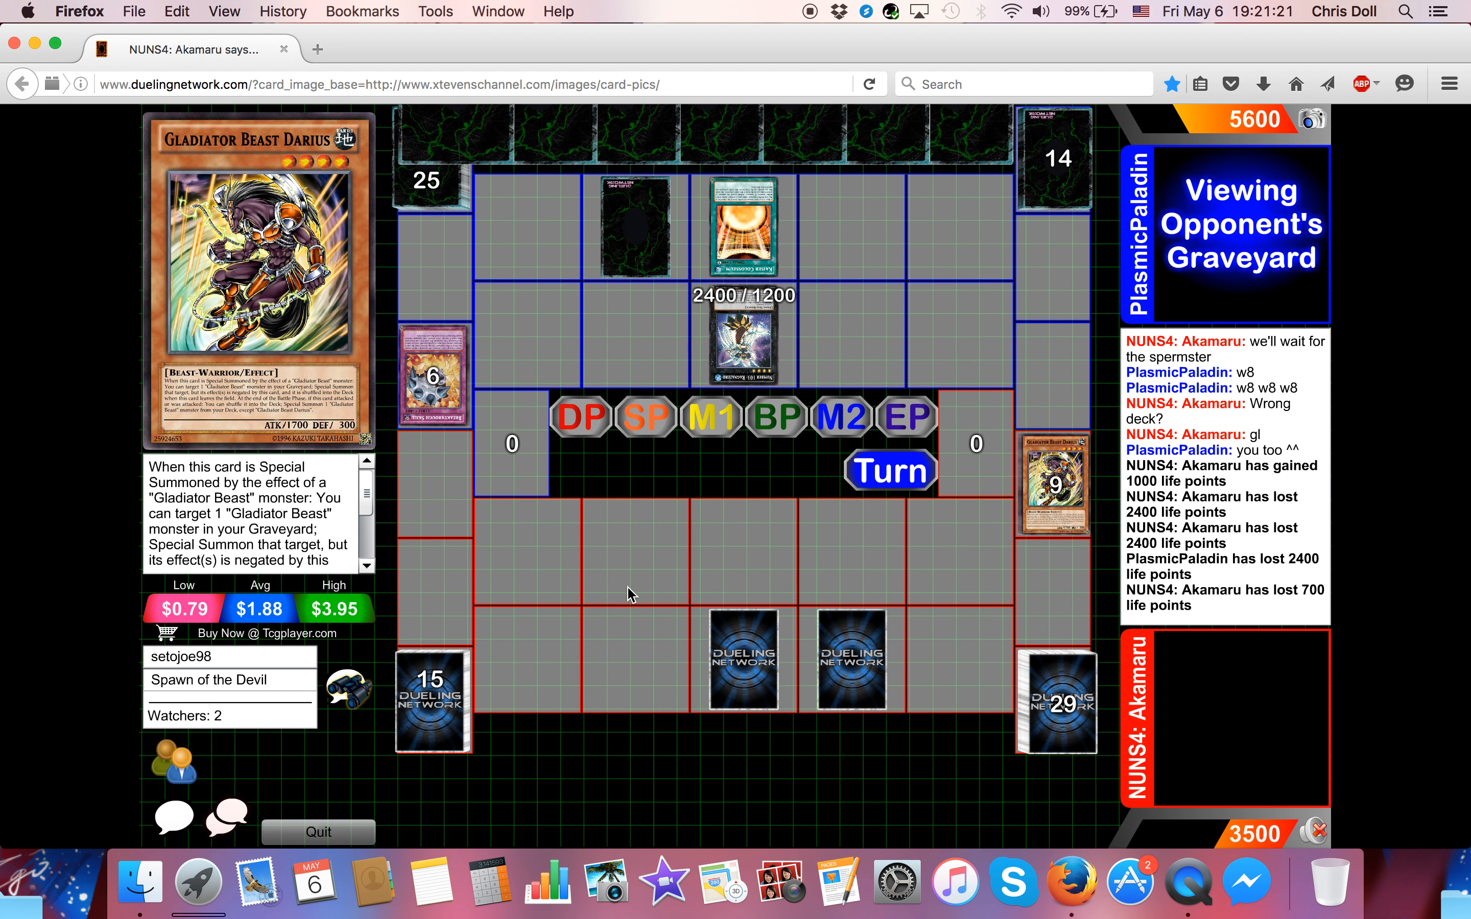
pyautogui.click(888, 471)
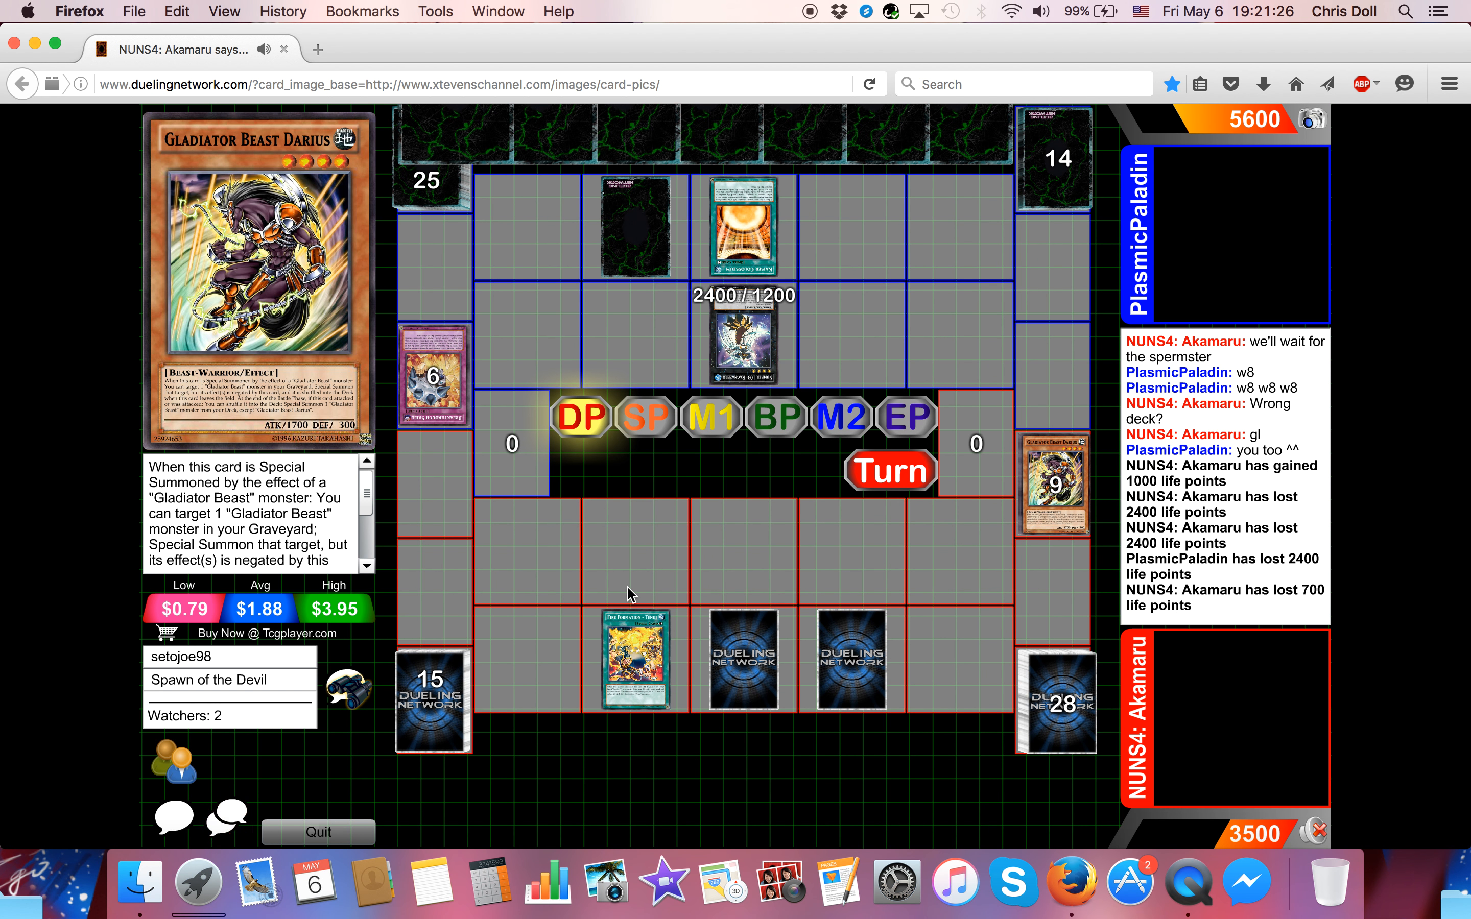
# - Follow Bear (1600/1200) attacking for 1600, dropping PlasmicPaladin to 4000 life points
pyautogui.click(717, 418)
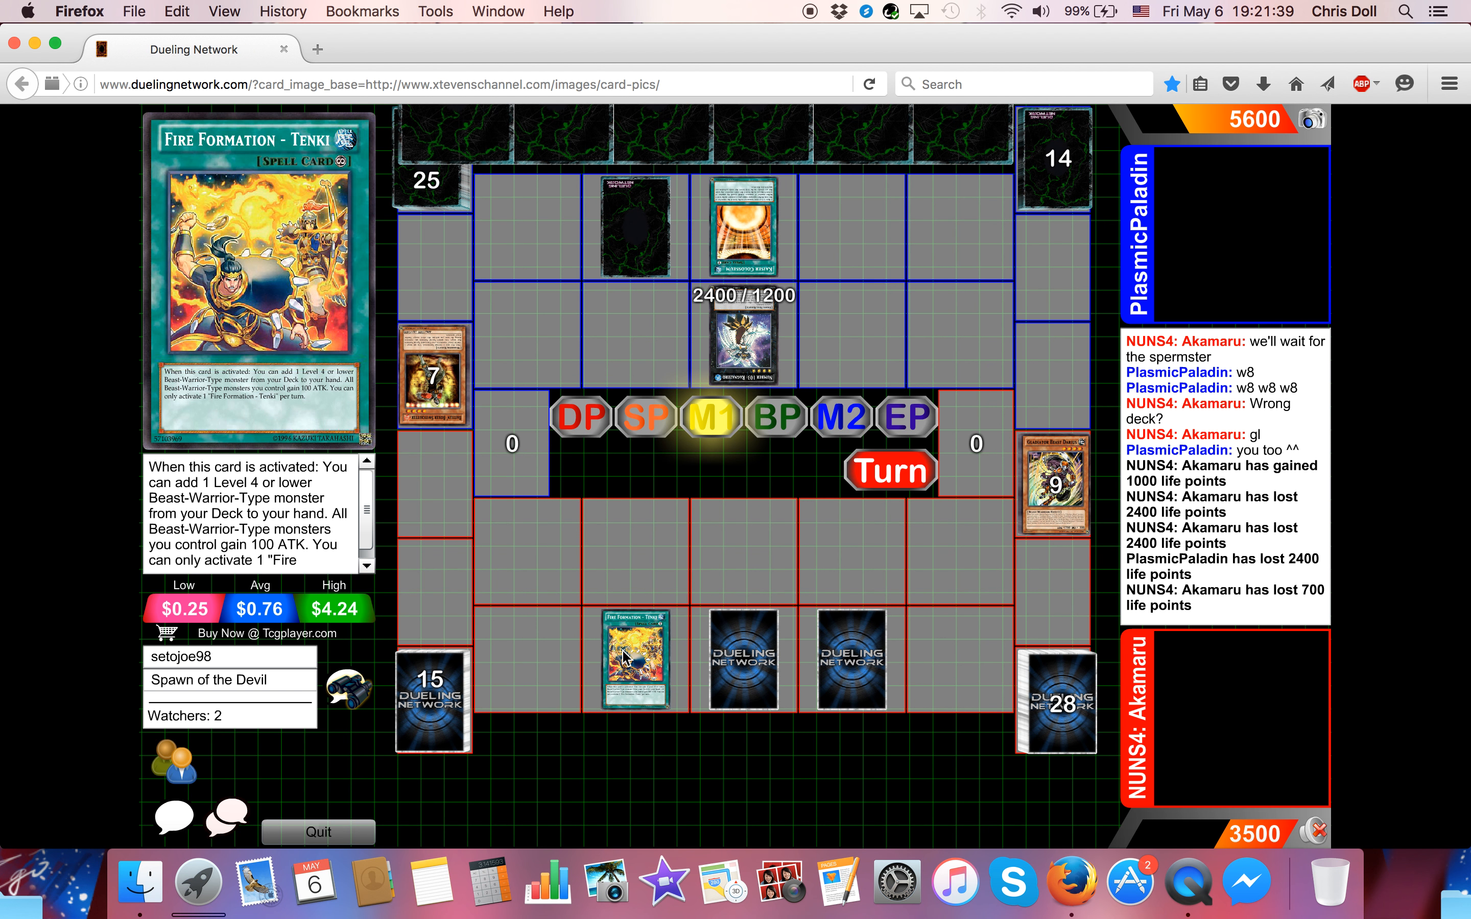
pyautogui.click(1055, 699)
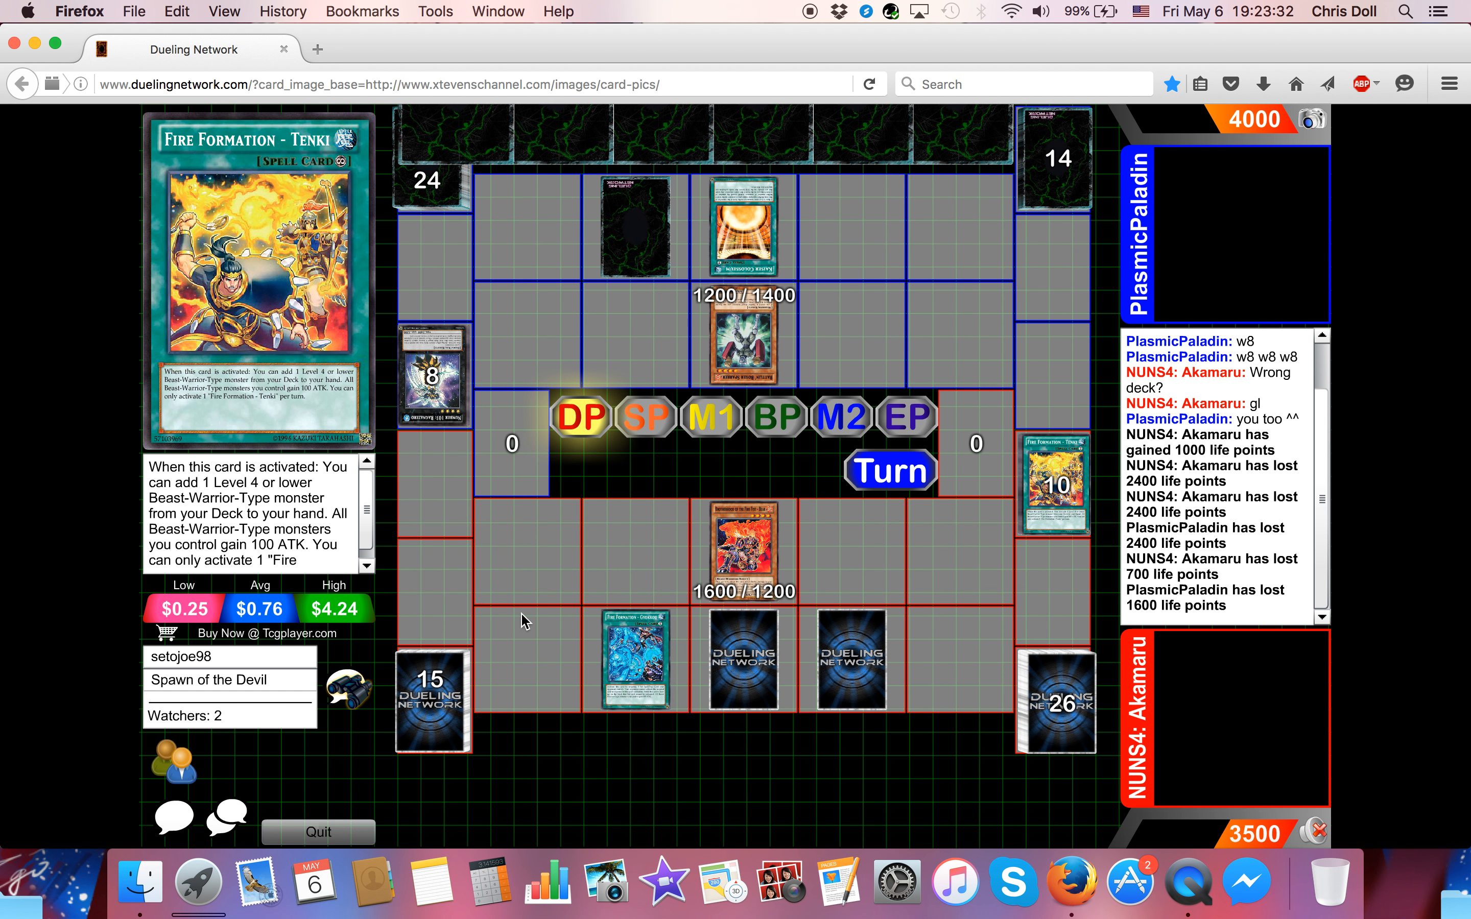
pyautogui.moveTo(737, 354)
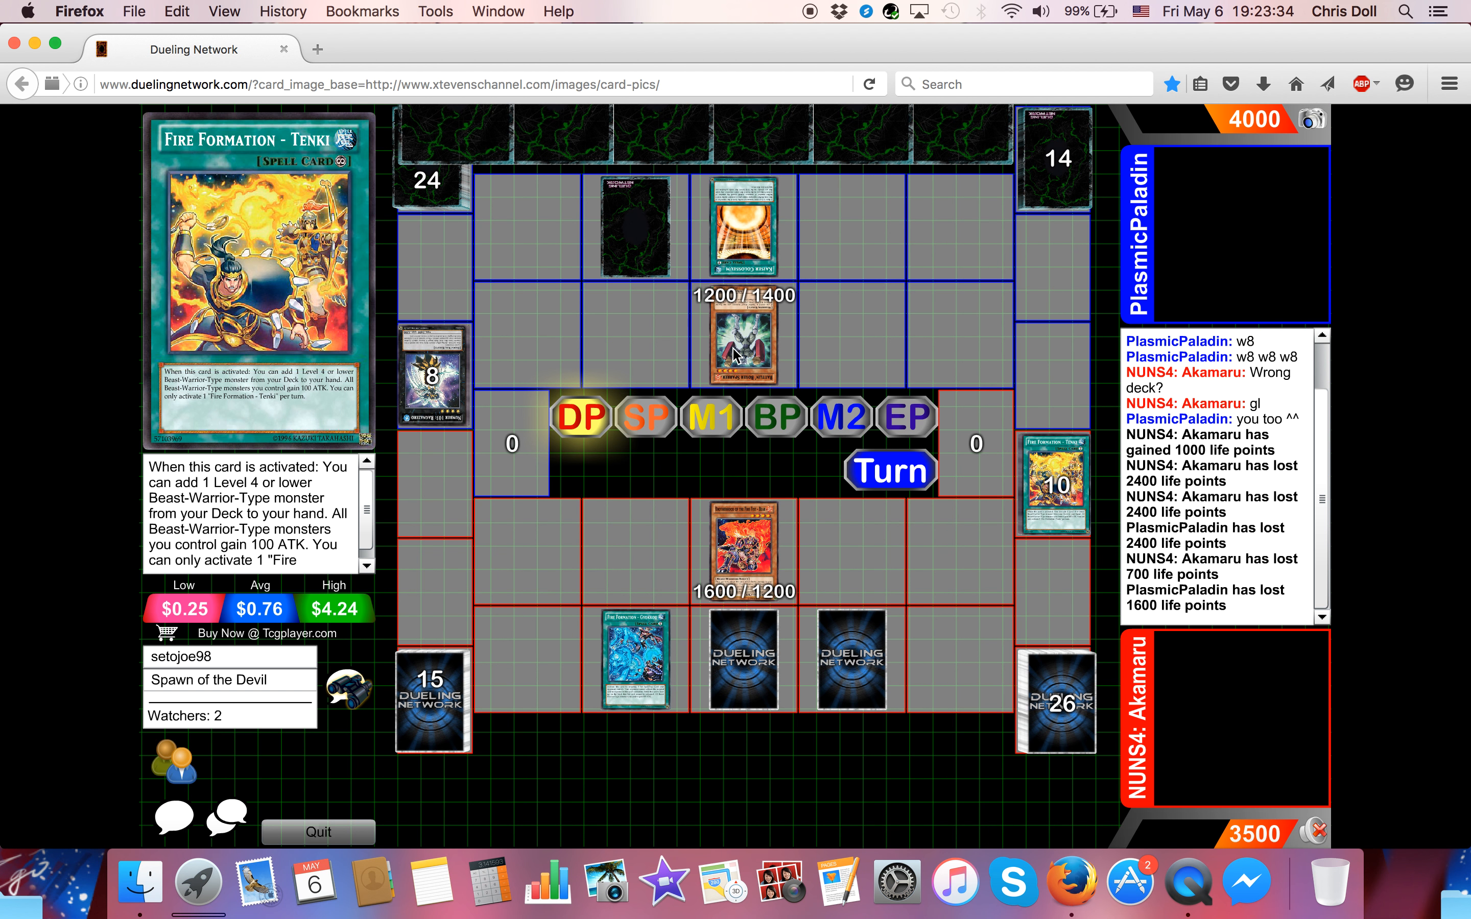
# - Follow the 1200/1400 monster's destruction, PlasmicPaladin at 3400, and more Fire Formation spells set
pyautogui.click(743, 657)
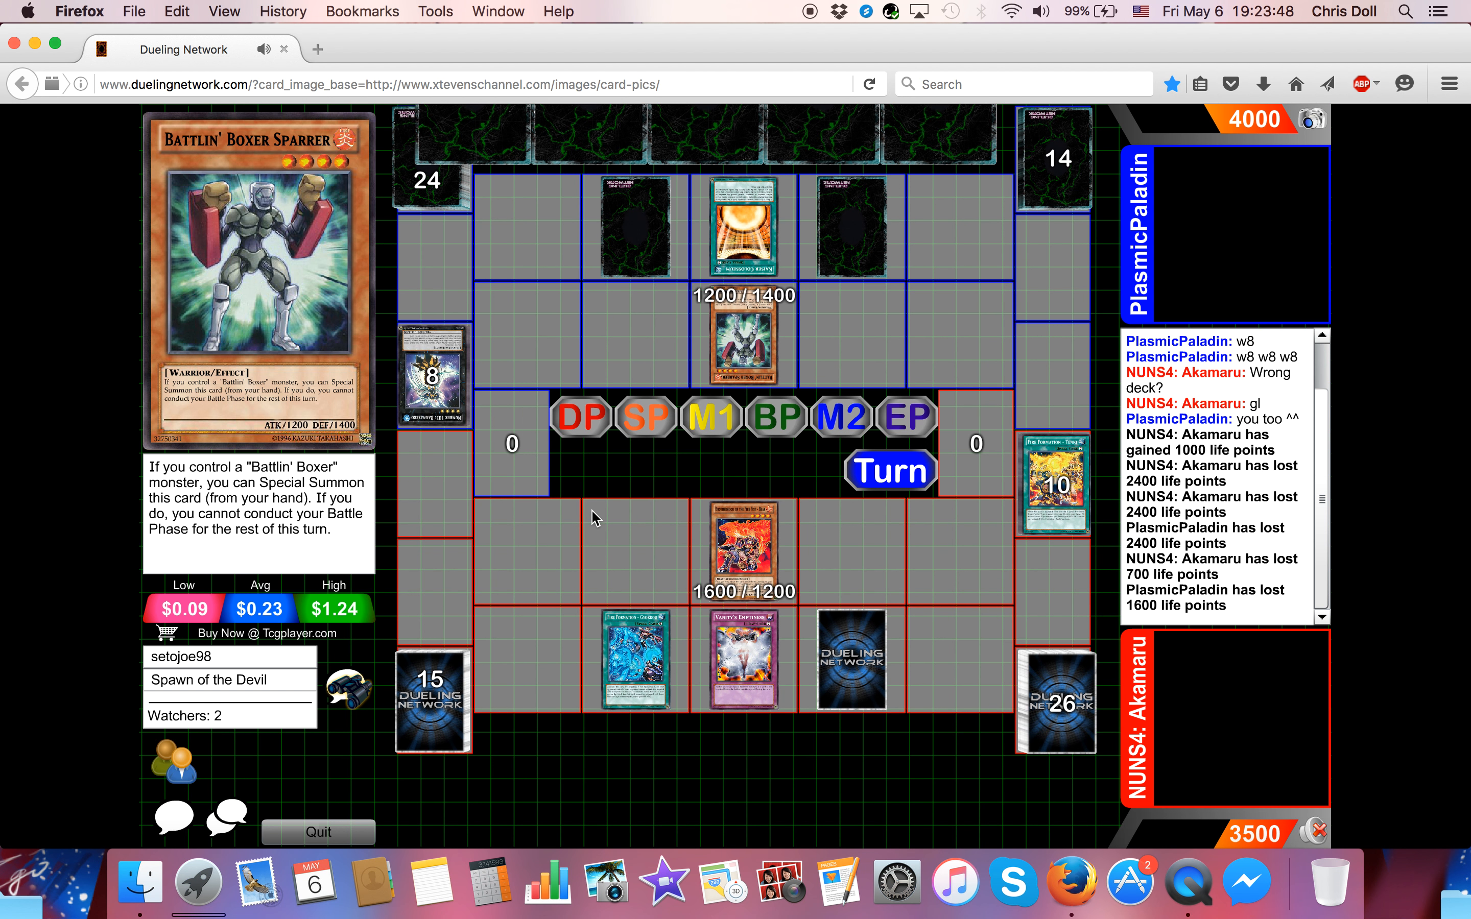
pyautogui.click(888, 469)
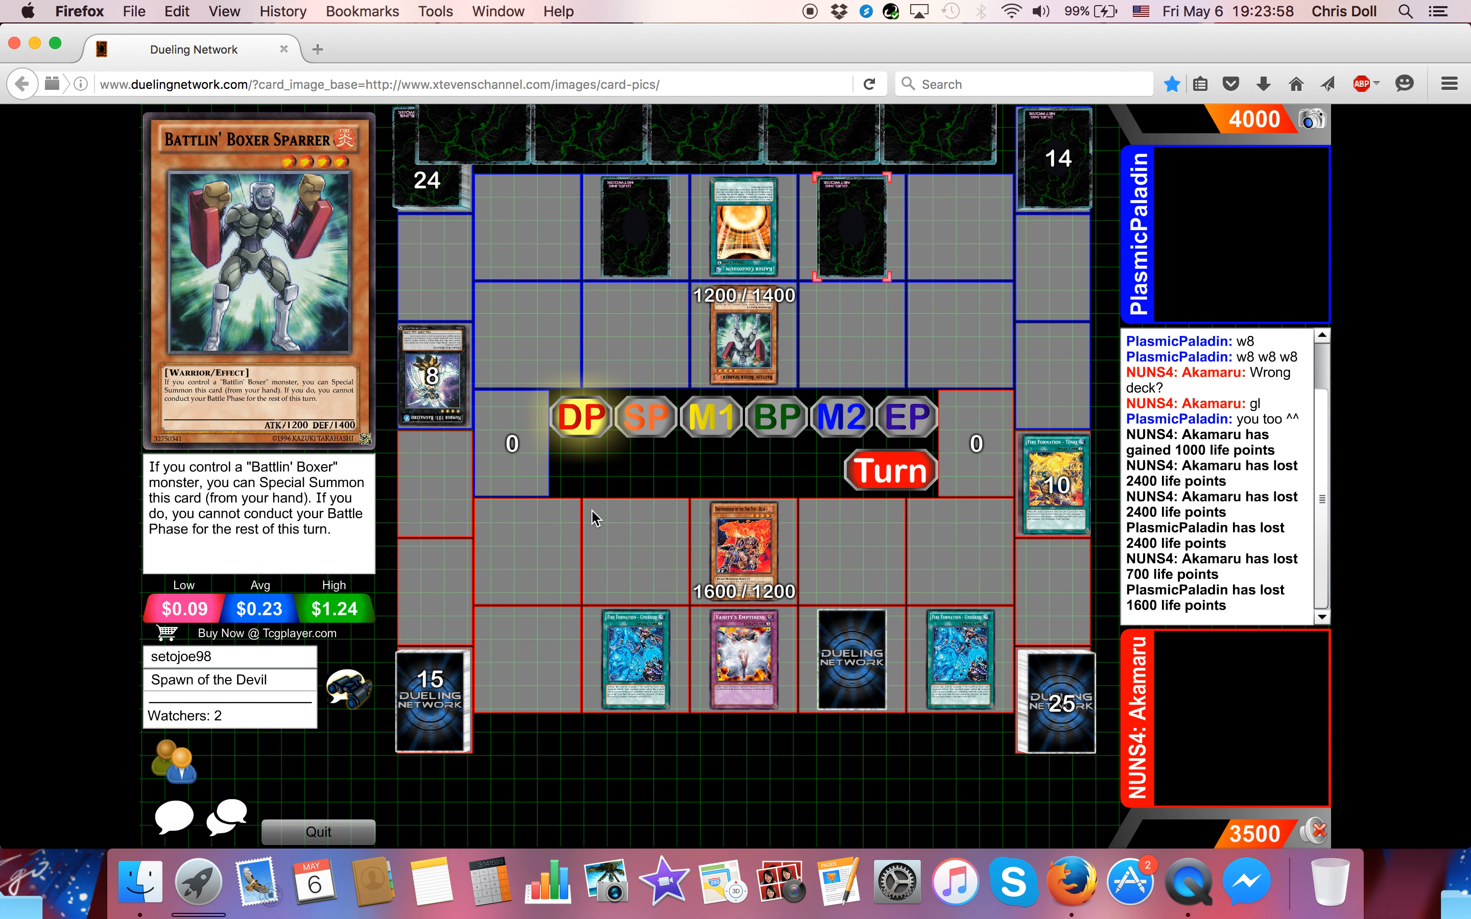
pyautogui.click(775, 417)
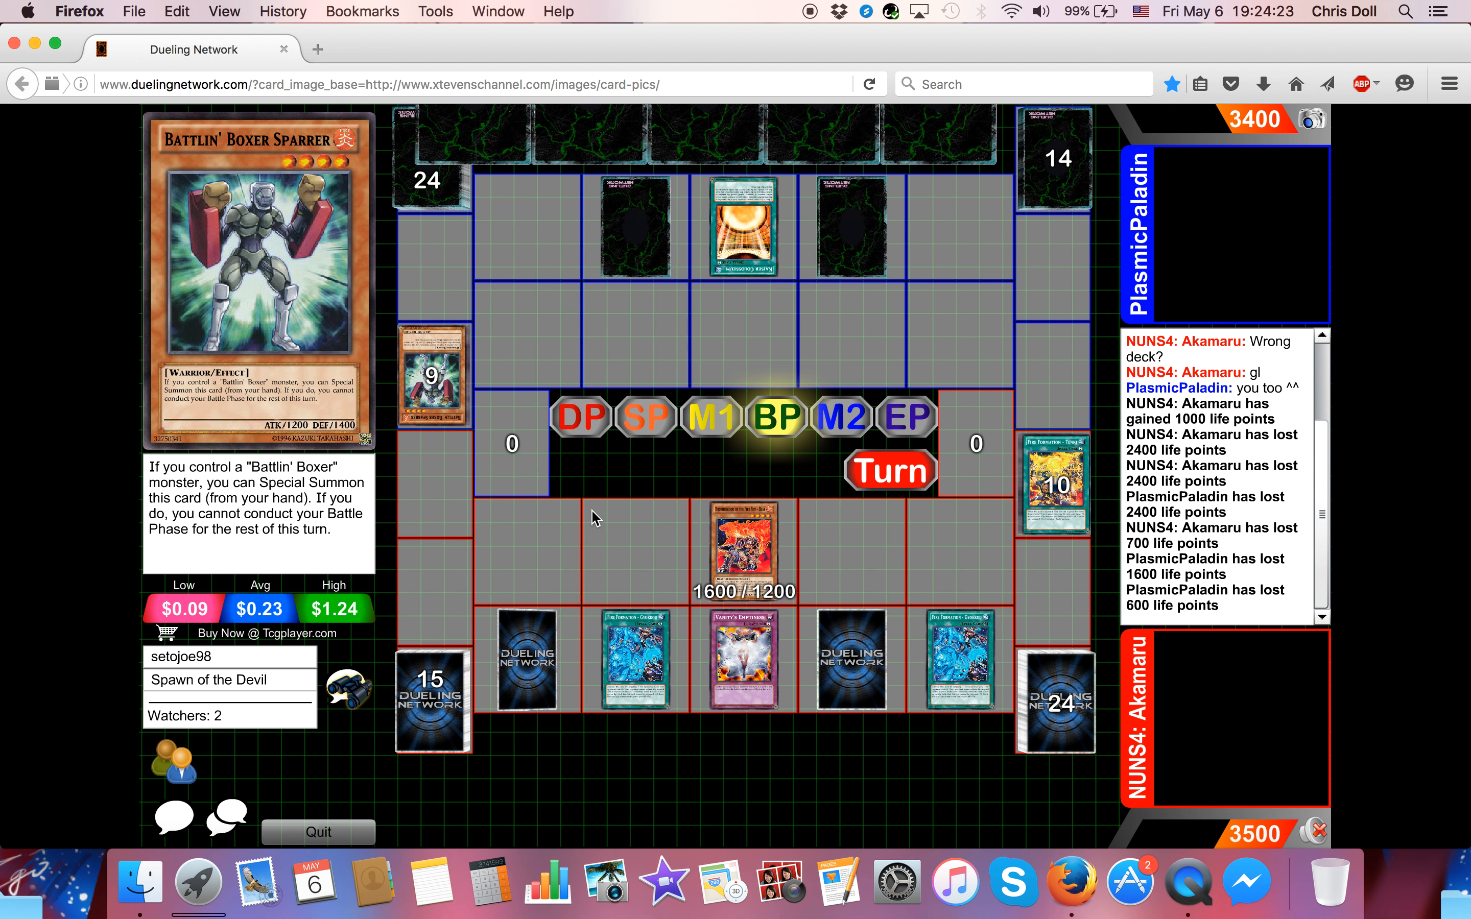
# - Watch Gladiator Beast Laquari summoned, then a 2000/0 monster destroy Bear, dropping Akamaru to 3400
pyautogui.click(840, 415)
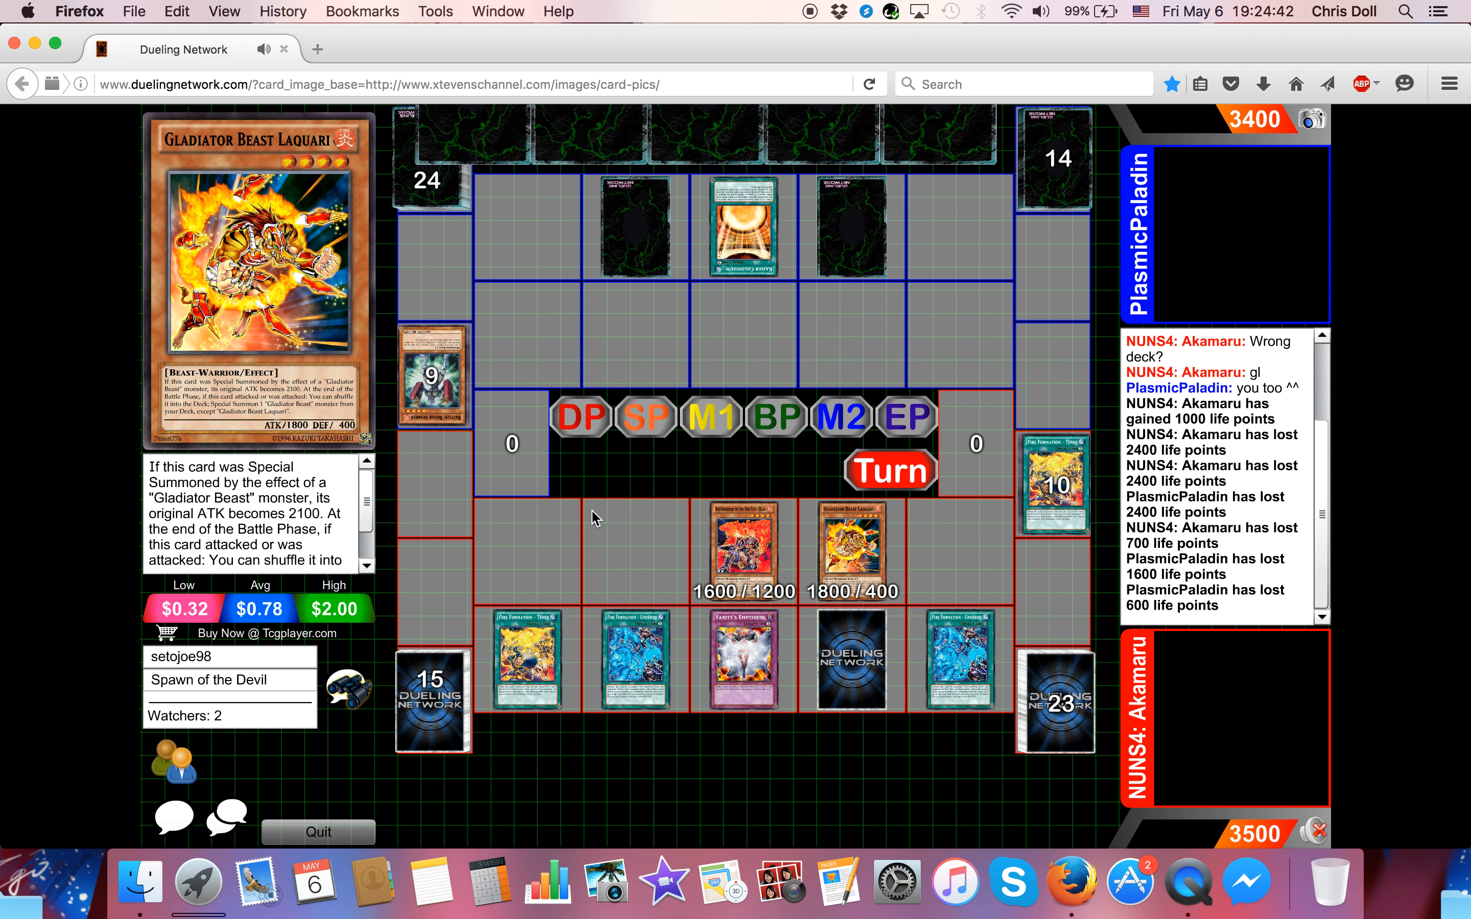
pyautogui.click(890, 471)
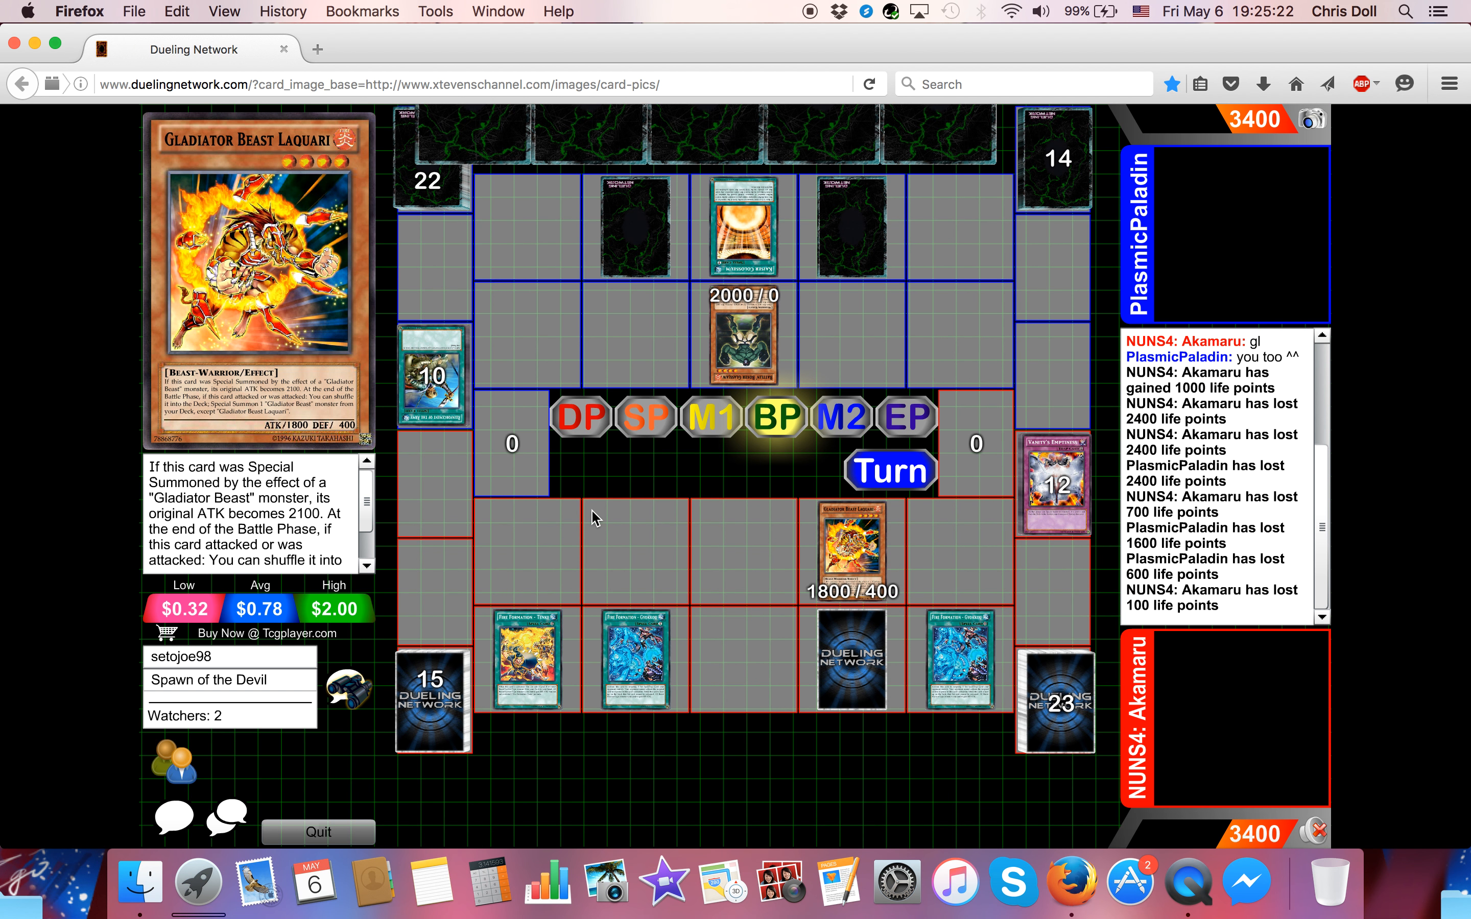
pyautogui.click(842, 418)
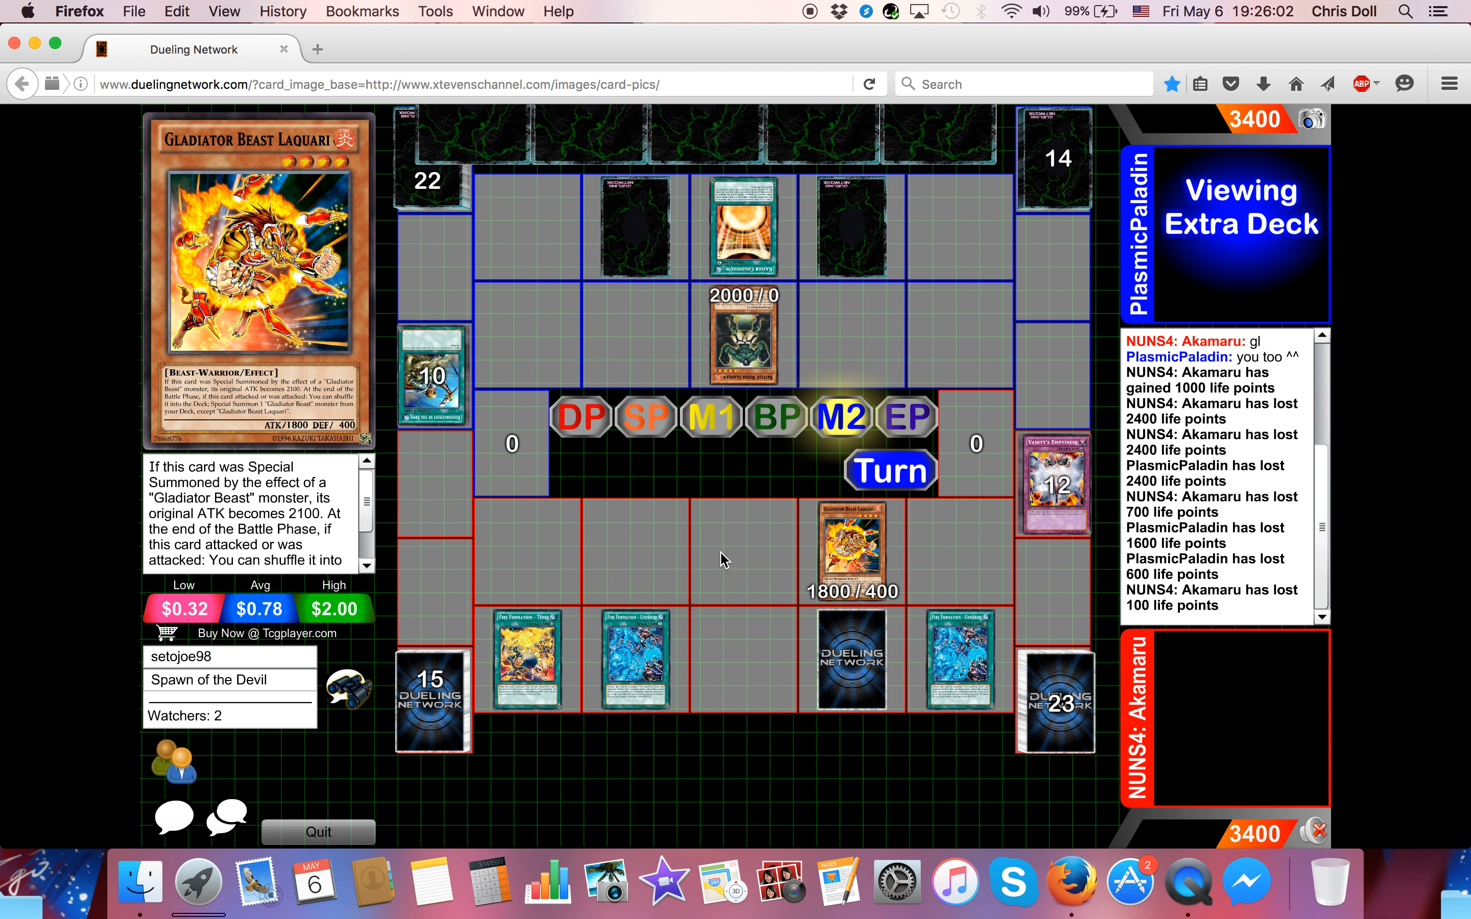
# - Hover and scroll card text as PlasmicPaladin fields a 2000/0 Battlin' Boxer beside Nova Kaiser
pyautogui.click(1242, 224)
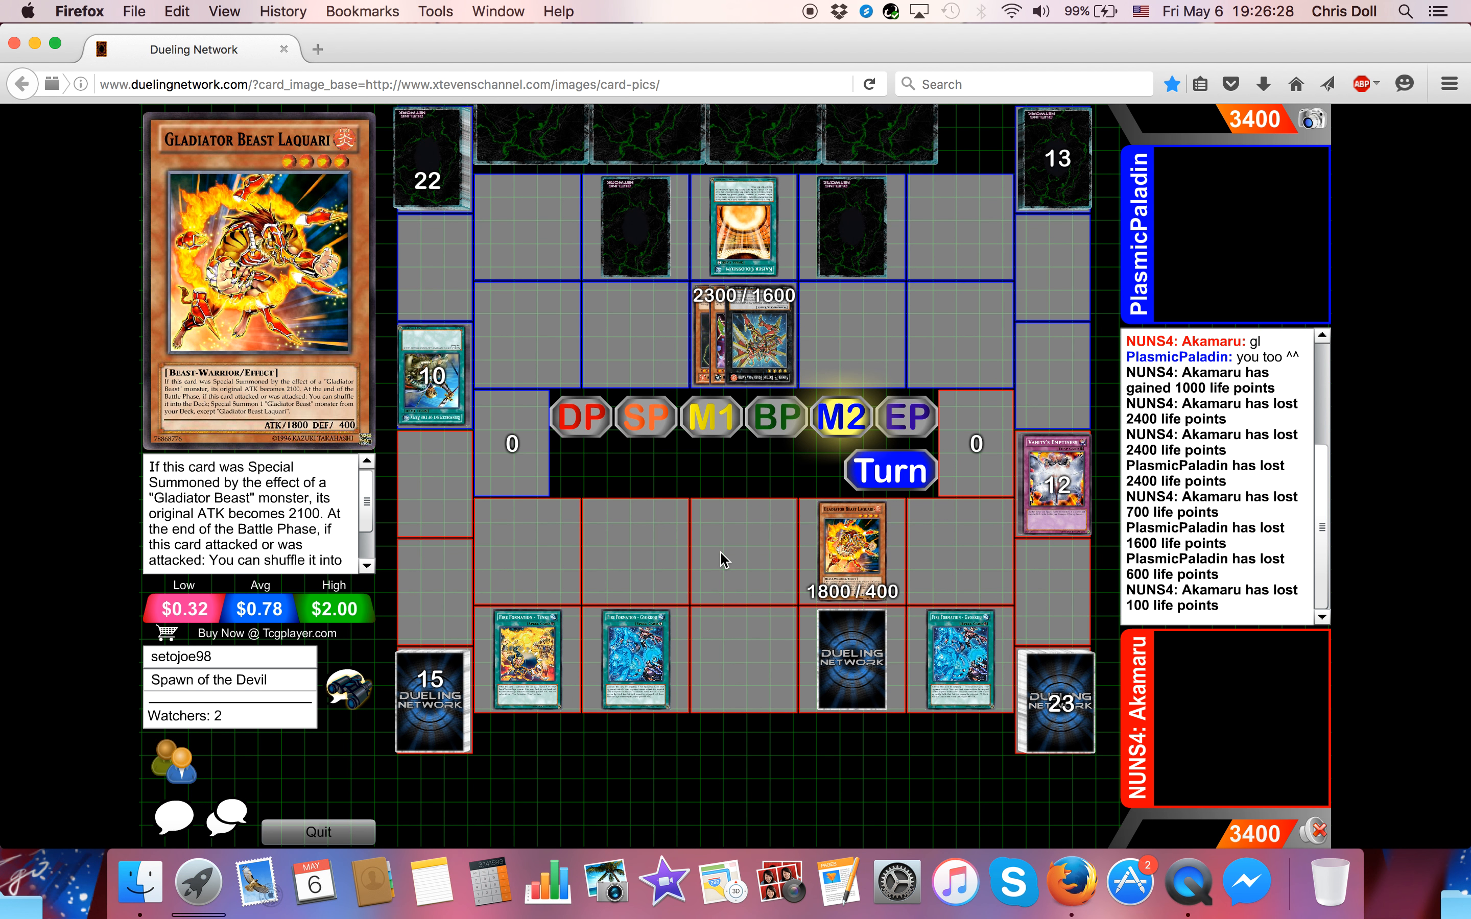
pyautogui.moveTo(753, 335)
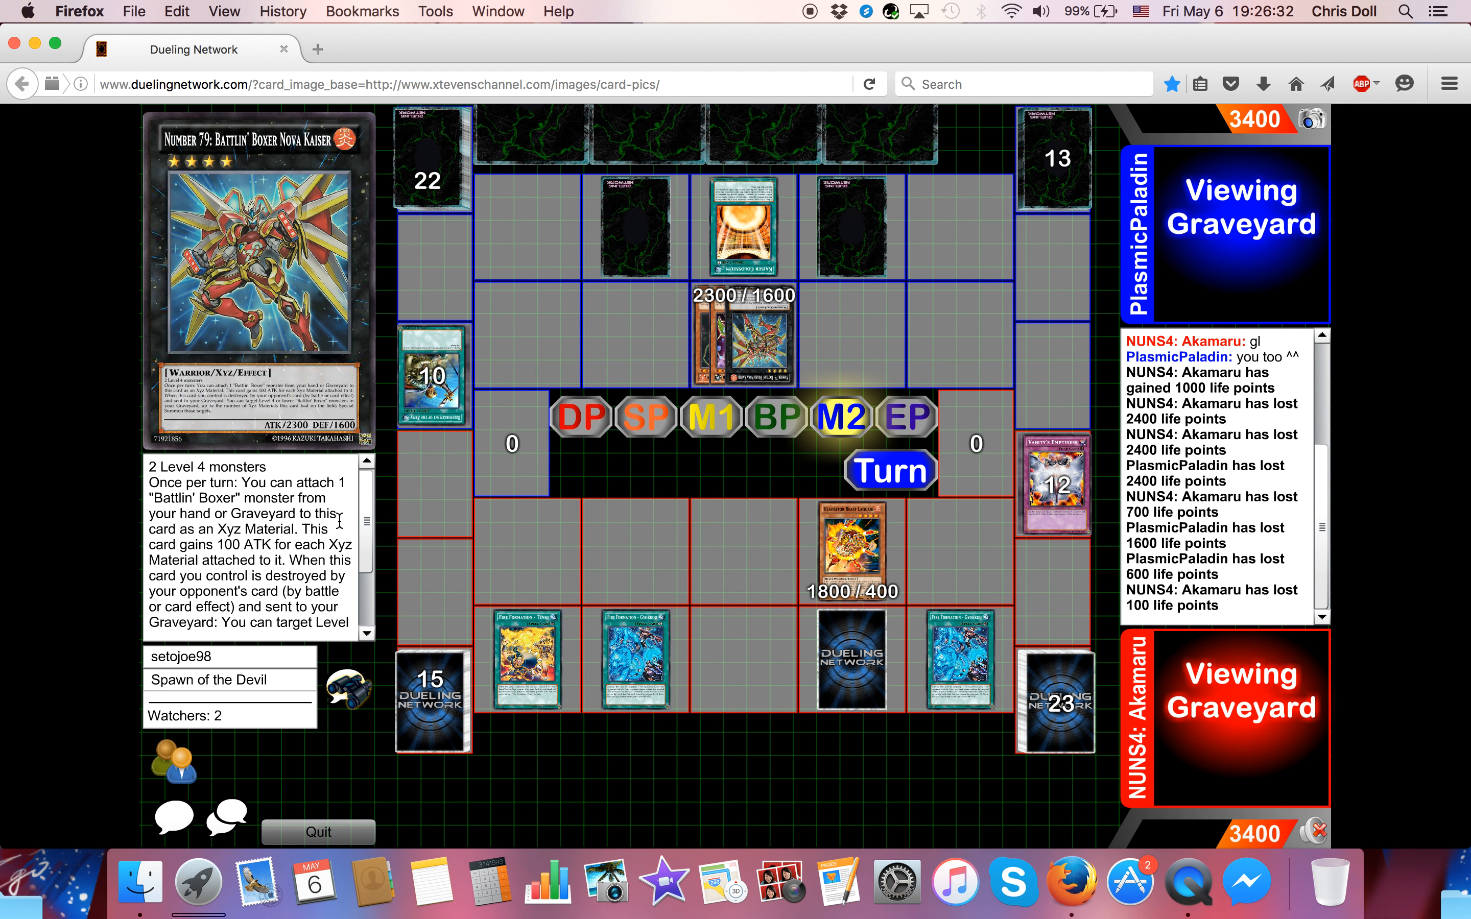
pyautogui.scroll(-3)
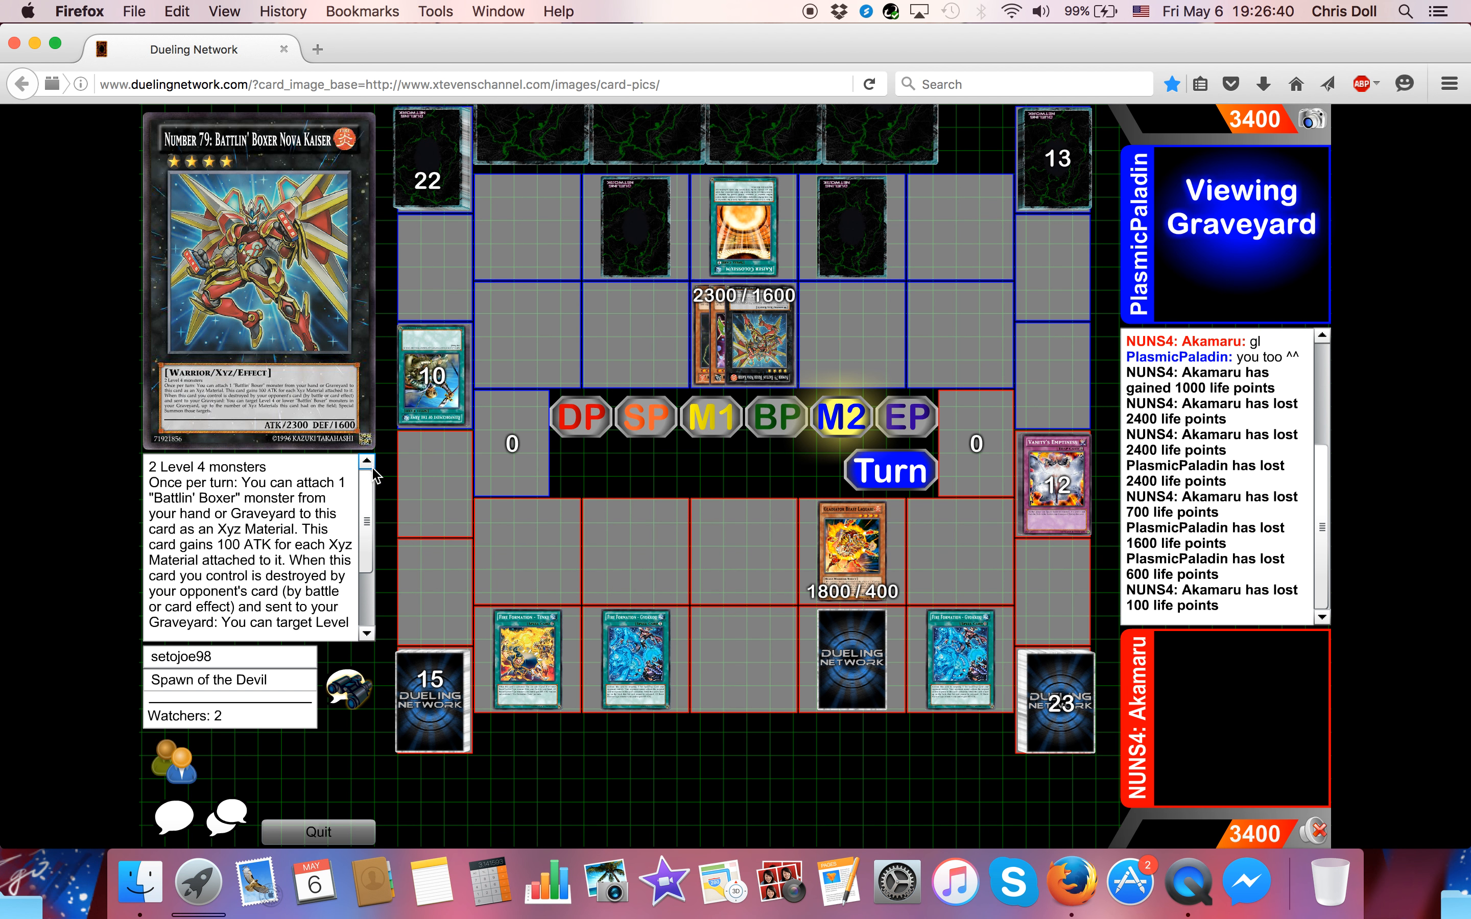
pyautogui.scroll(-3)
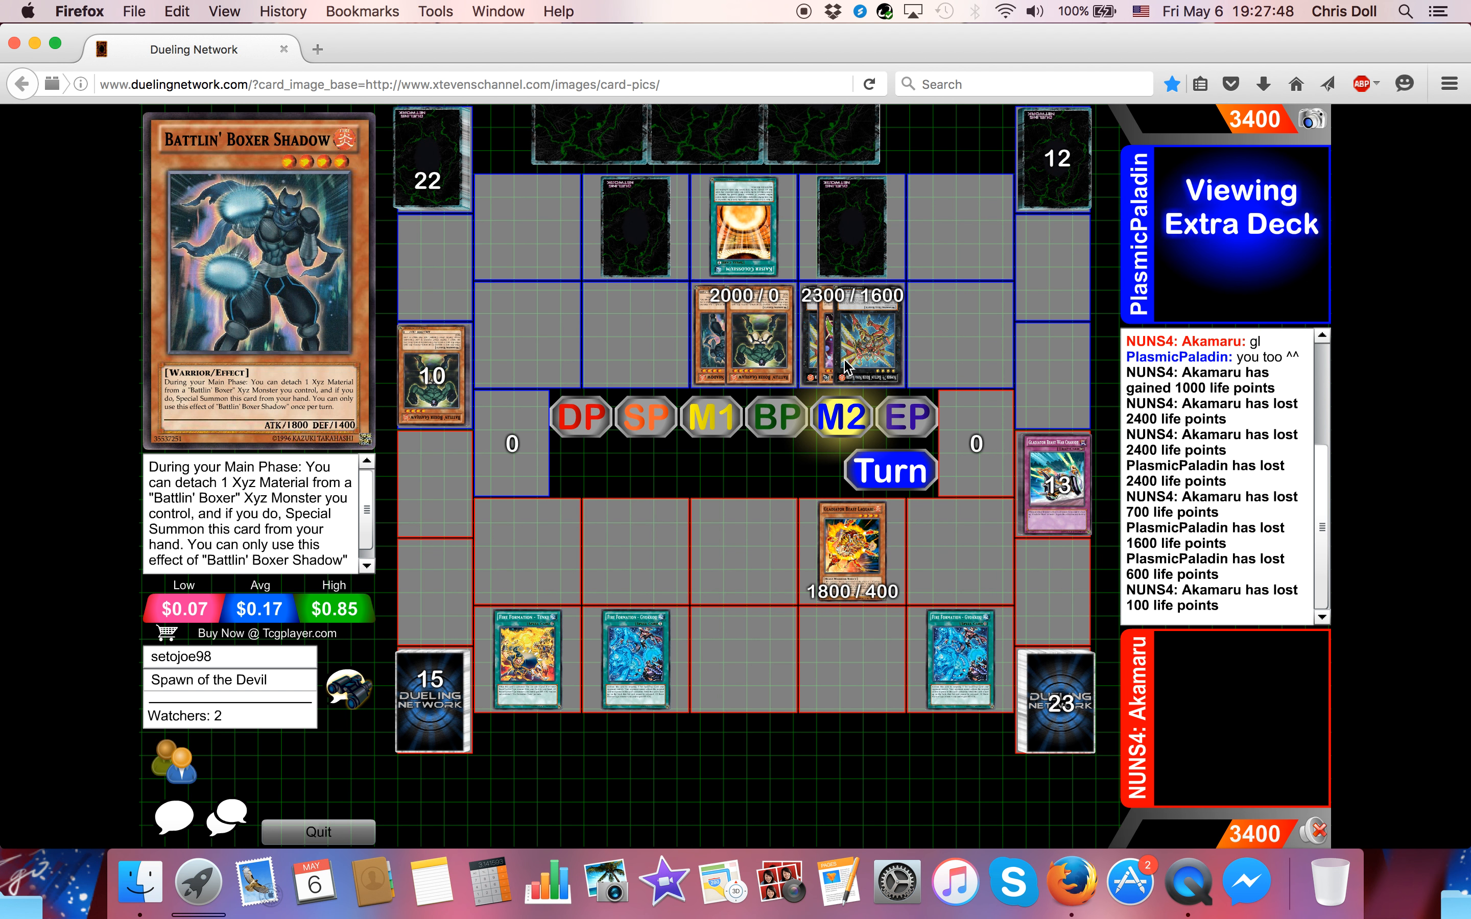
pyautogui.click(741, 338)
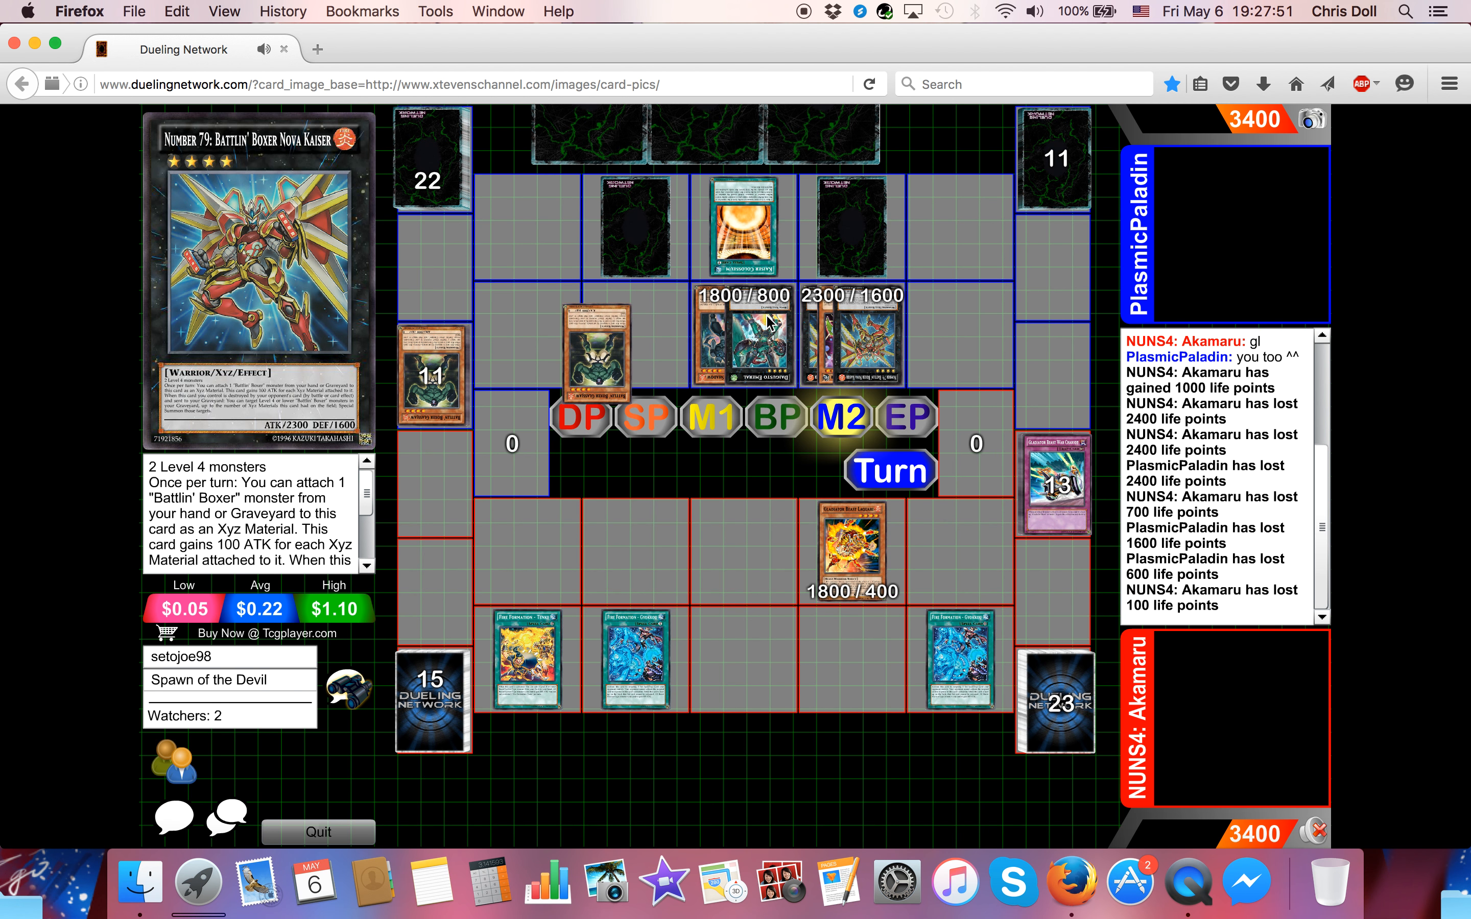
pyautogui.click(592, 361)
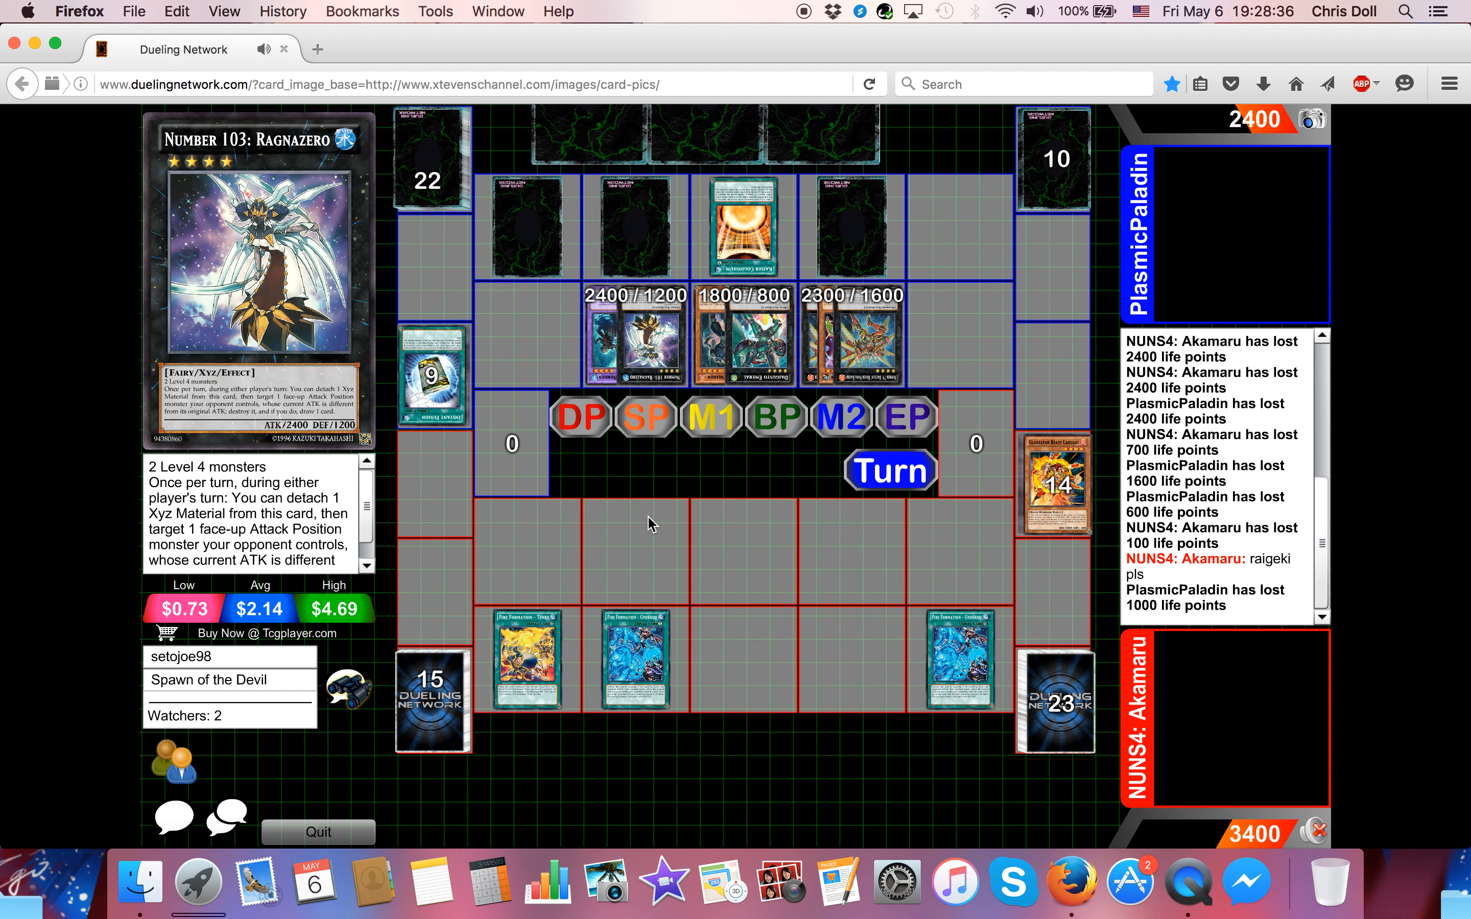
pyautogui.click(889, 470)
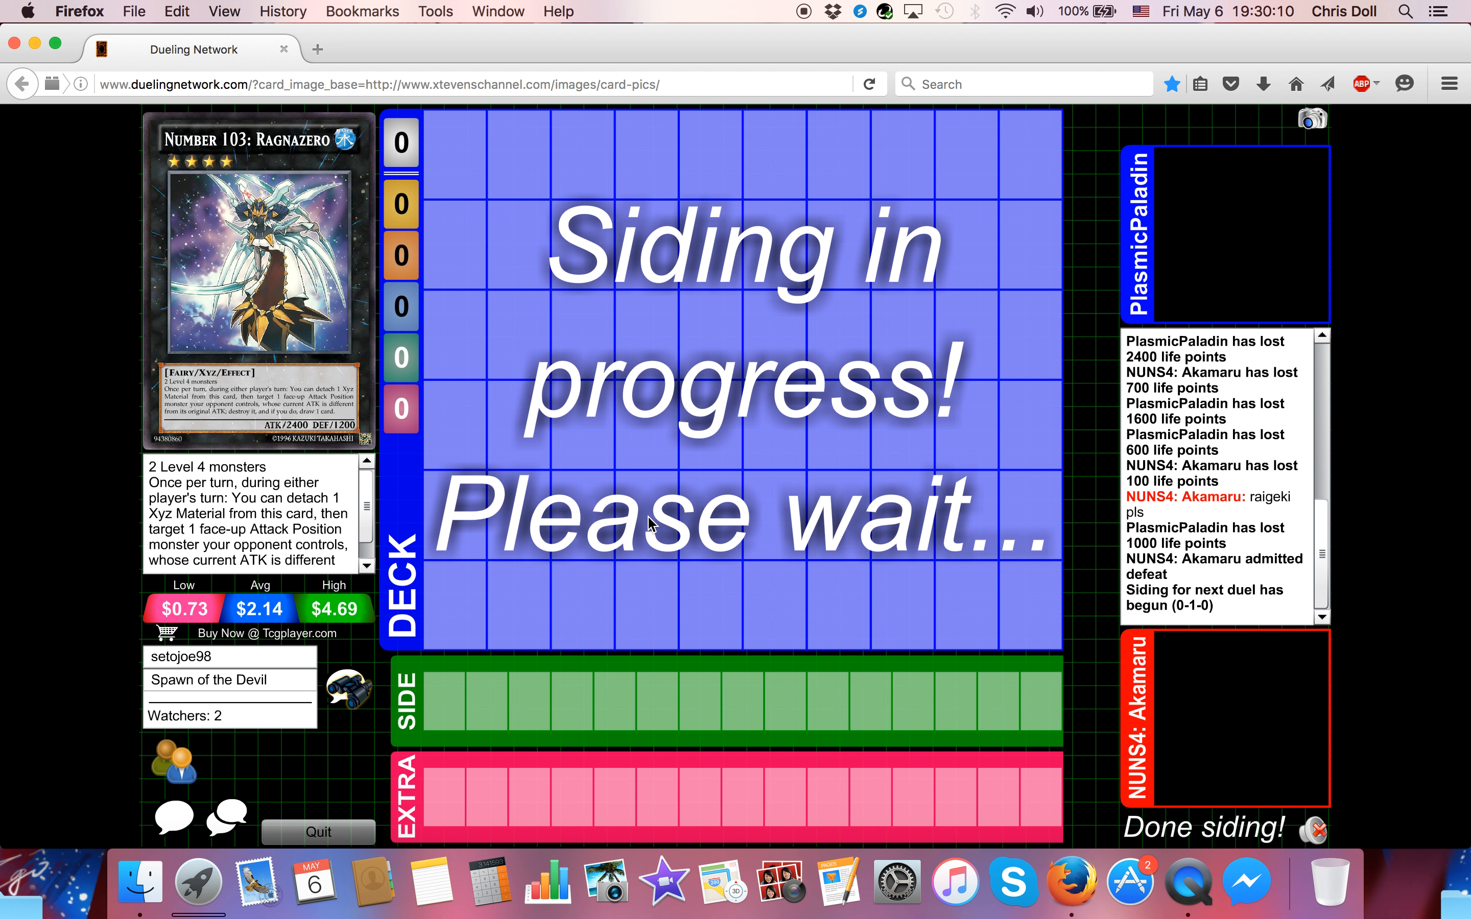
pyautogui.moveTo(514, 556)
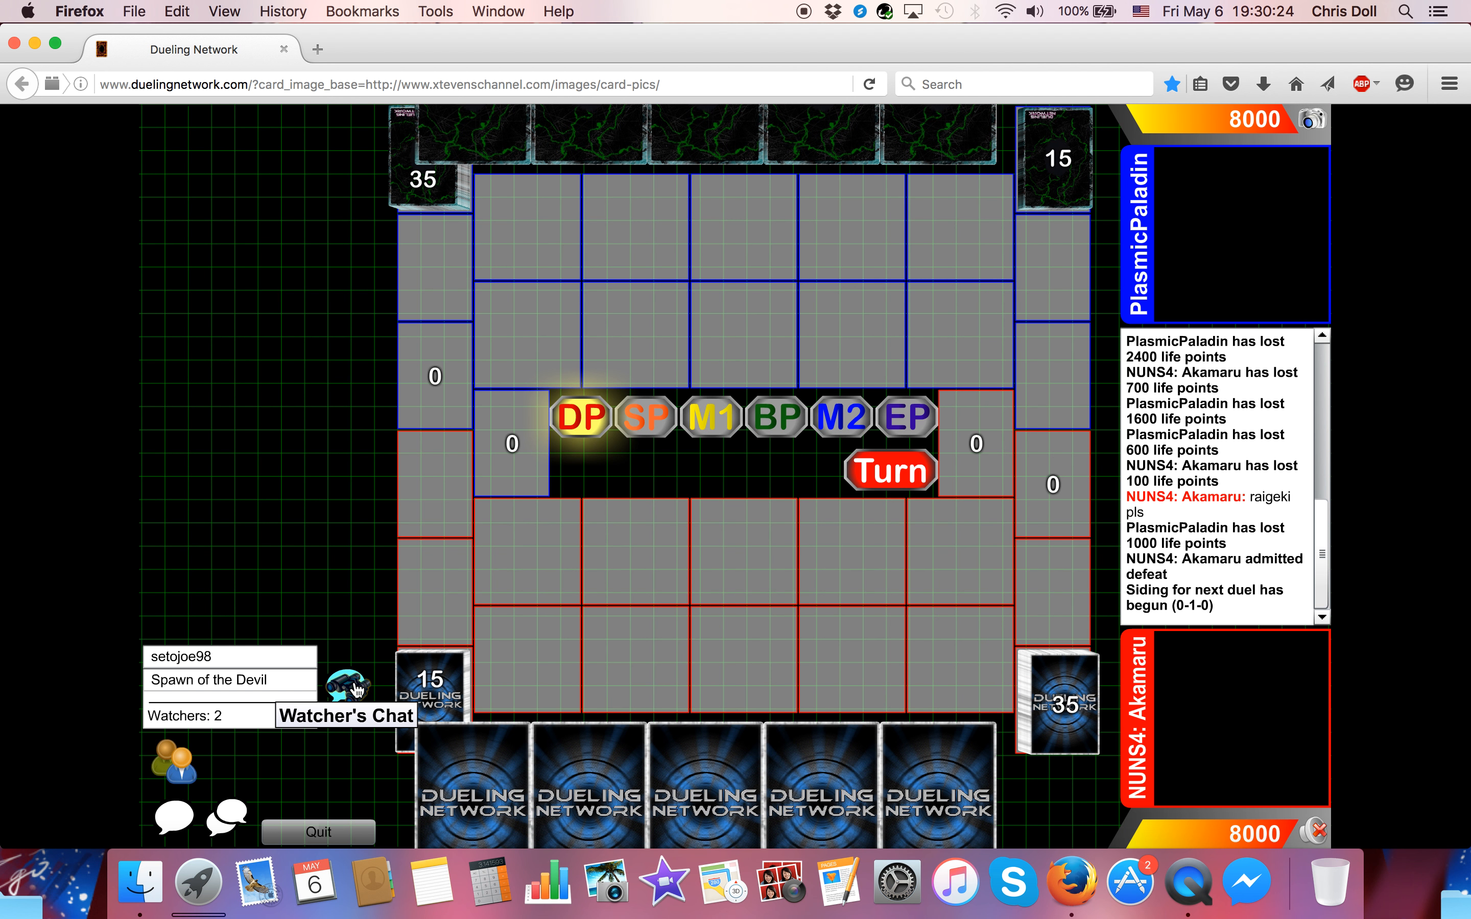
# - Watch the second duel open with Akamaru at 6000 fielding a 1700/300 Gladiator Beast
pyautogui.click(717, 417)
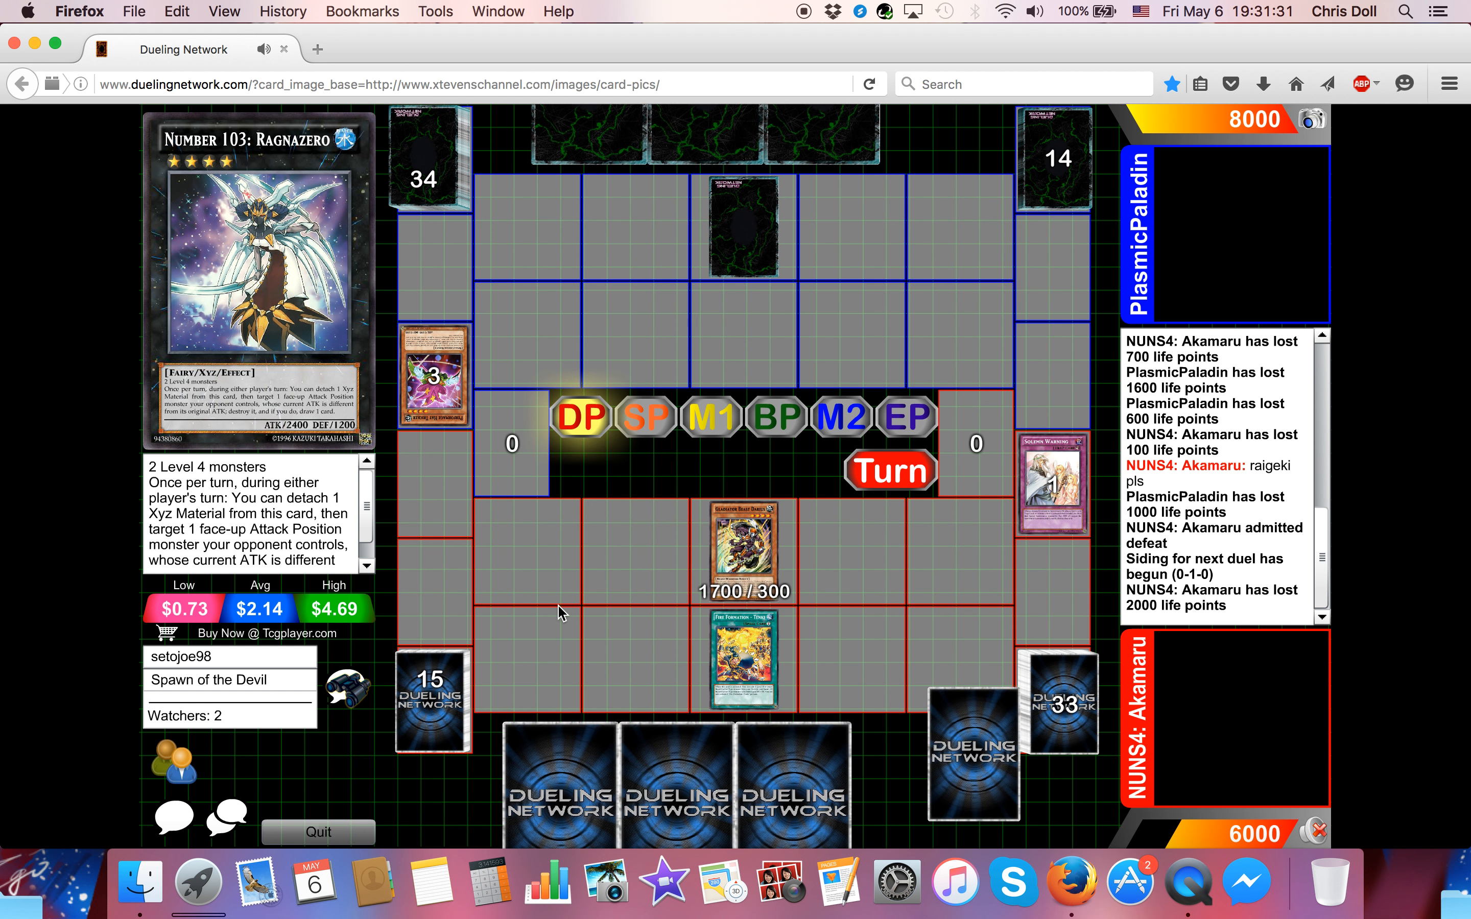
# - Follow Laquari shuffling back into the deck and scroll its full effect text, PlasmicPaladin at 4100
pyautogui.click(715, 417)
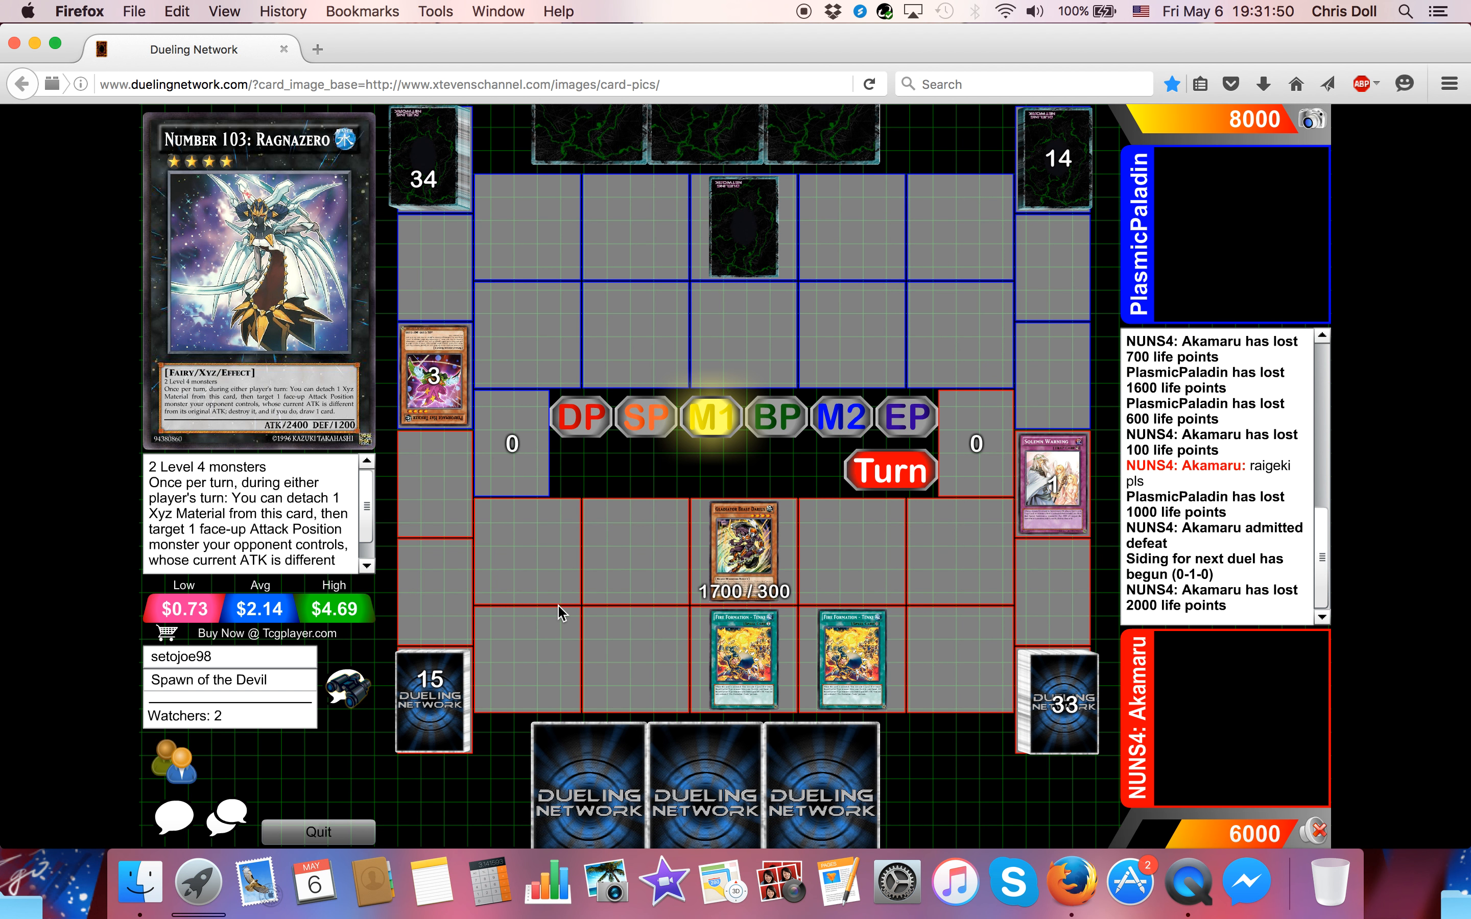
pyautogui.click(1056, 699)
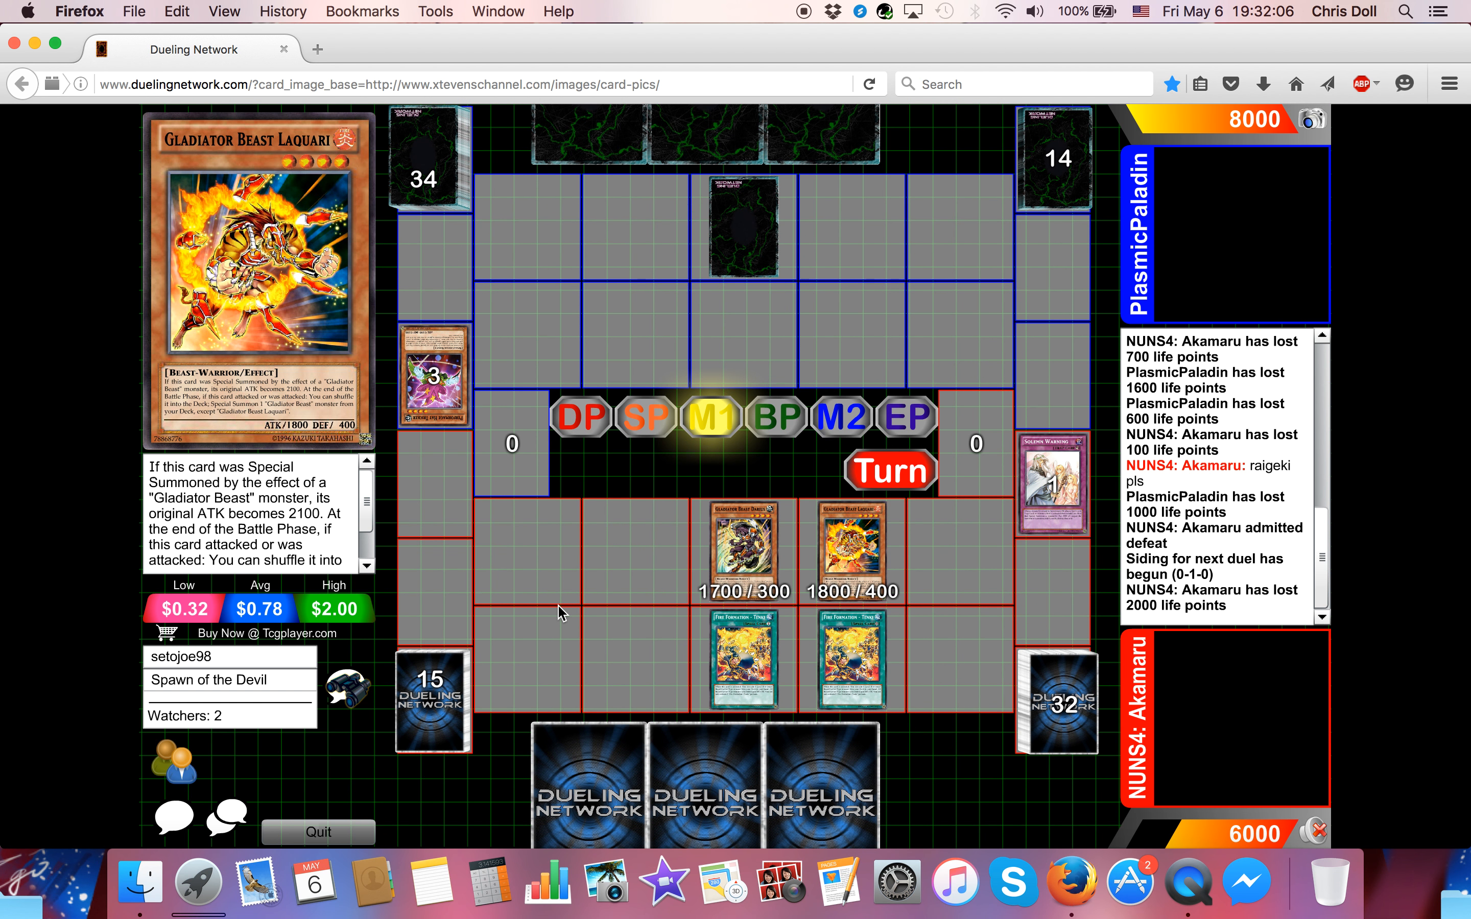
pyautogui.click(775, 414)
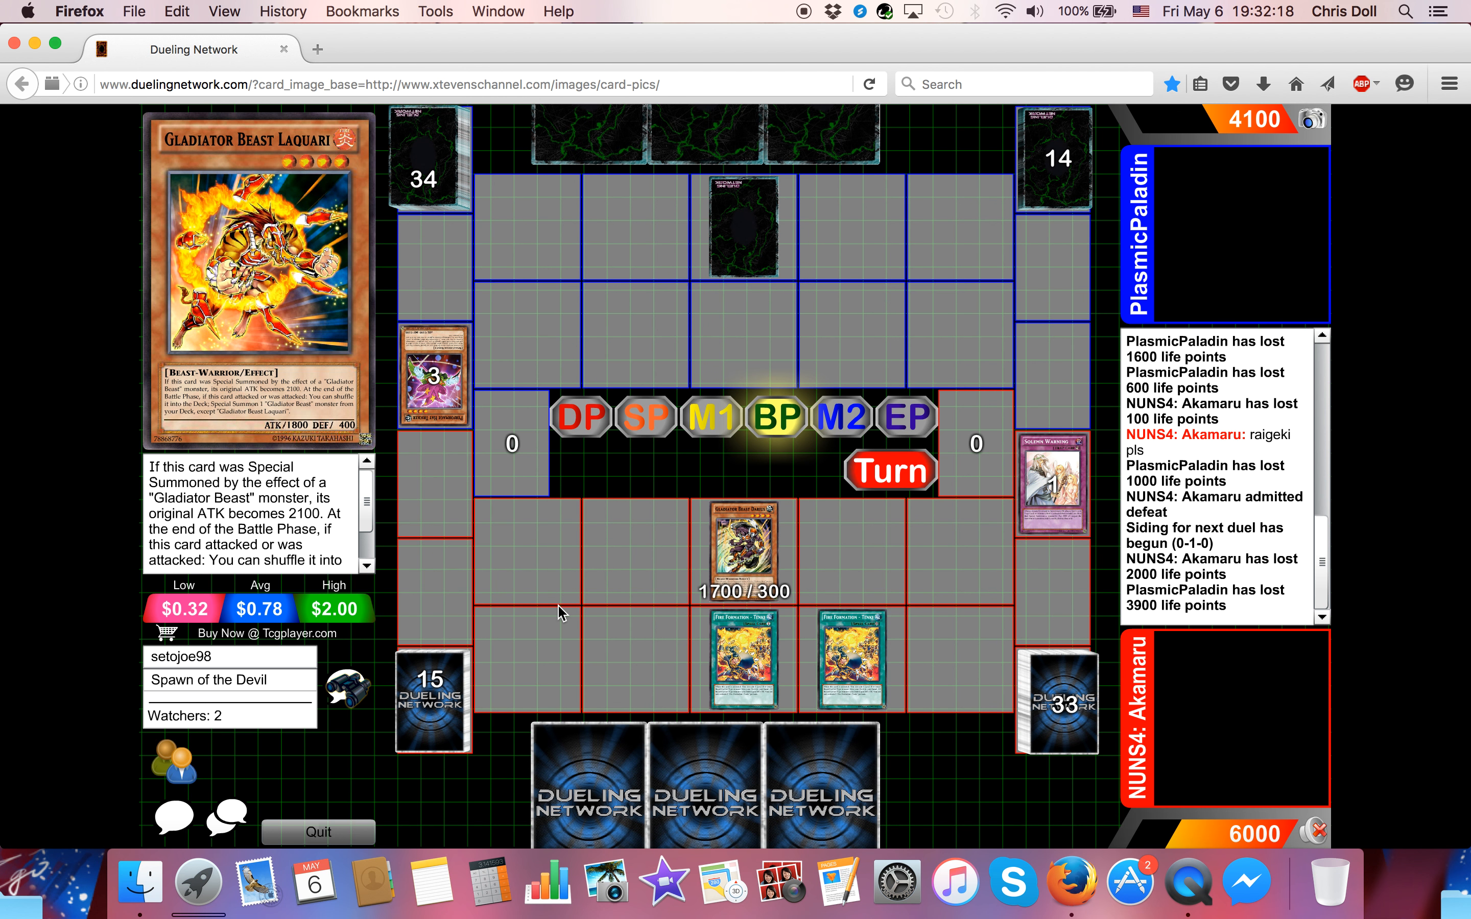
pyautogui.click(1054, 698)
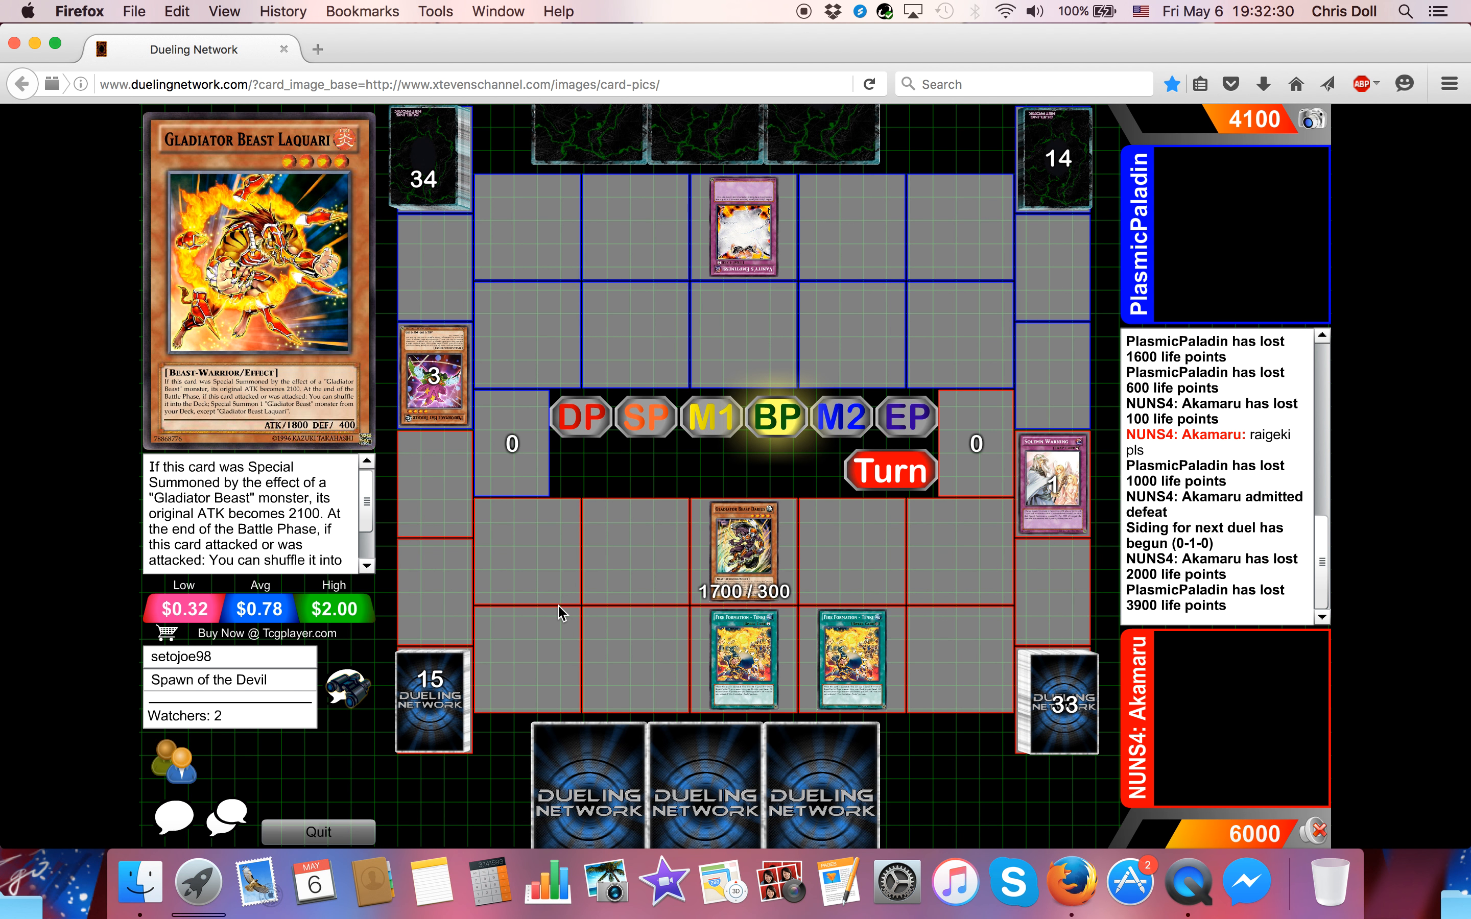
pyautogui.moveTo(411, 601)
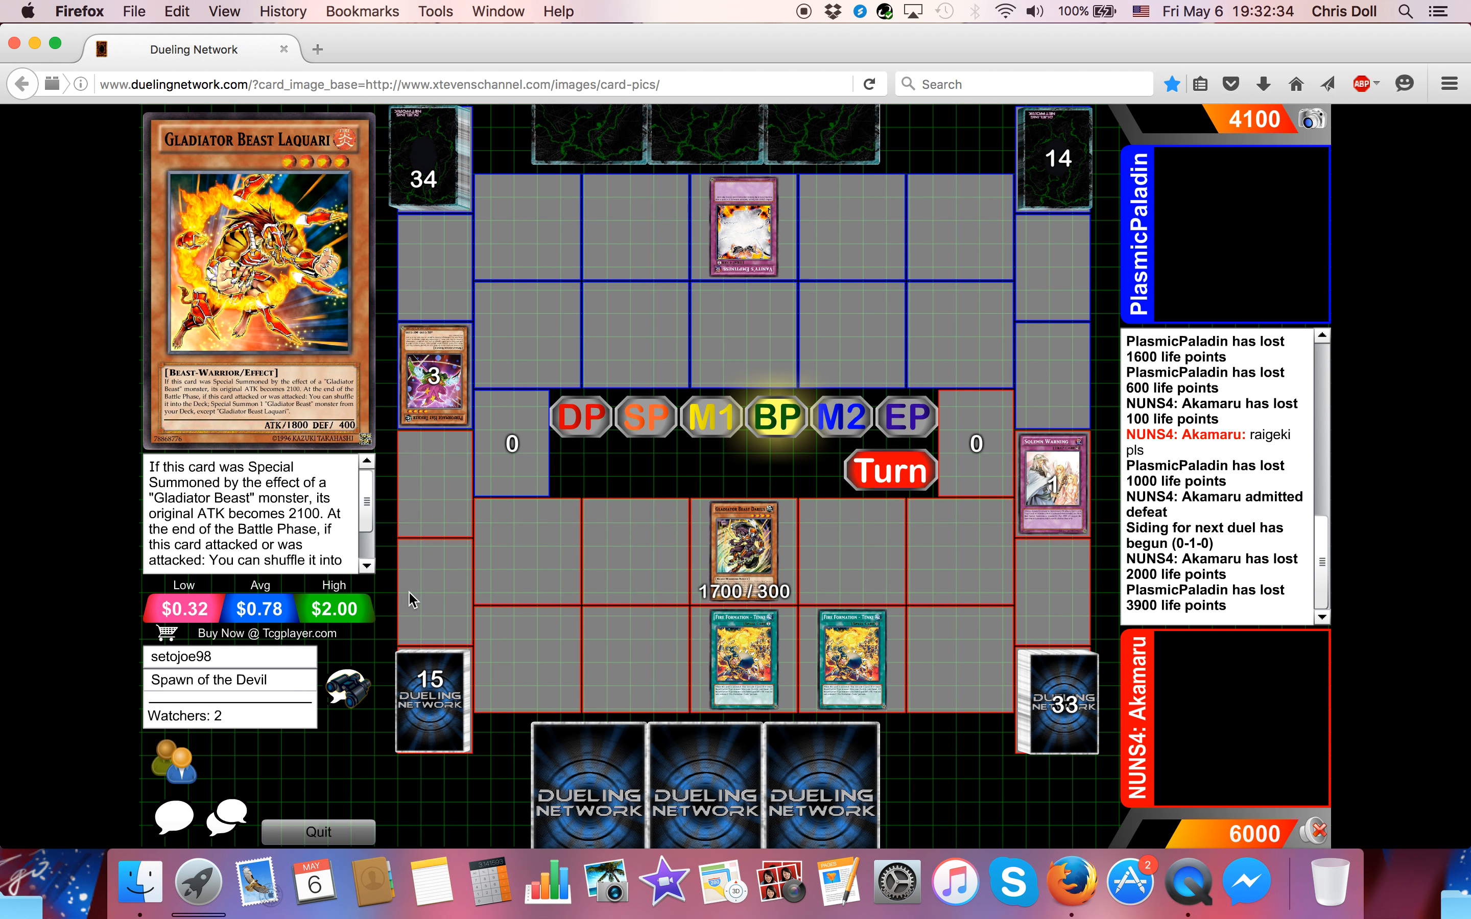
pyautogui.scroll(-3)
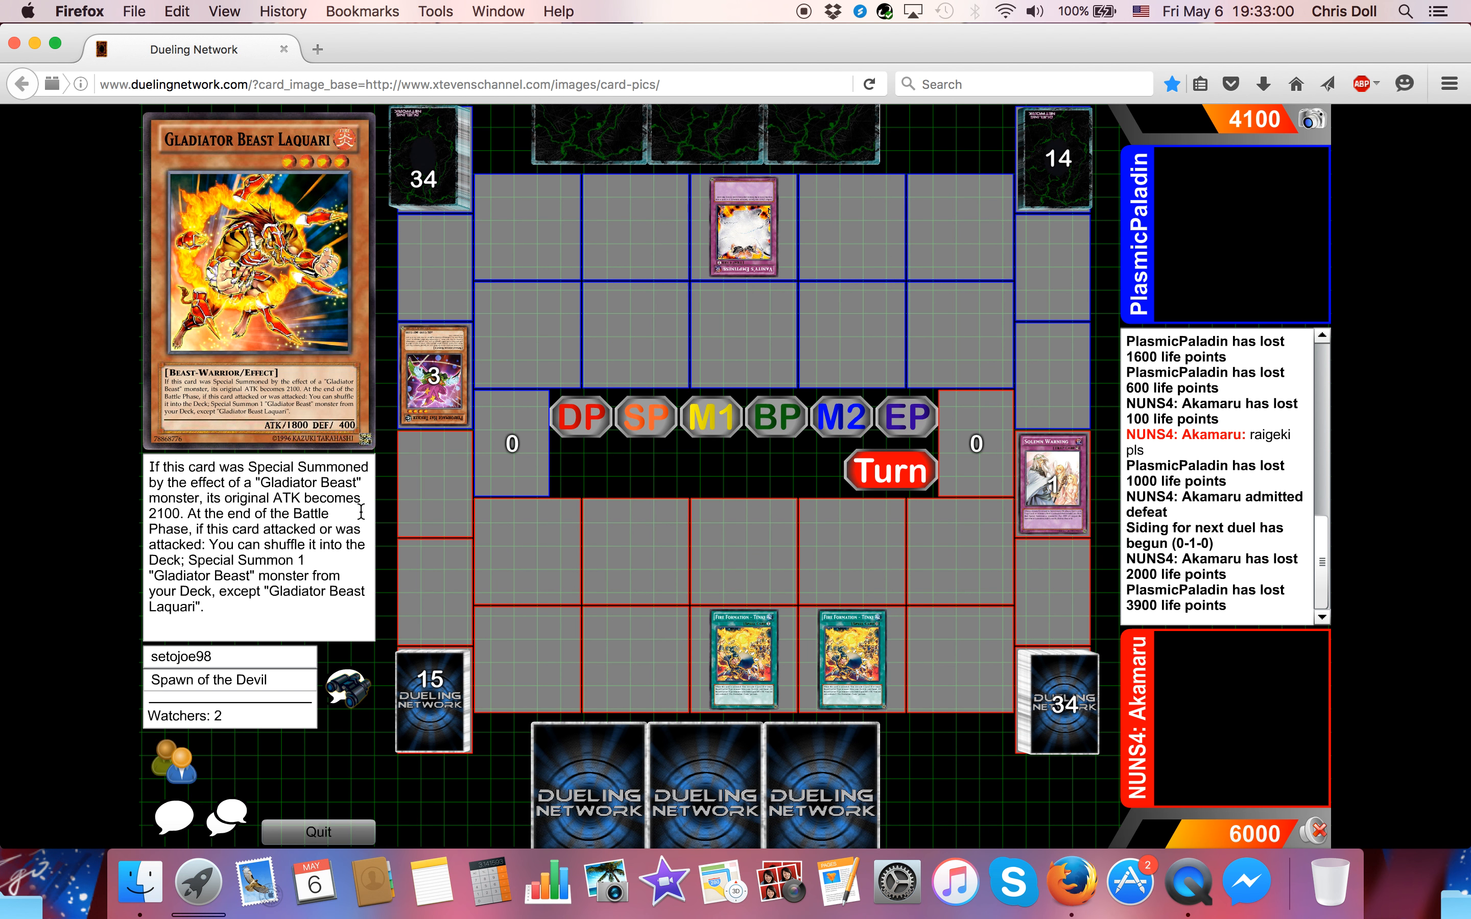
# - Watch Heroic Challenger - Assault Halberd (1800/200) attack Akamaru down to 4200 and a card get set
pyautogui.click(889, 471)
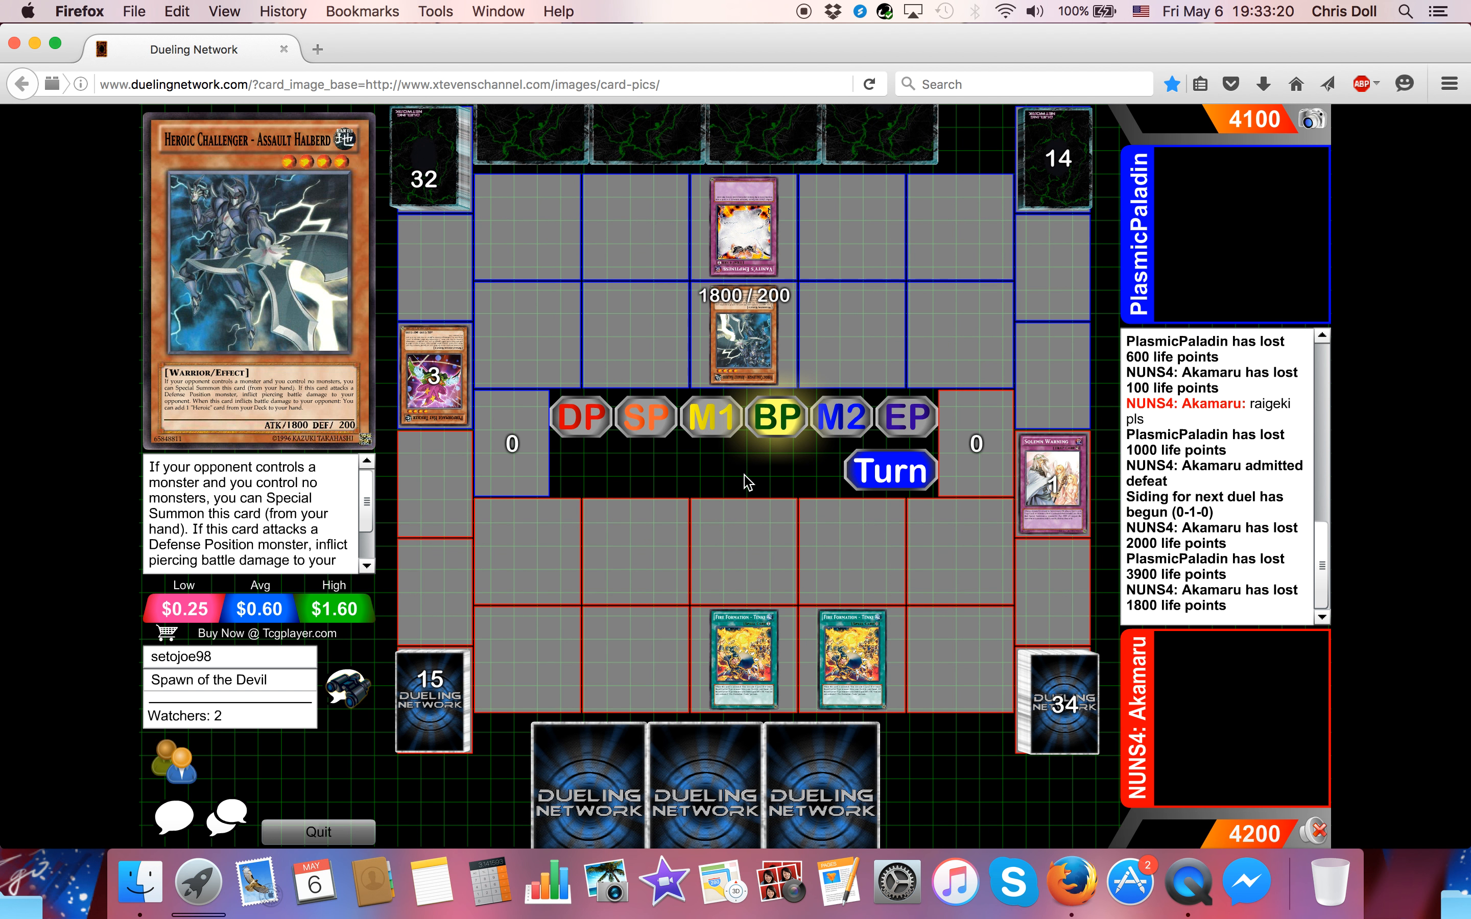
pyautogui.click(841, 416)
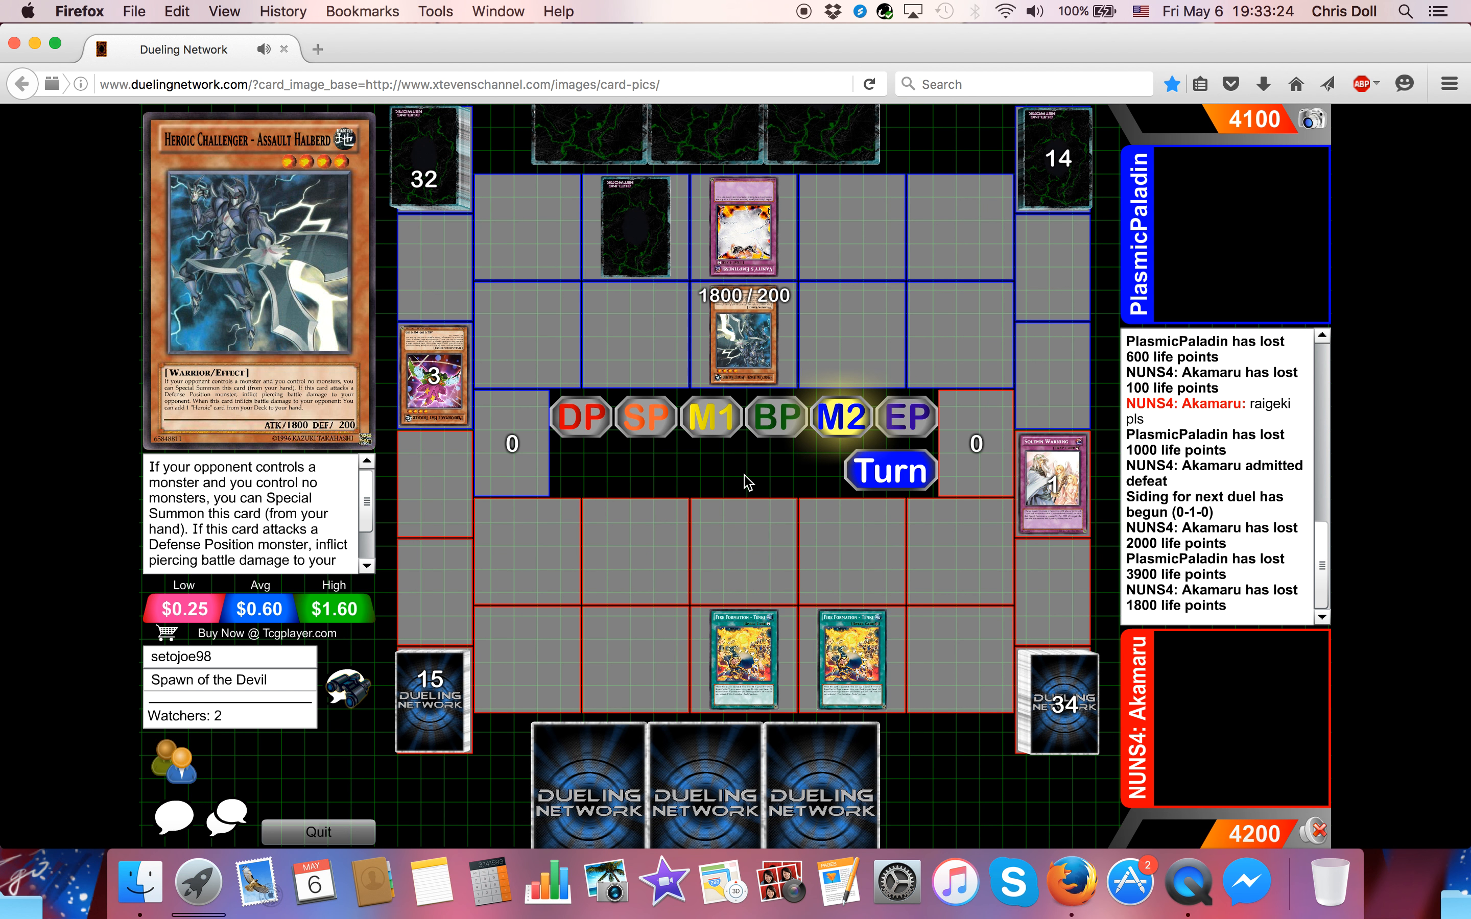
# - Watch Akamaru's turn begin with a 1600/1200 monster summoned and Assault Halberd gone
pyautogui.click(888, 470)
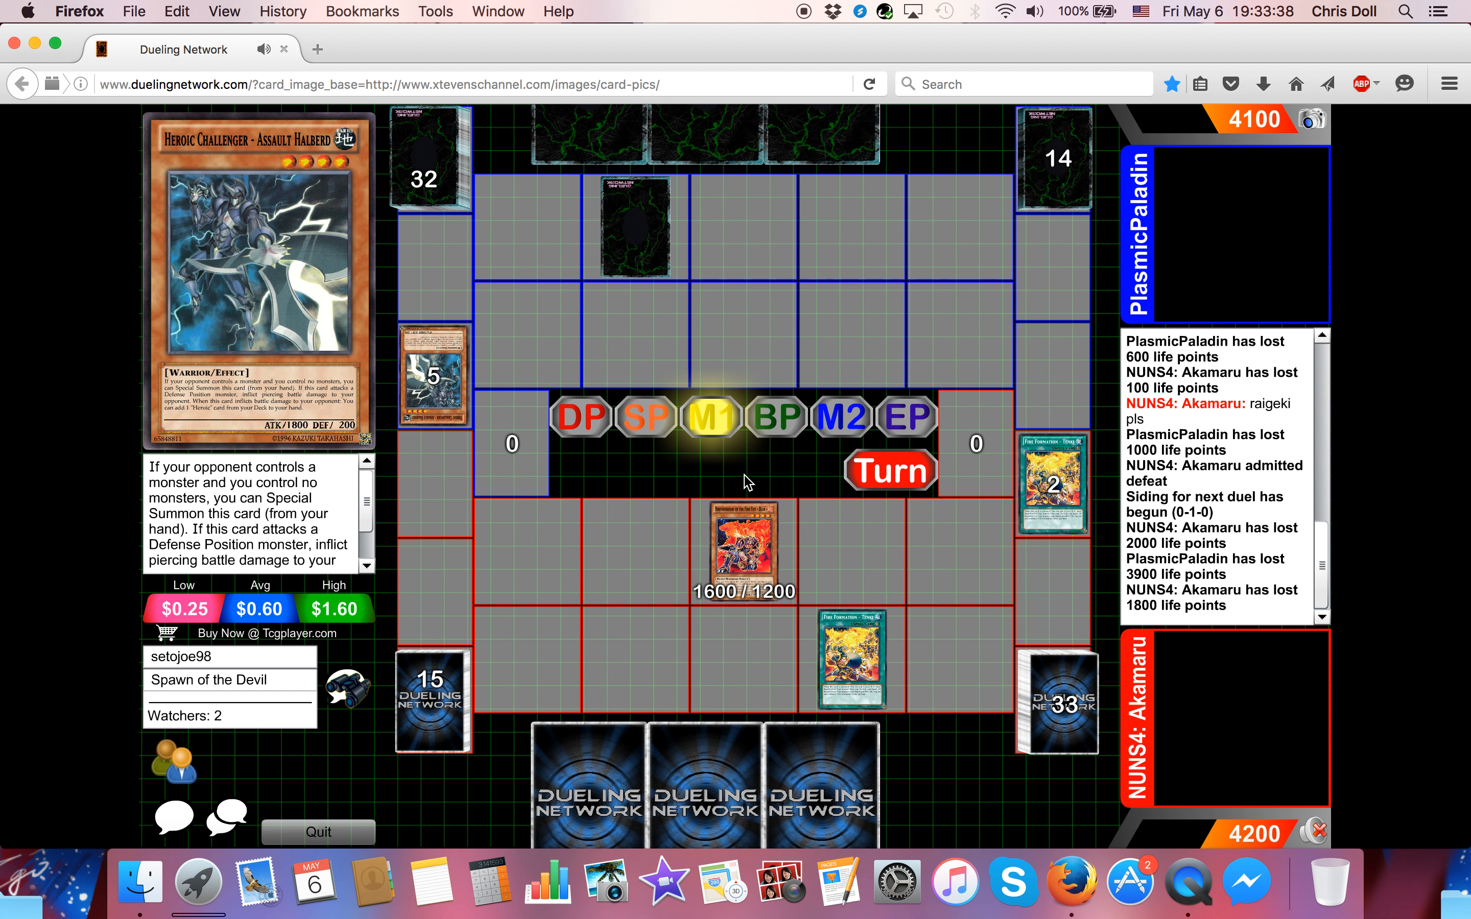
# - Follow the turn change leaving a 2300/1600 Xyz monster on PlasmicPaladin's field, Akamaru at 2600
pyautogui.click(774, 417)
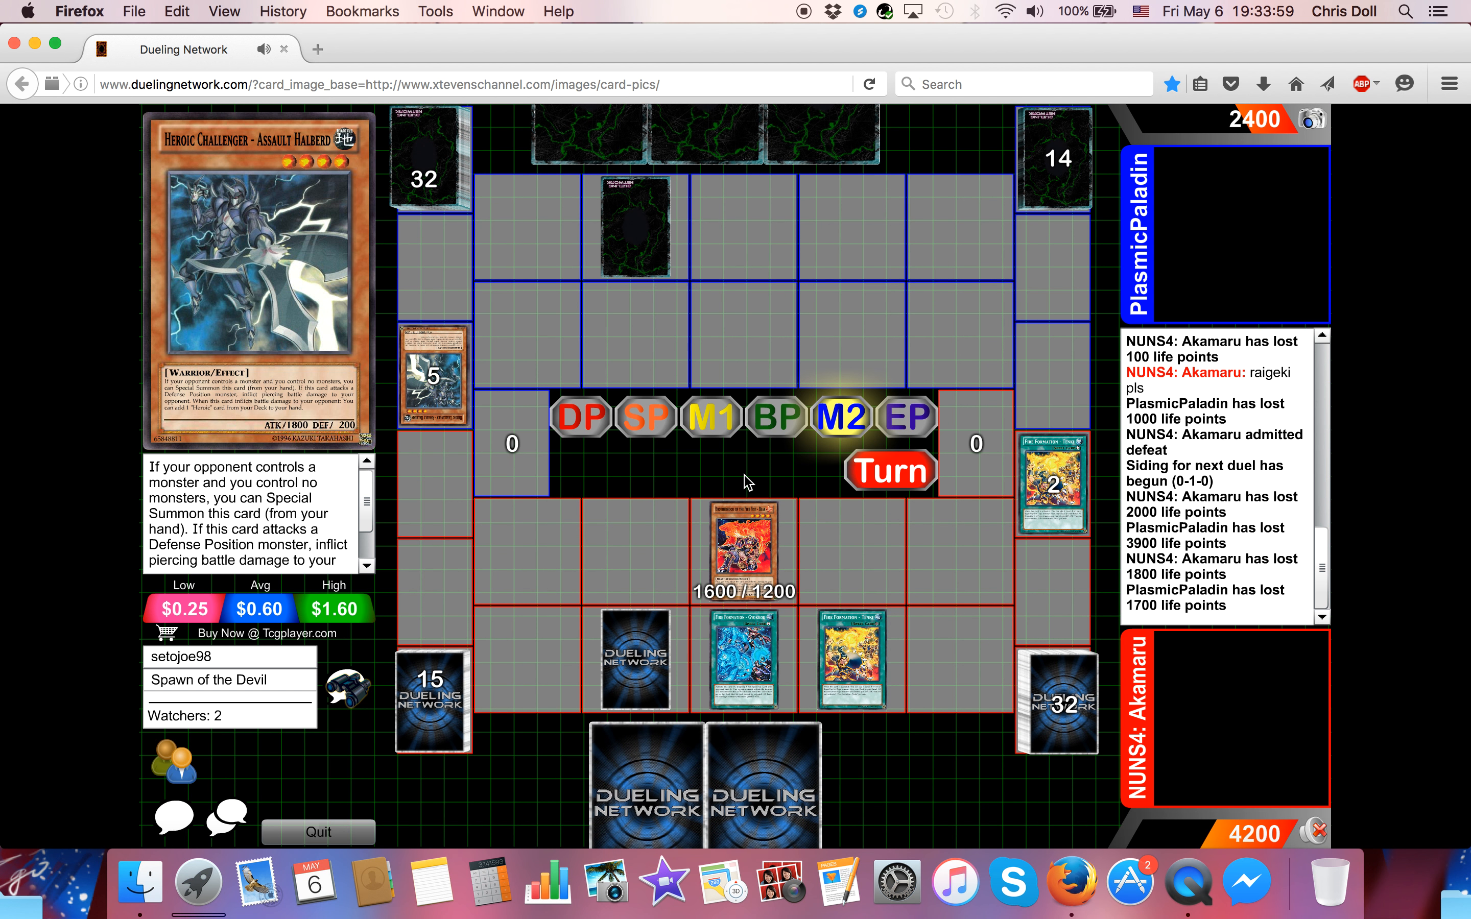
pyautogui.click(889, 471)
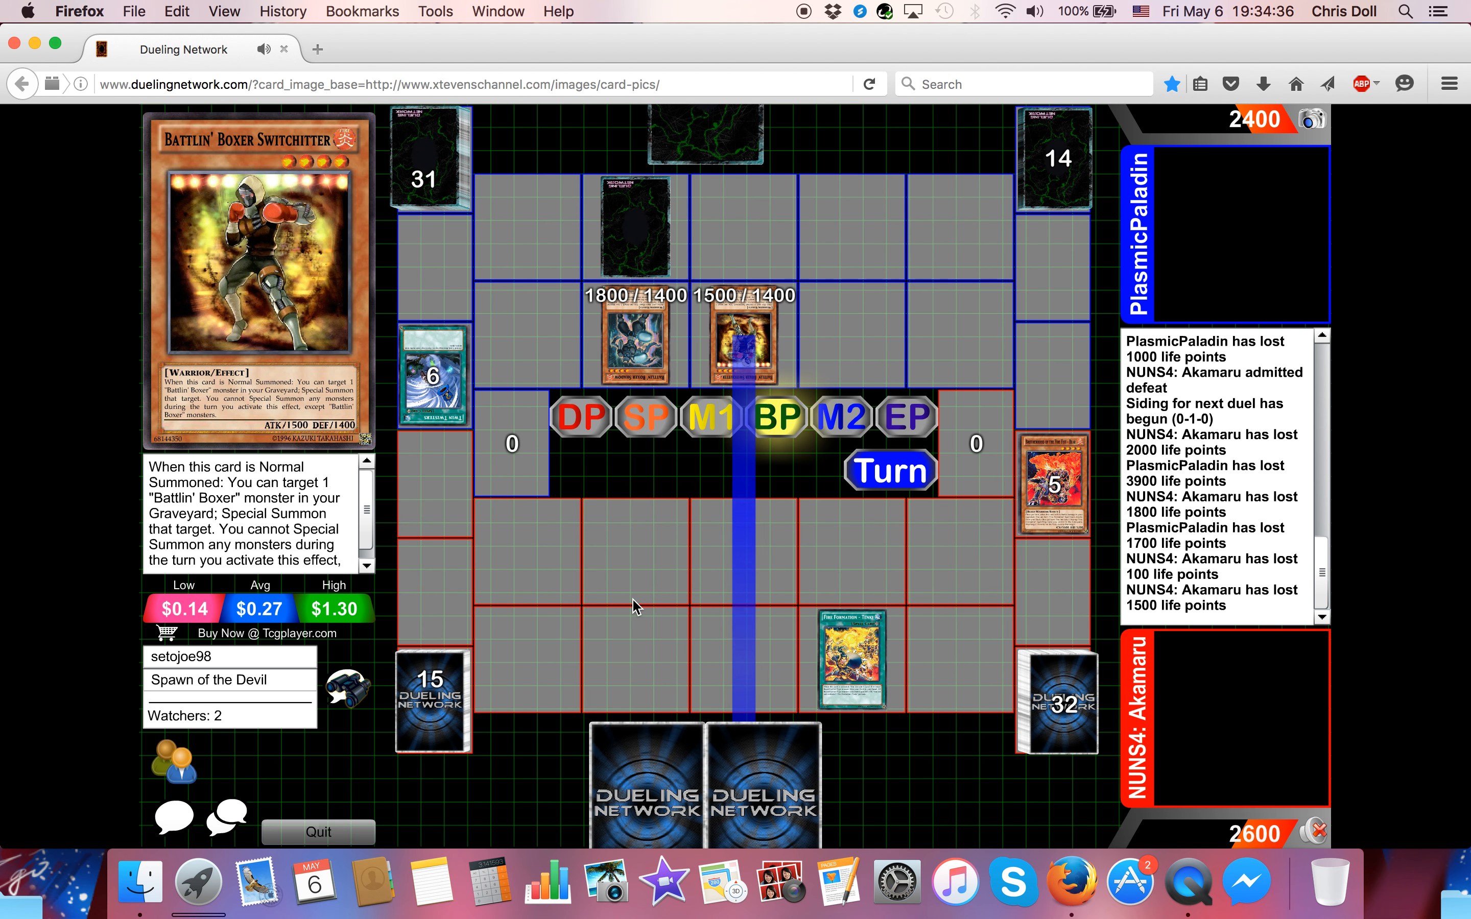
pyautogui.click(841, 417)
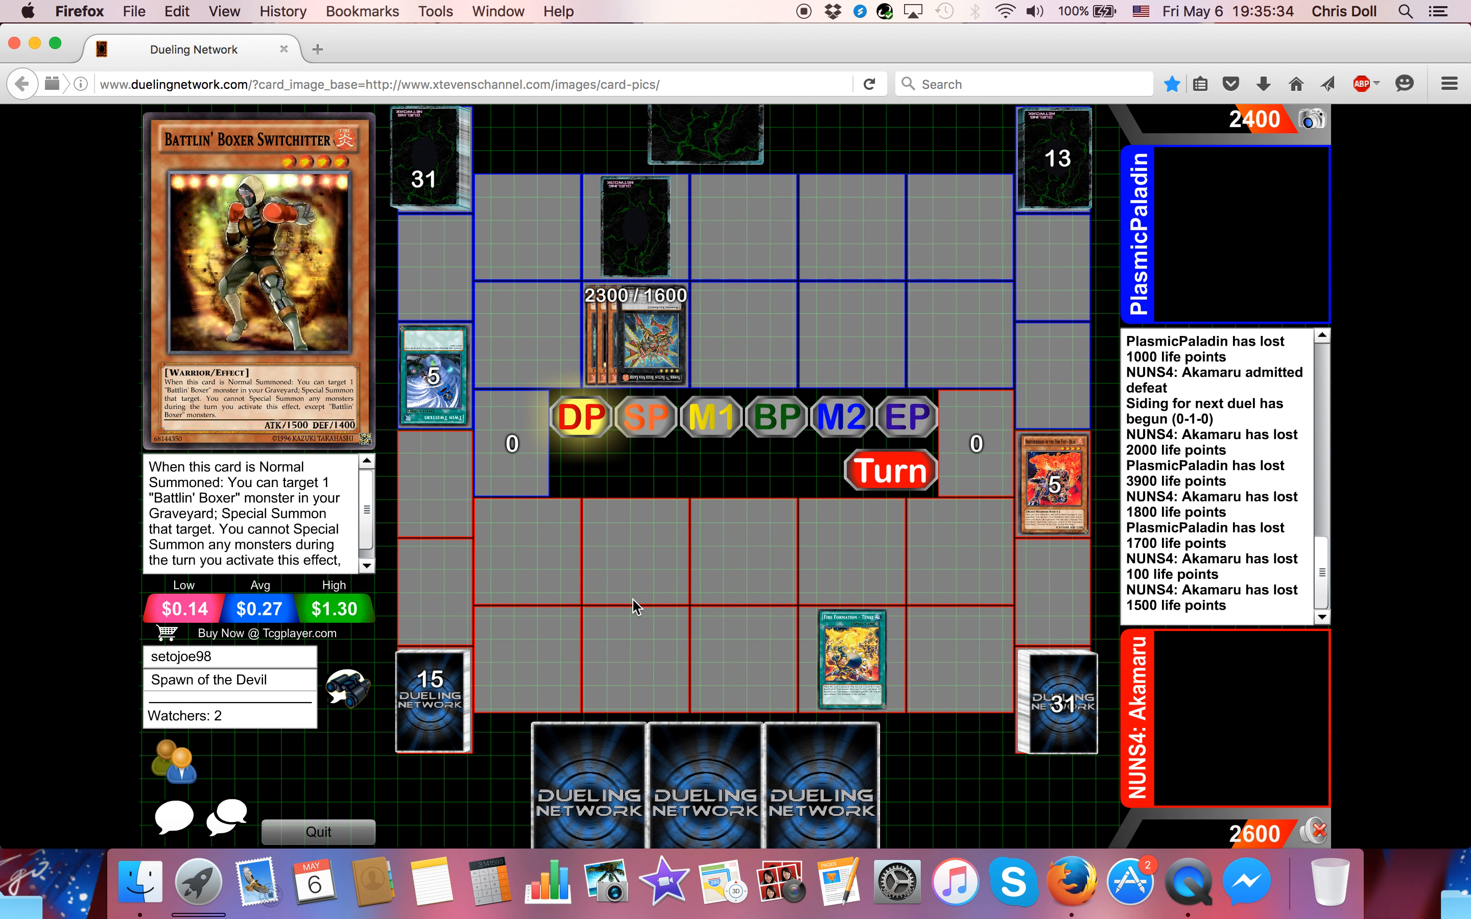
# - Follow Bear's summon and attack on the 2000/0 and 1200/1400 monsters, PlasmicPaladin falling to 2200
pyautogui.click(713, 417)
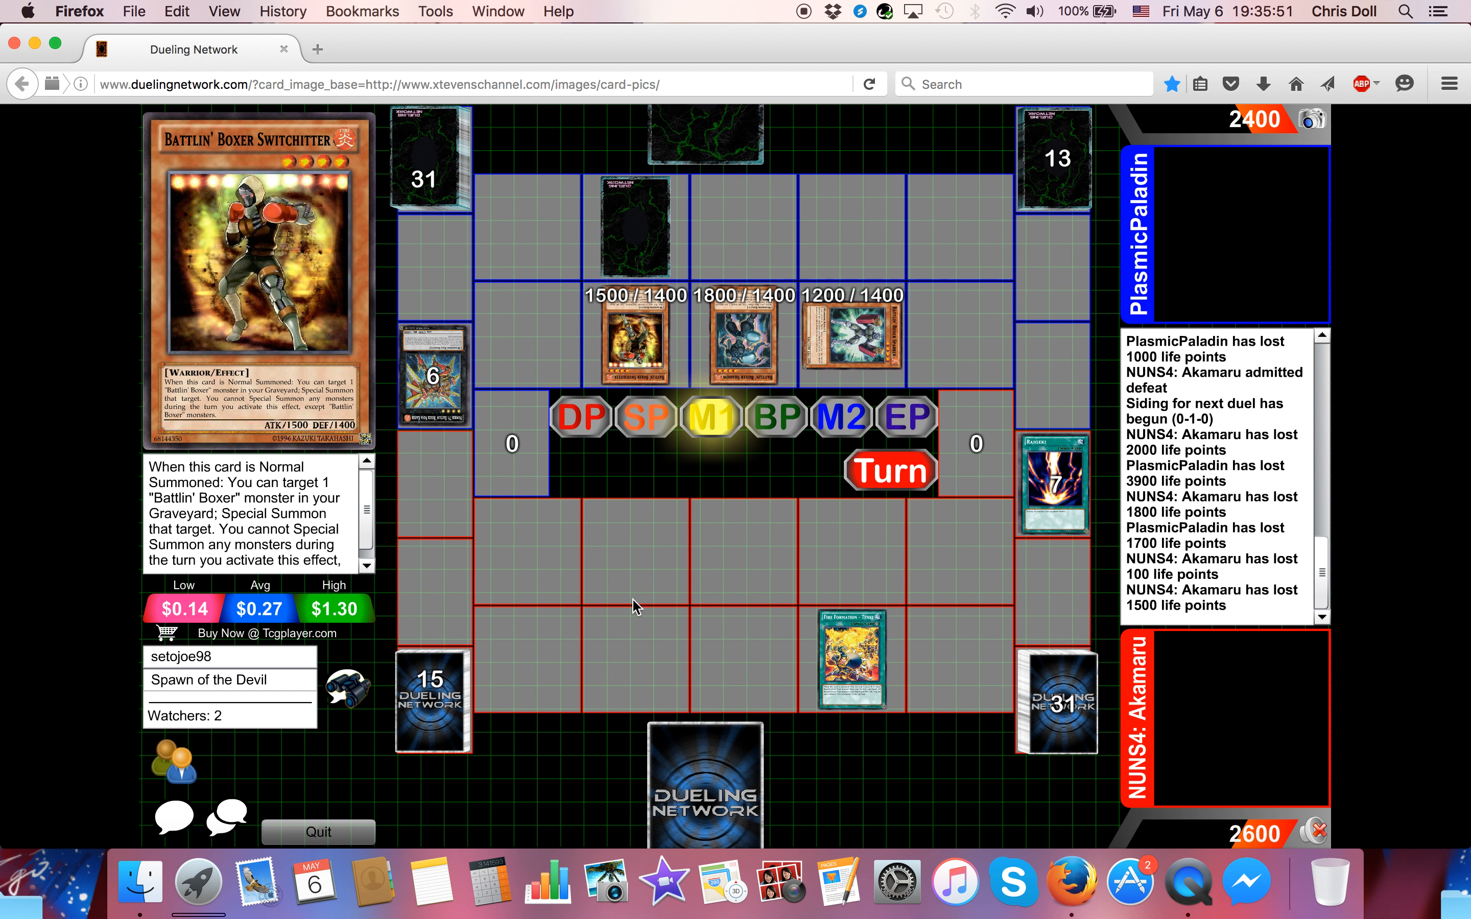
pyautogui.click(1056, 703)
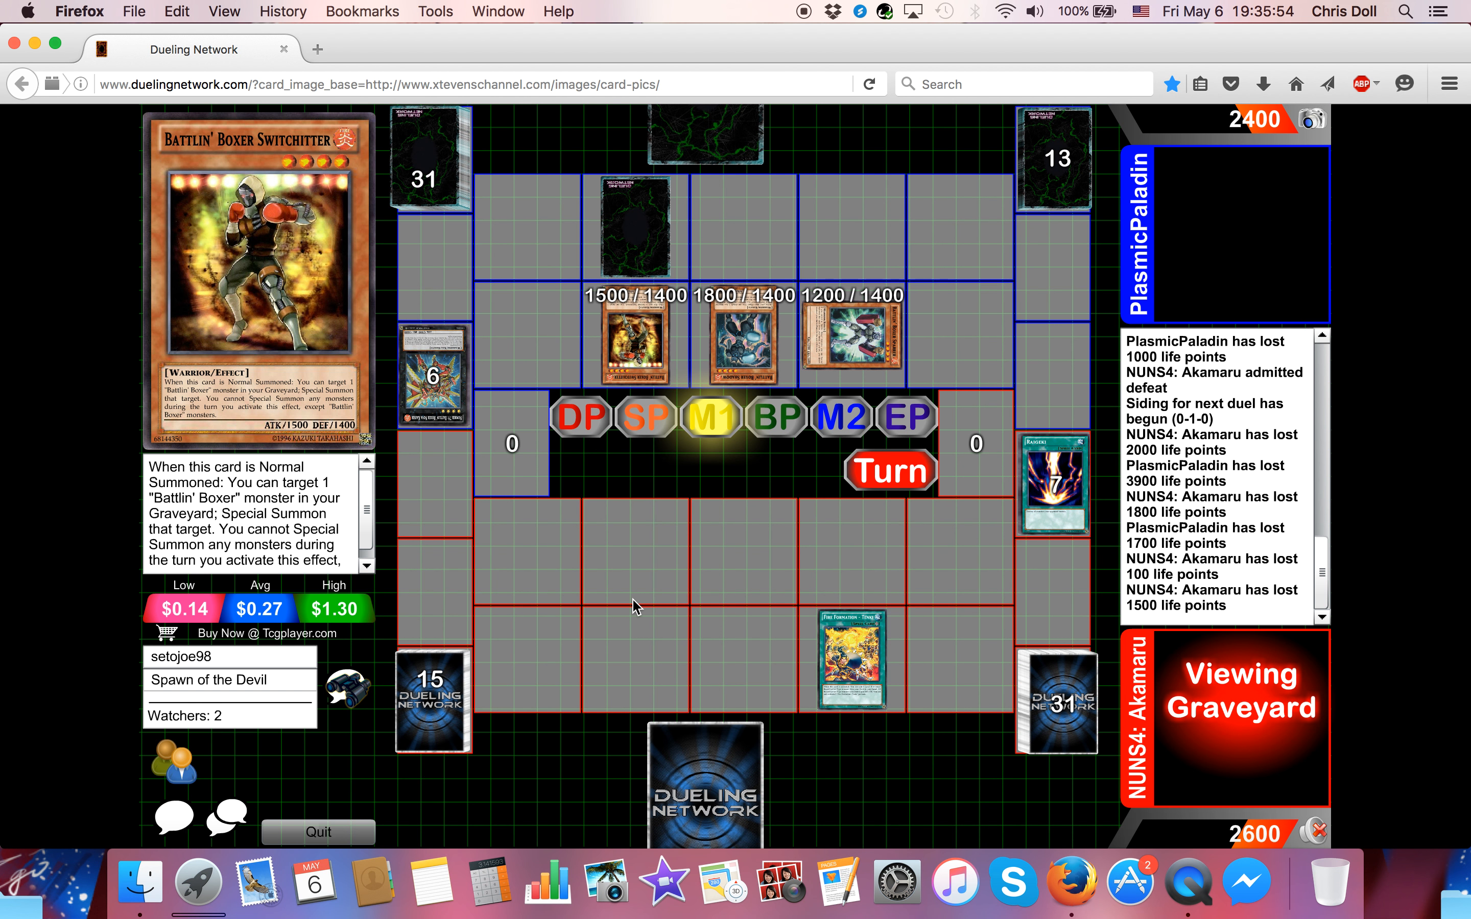
pyautogui.click(1224, 233)
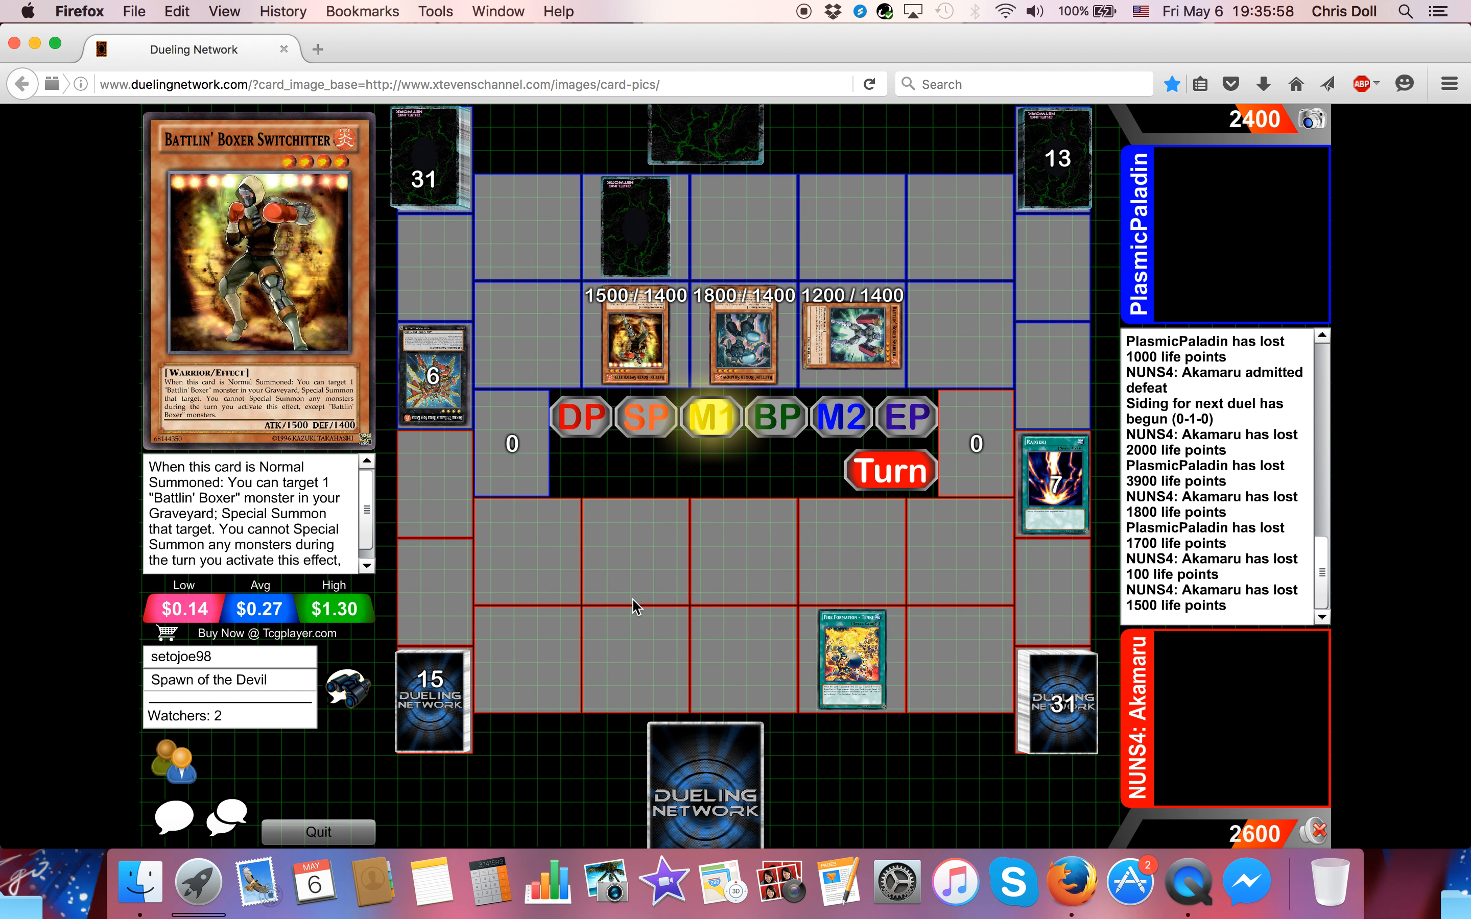
pyautogui.click(1055, 704)
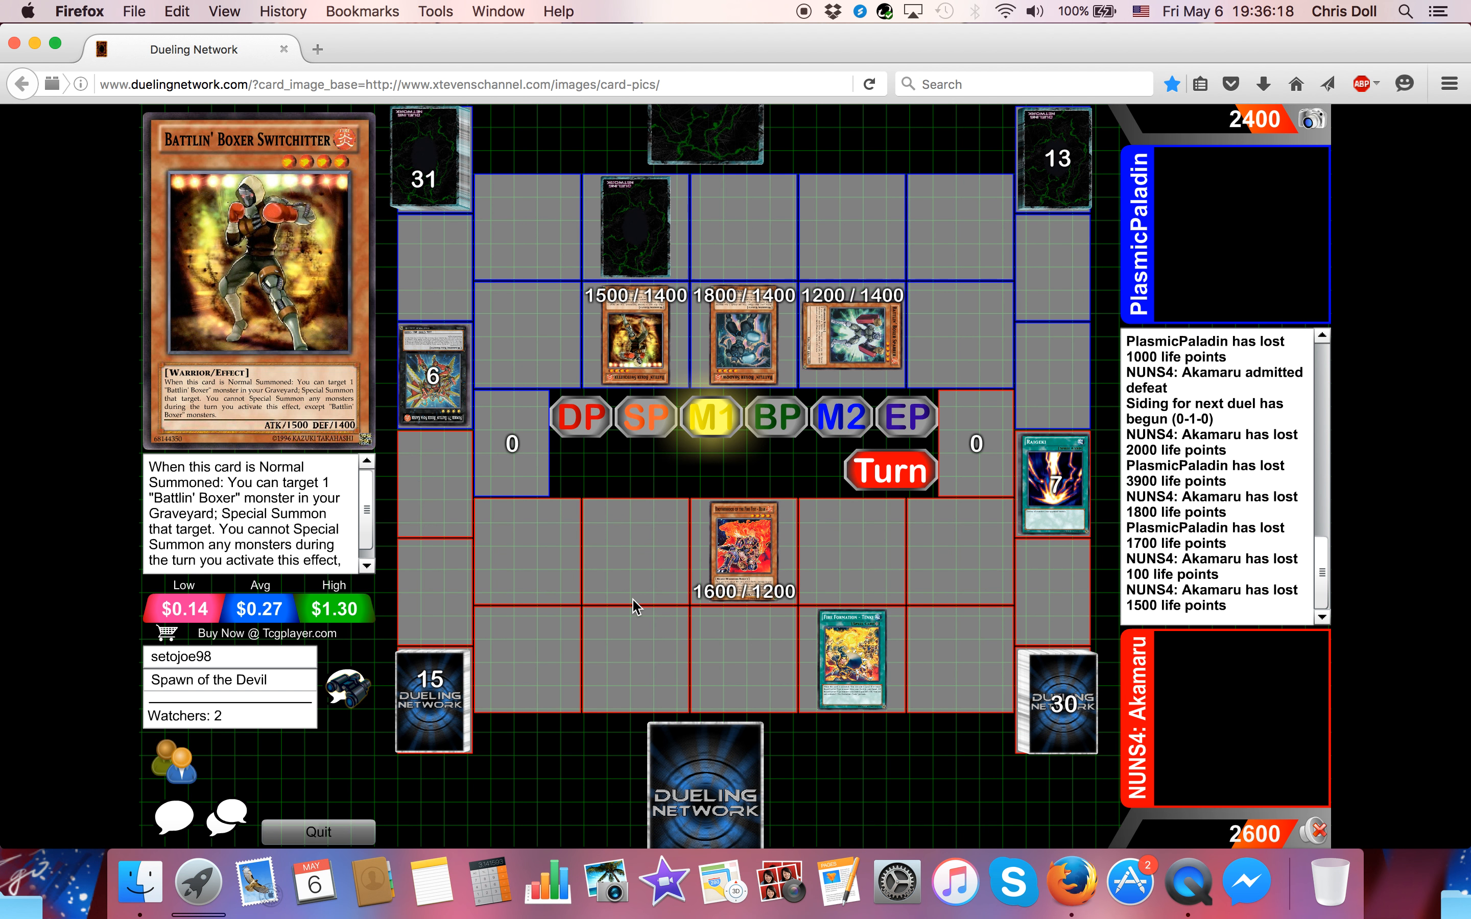
pyautogui.click(776, 417)
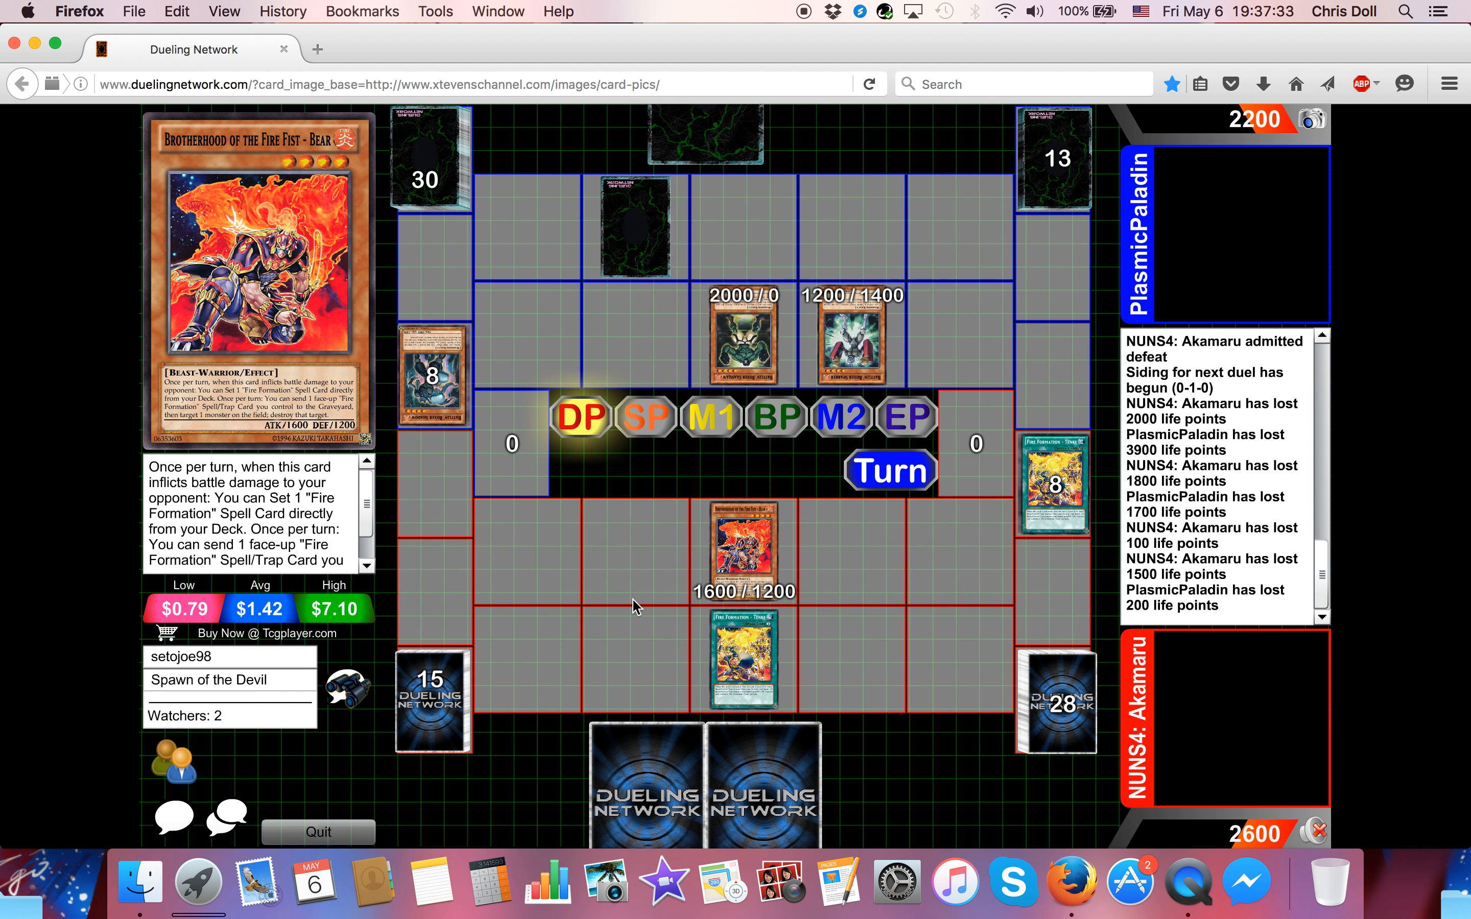
# - Watch Bear destroyed by a 2200/2000 monster, Akamaru at 1100 fielding a 1200/800 Gladiator Beast
pyautogui.click(775, 417)
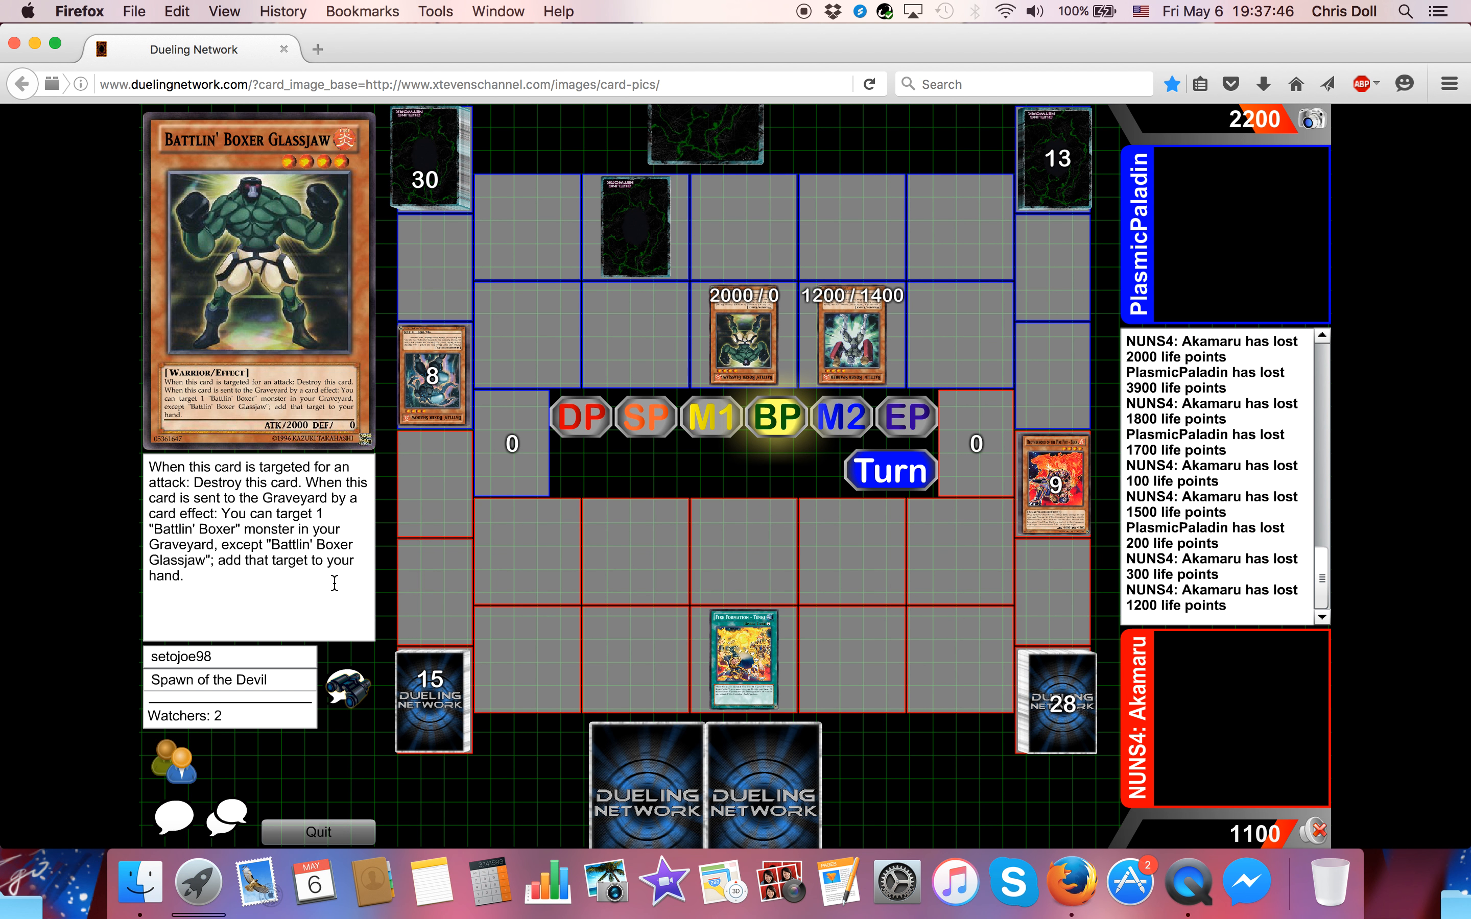
pyautogui.click(842, 417)
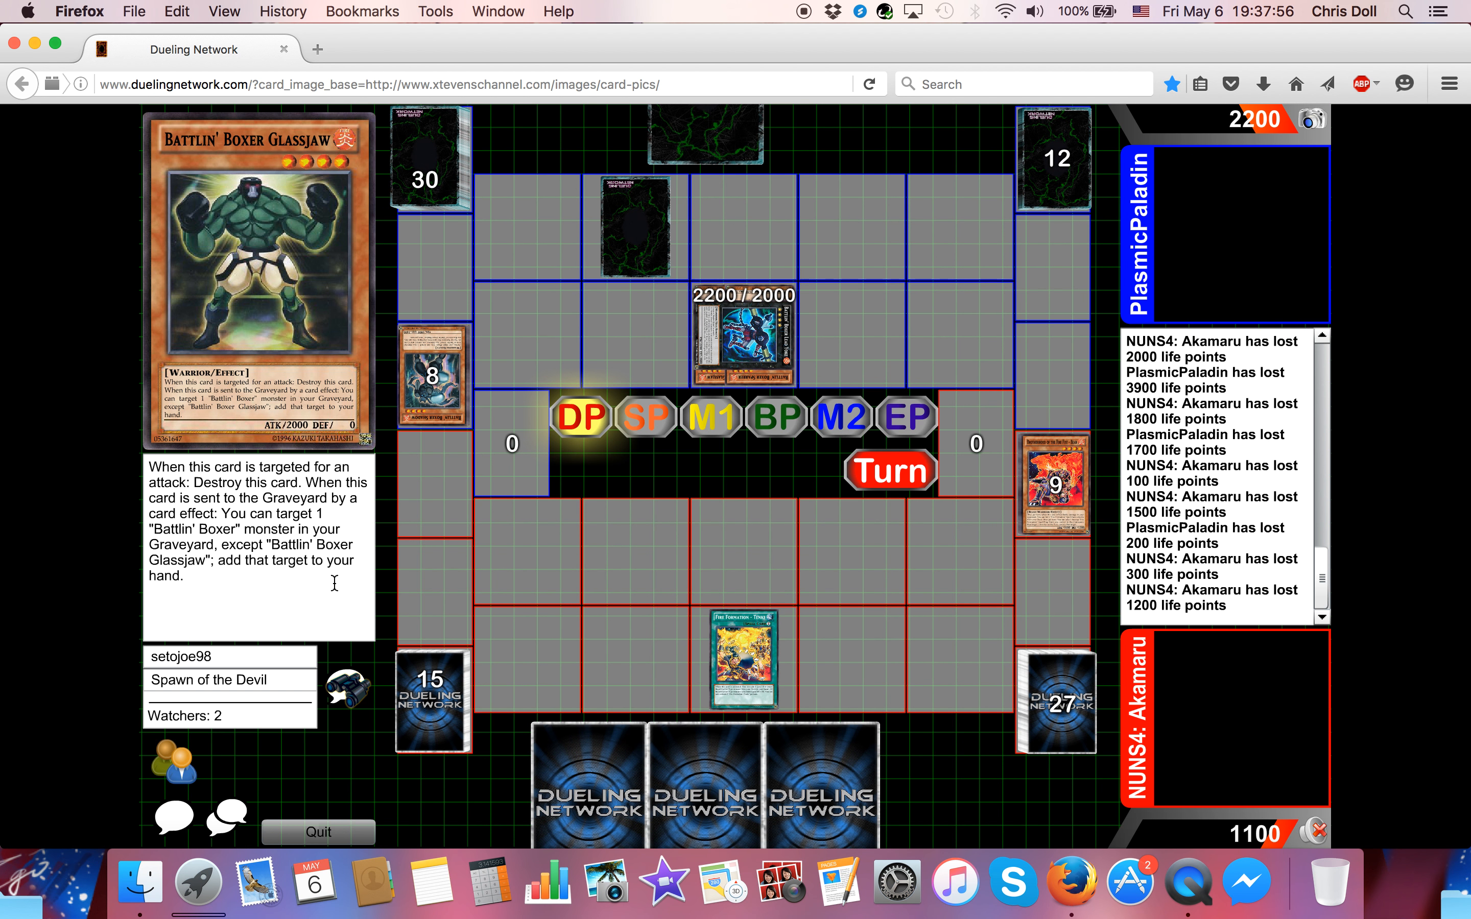
pyautogui.click(718, 417)
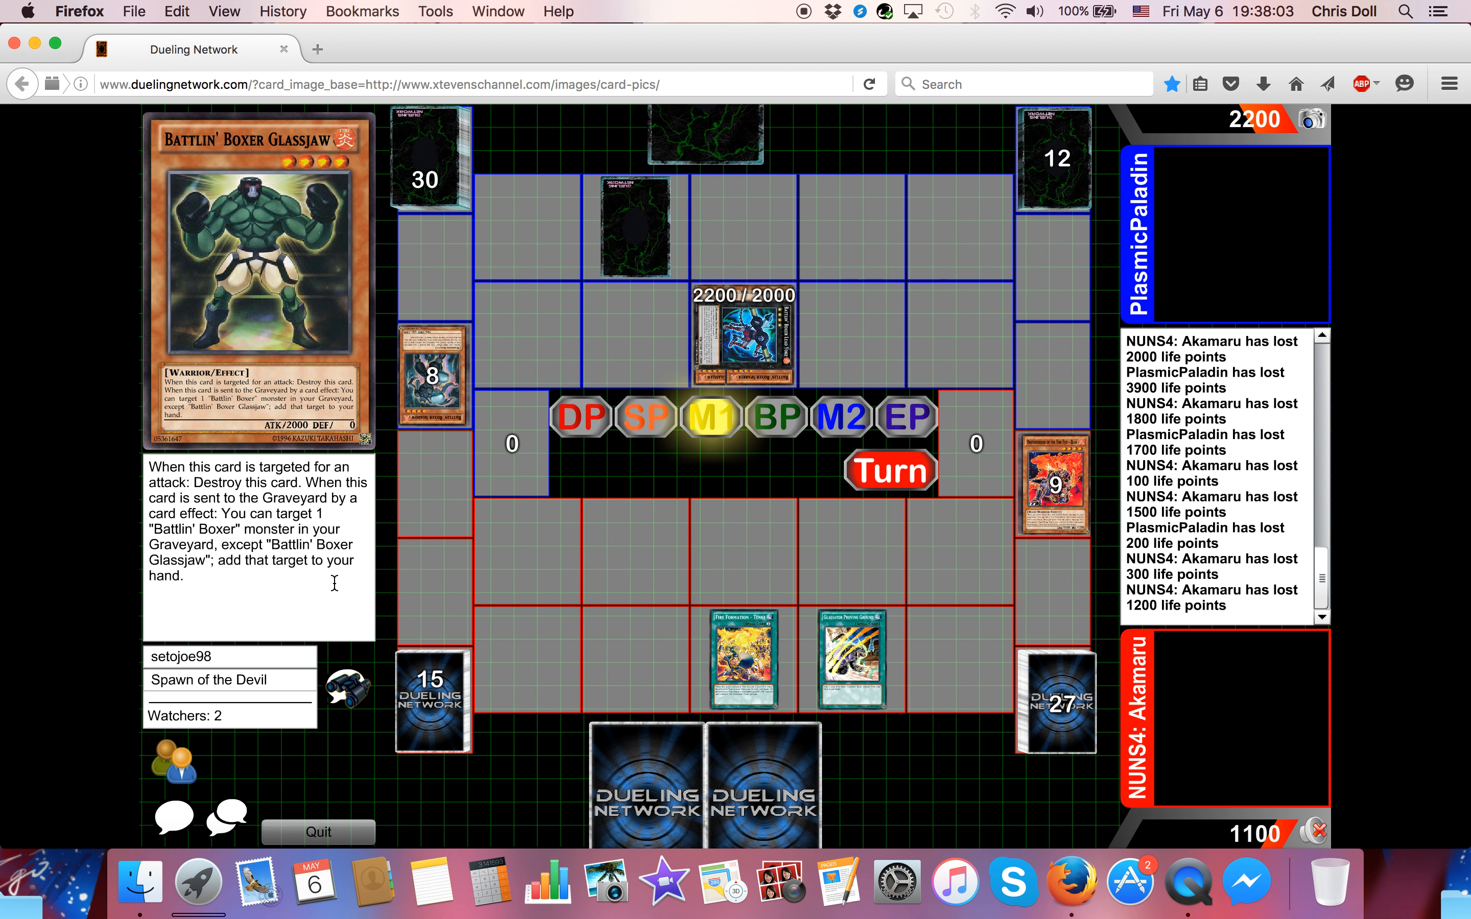
pyautogui.click(1054, 701)
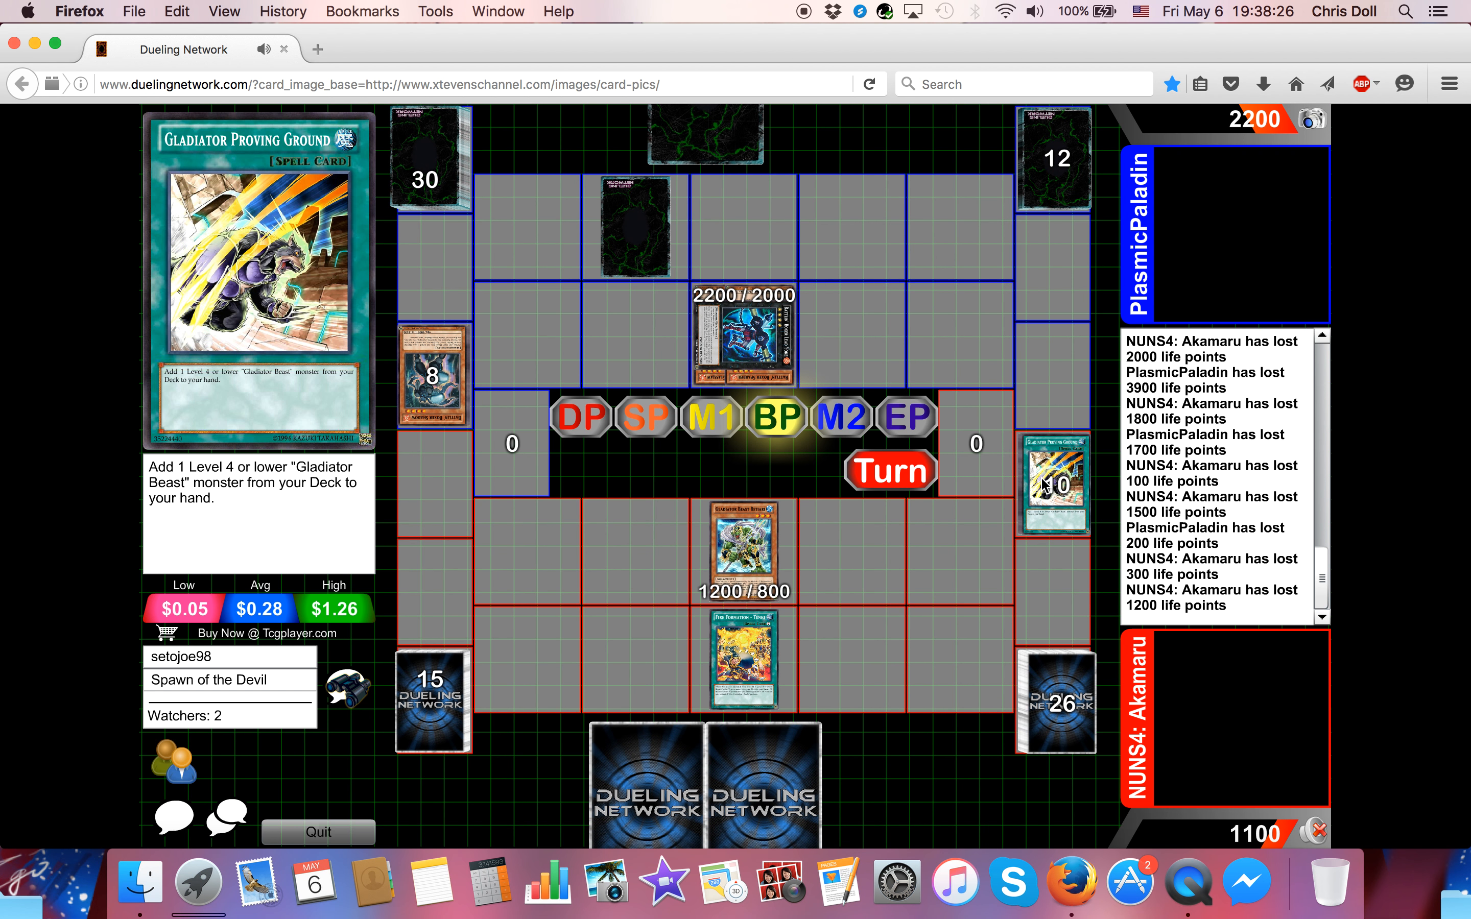
# - Acknowledge the duel prompts while the opponent special summons a Gladiator Beast and sets a card face-down
pyautogui.click(740, 552)
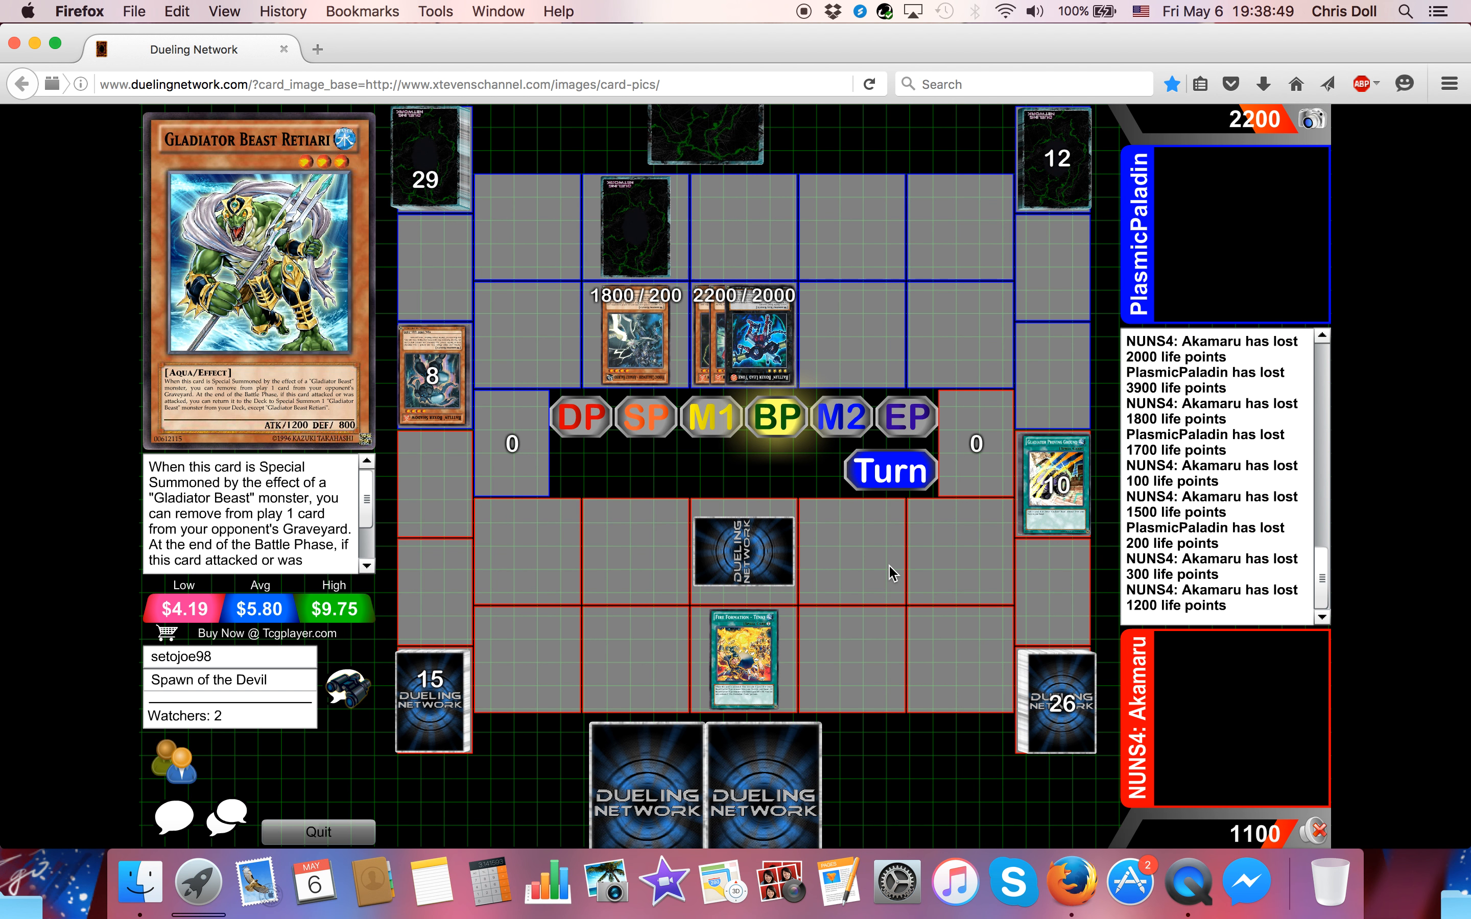
pyautogui.click(744, 550)
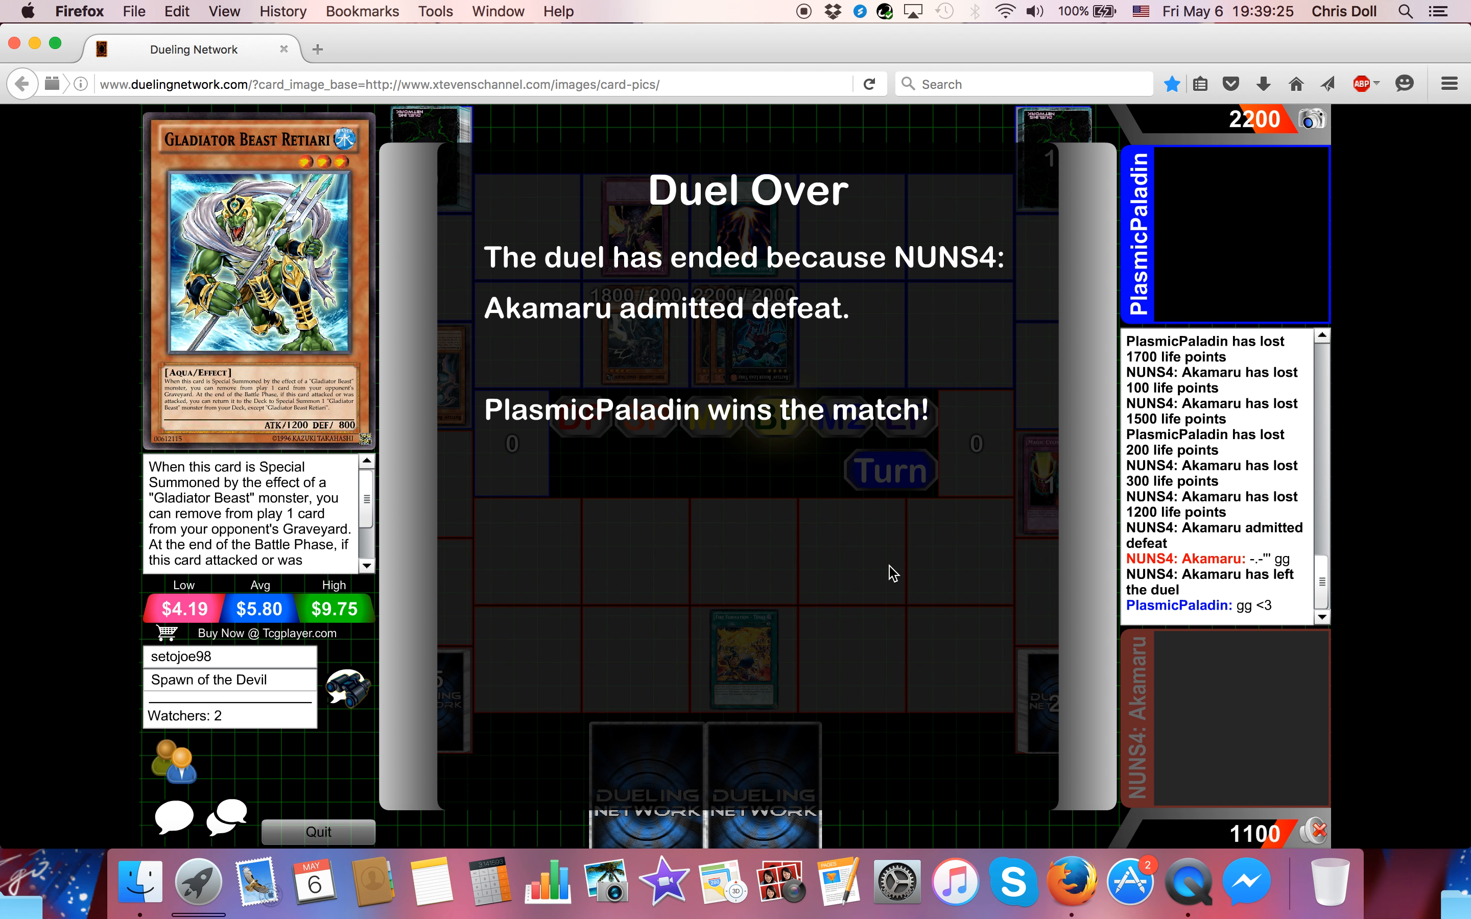
pyautogui.moveTo(885, 573)
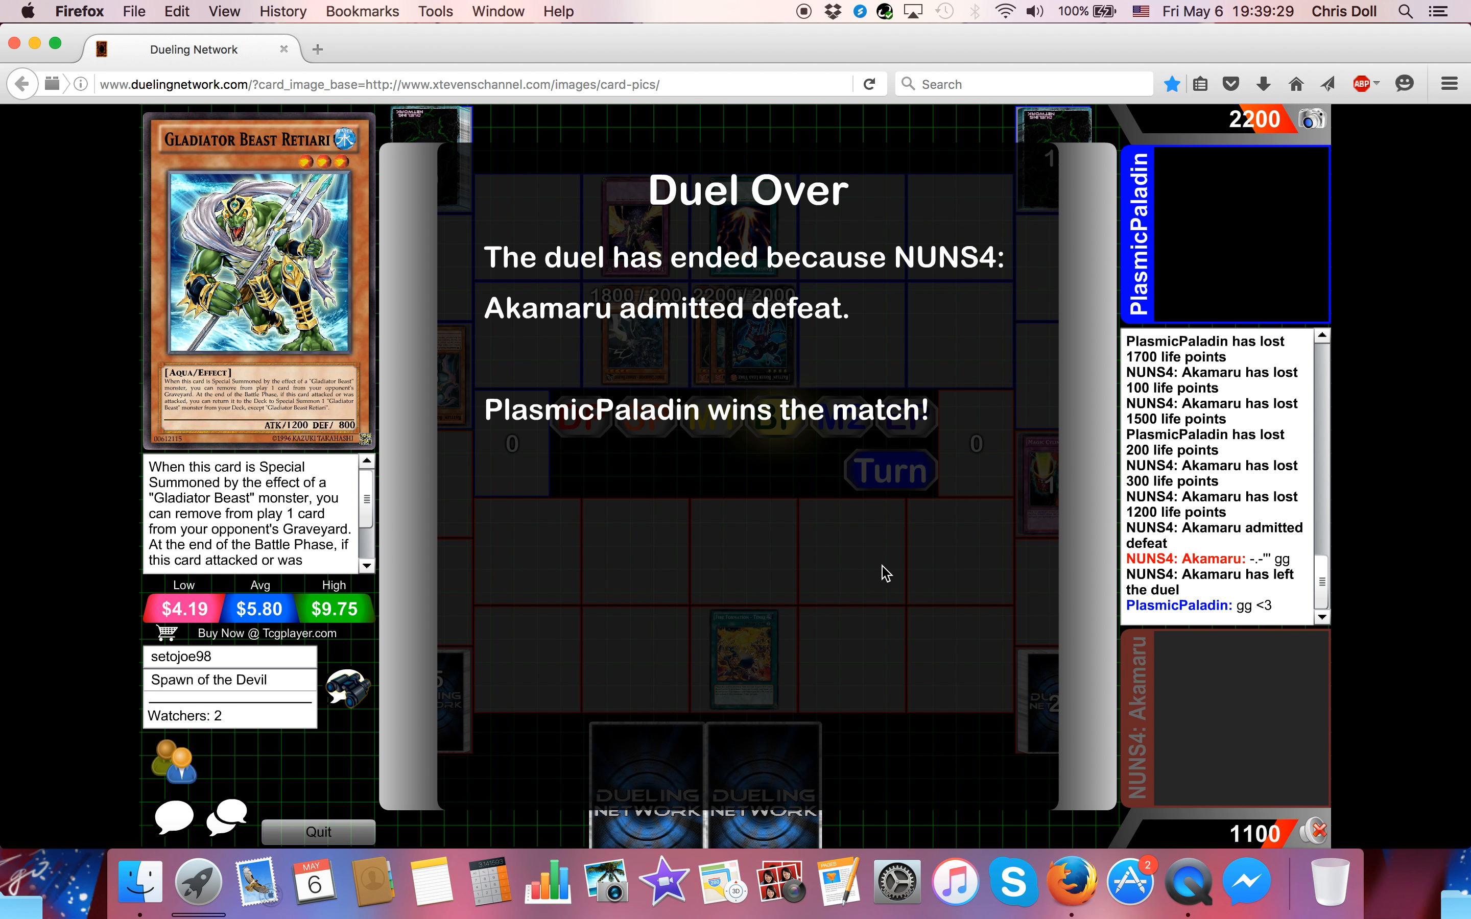
pyautogui.moveTo(1161, 327)
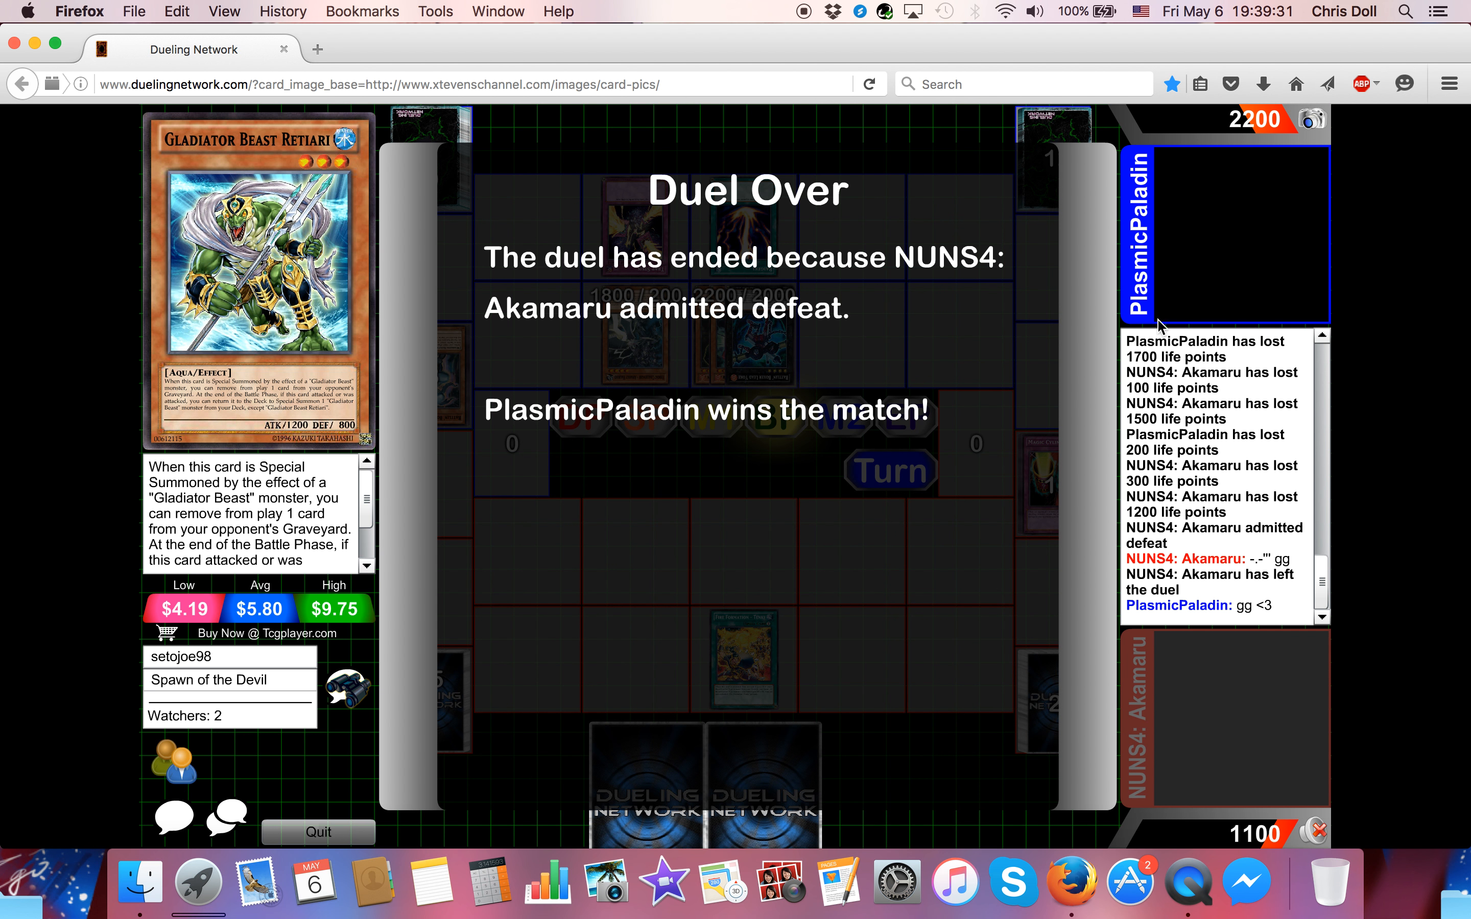
pyautogui.moveTo(797, 22)
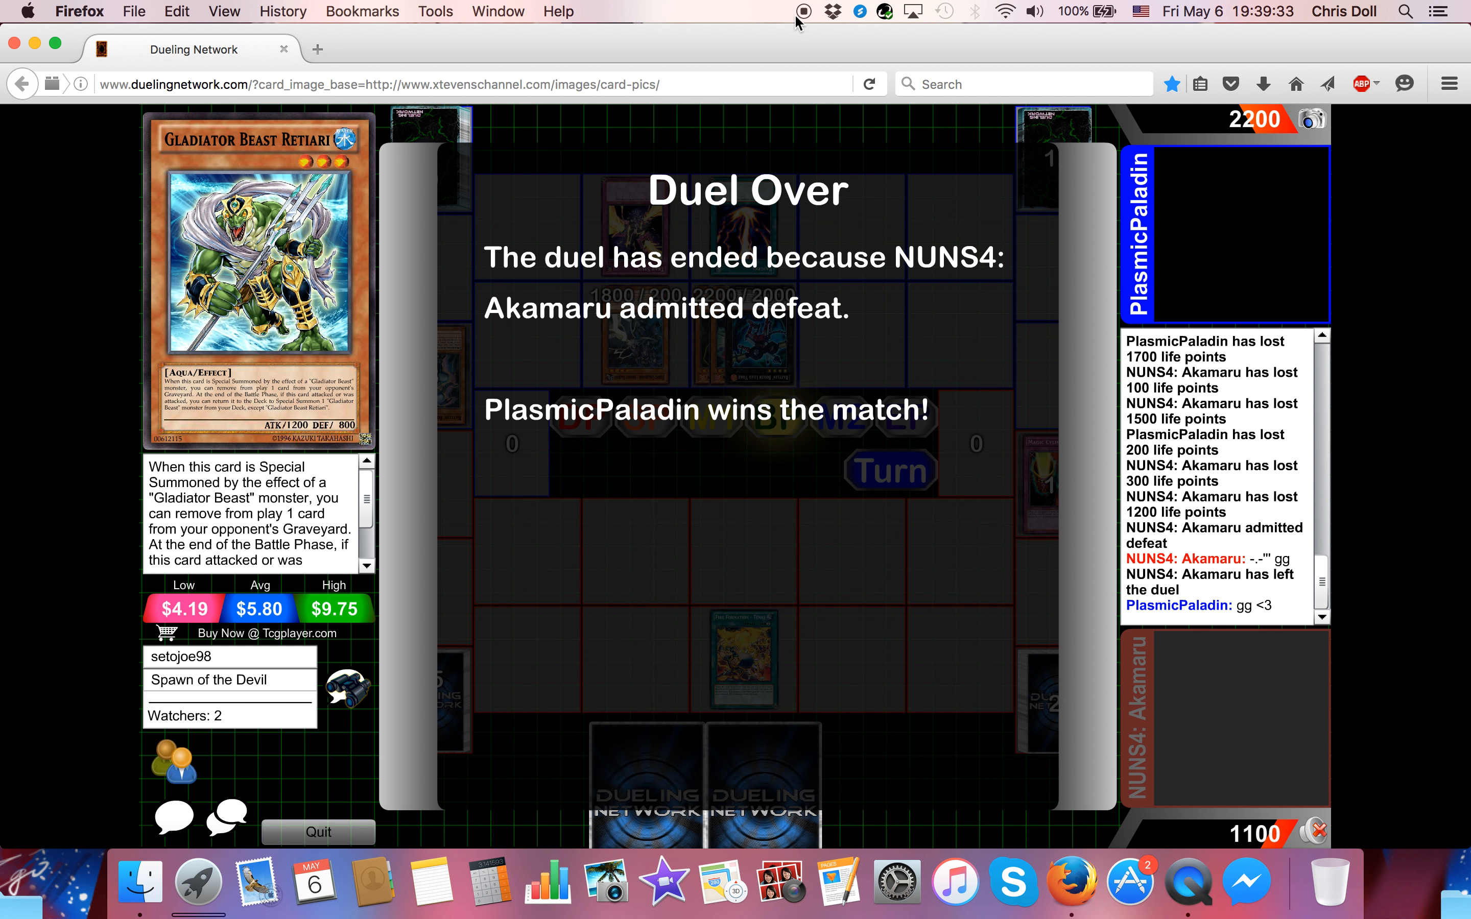